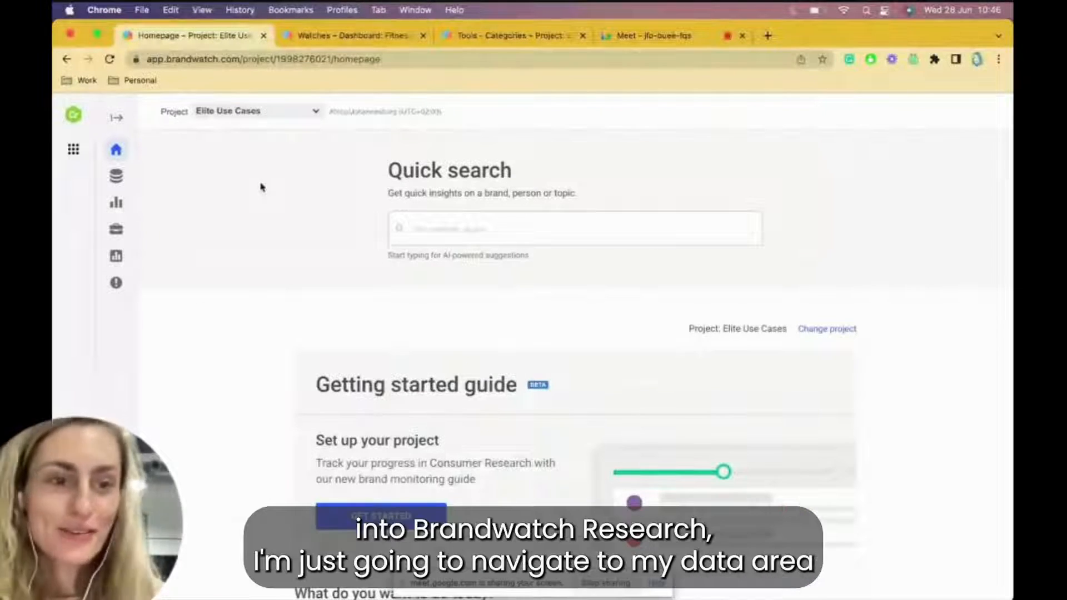
Go to Social Panels from the Data area of the homepage sidebar.
{"action": "left_click", "coordinate": [116, 177]}
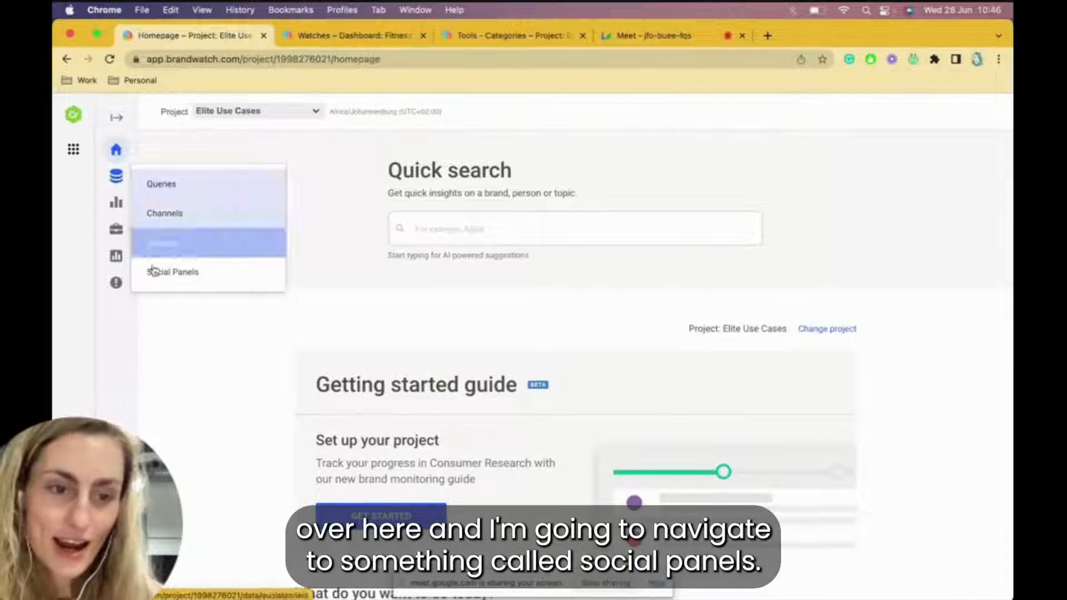
{"action": "left_click", "coordinate": [172, 272]}
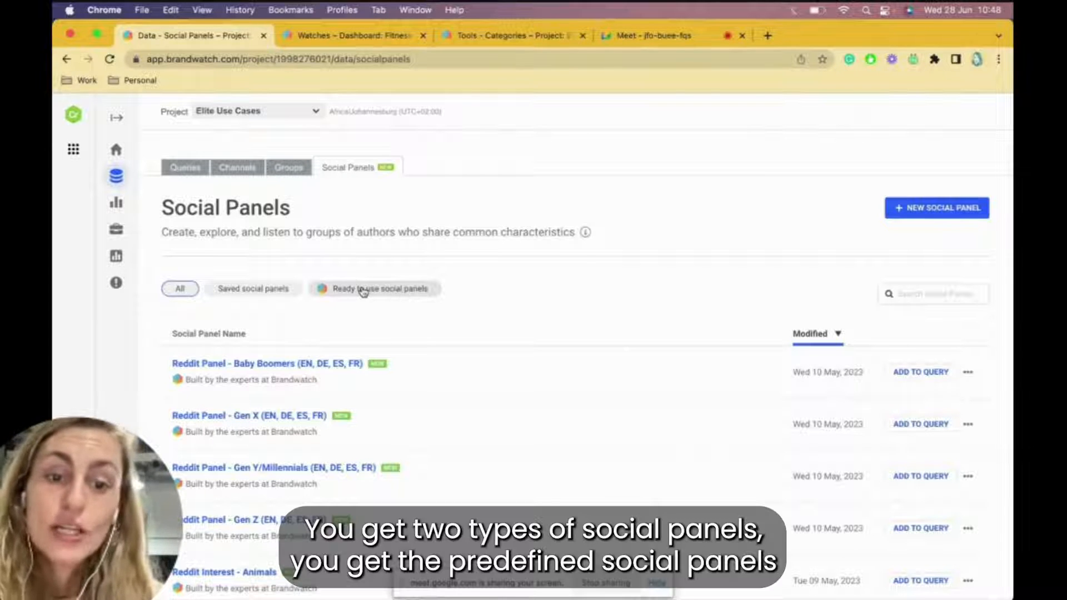
Filter to ready-to-use panels and move to the next results page (Gen Y, Gen X DE).
{"action": "left_click", "coordinate": [375, 289]}
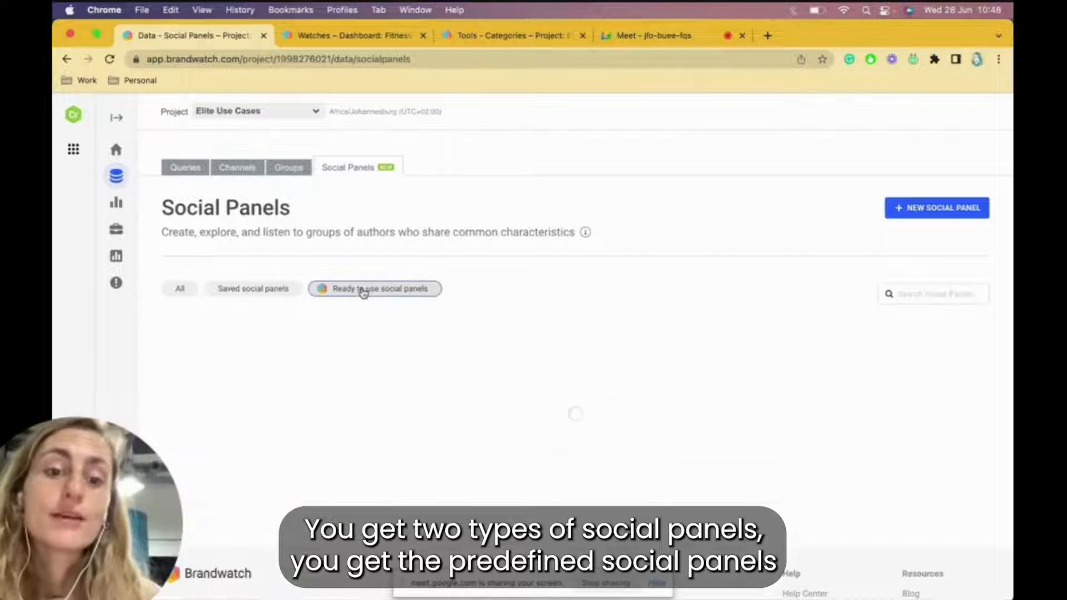
{"action": "left_click", "coordinate": [375, 288]}
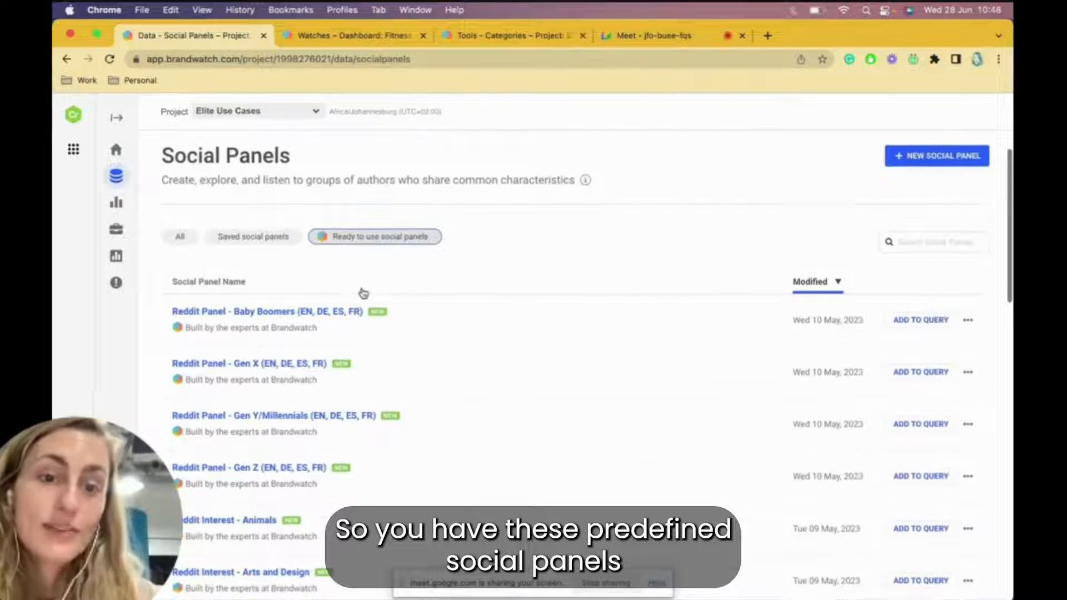
{"action": "scroll", "scroll_direction": "down", "scroll_amount": 3}
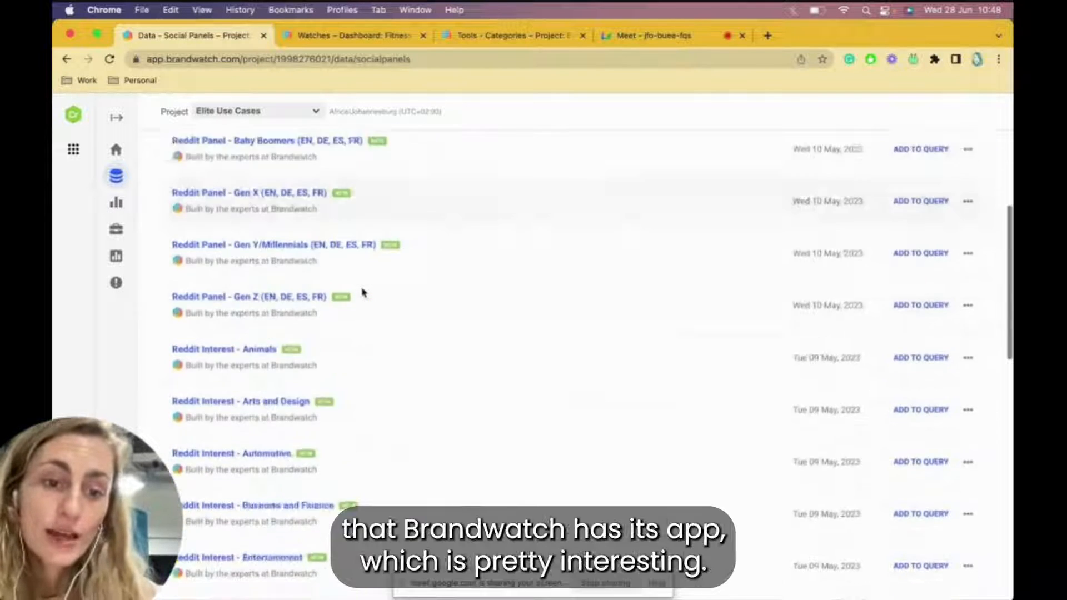
{"action": "scroll", "scroll_direction": "down", "scroll_amount": 3}
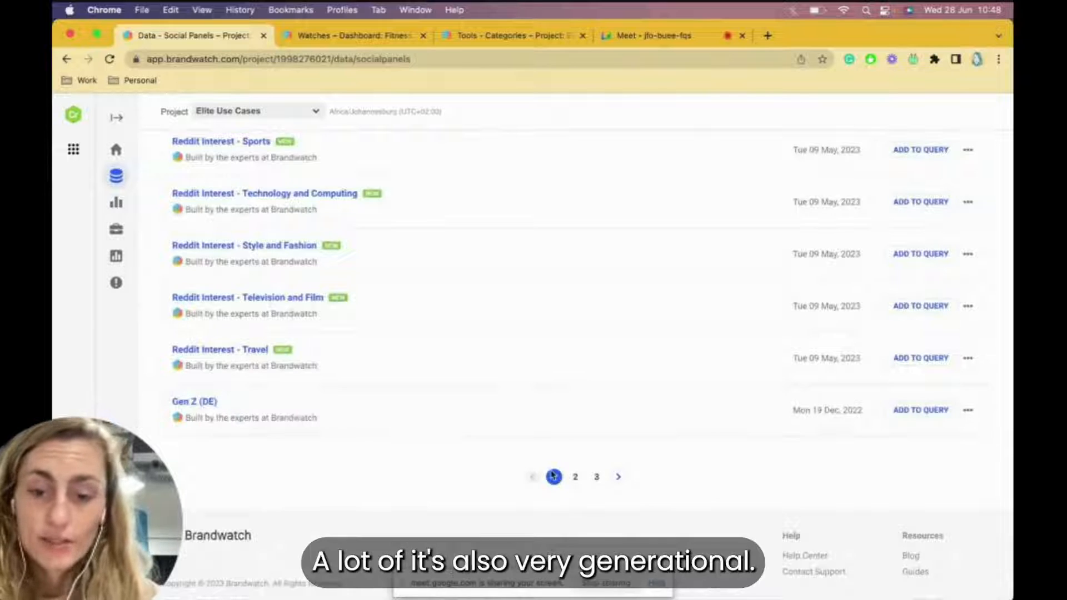
{"action": "left_click", "coordinate": [575, 477]}
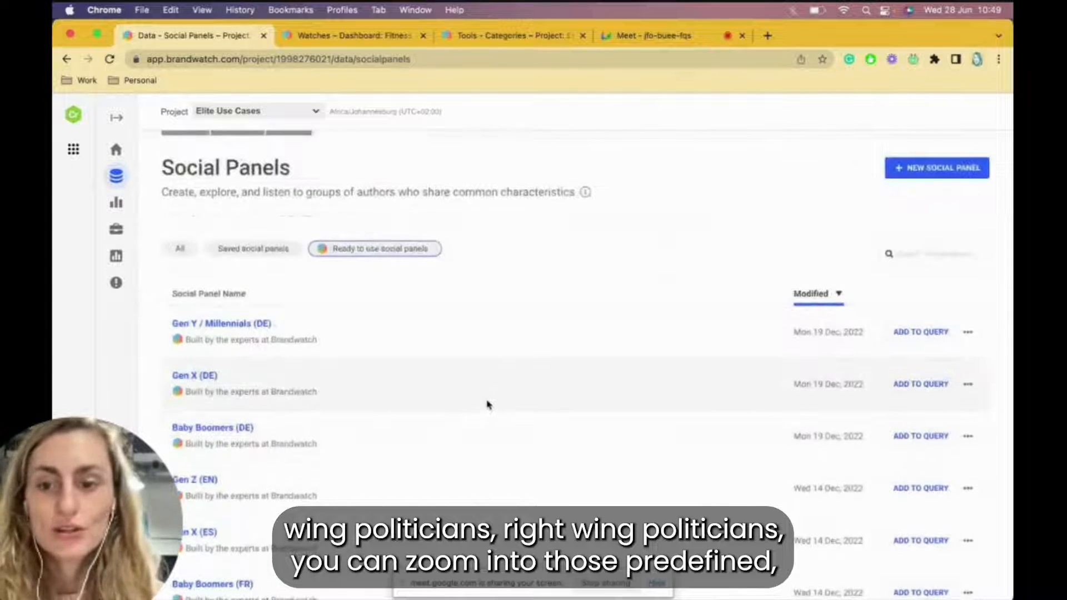
Filter to saved panels and browse the team's own ones such as Dads SA and ASICS.
{"action": "left_click", "coordinate": [254, 250]}
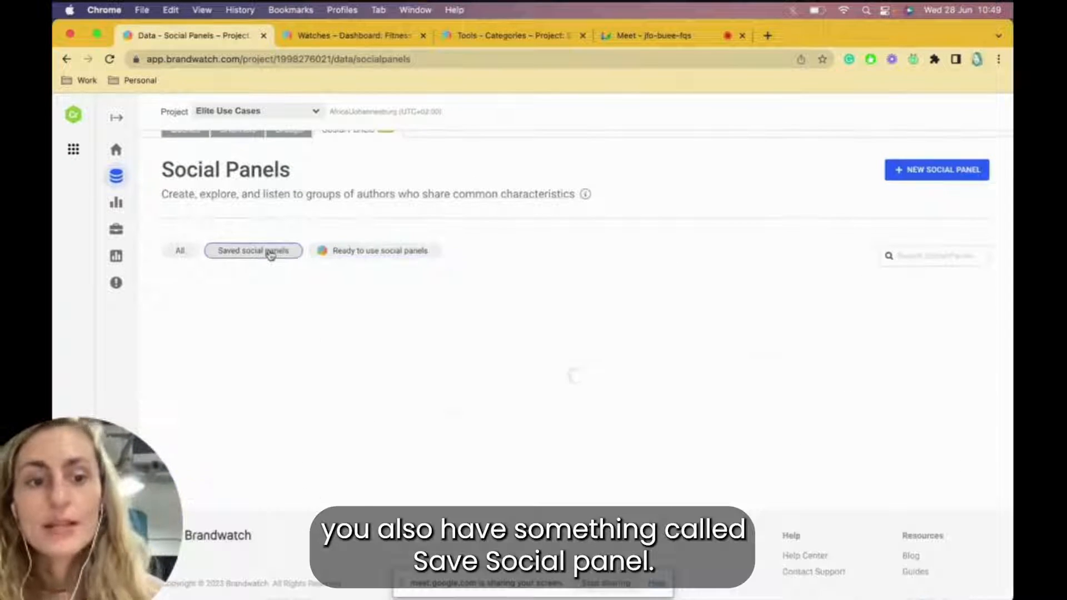
{"action": "left_click", "coordinate": [252, 250]}
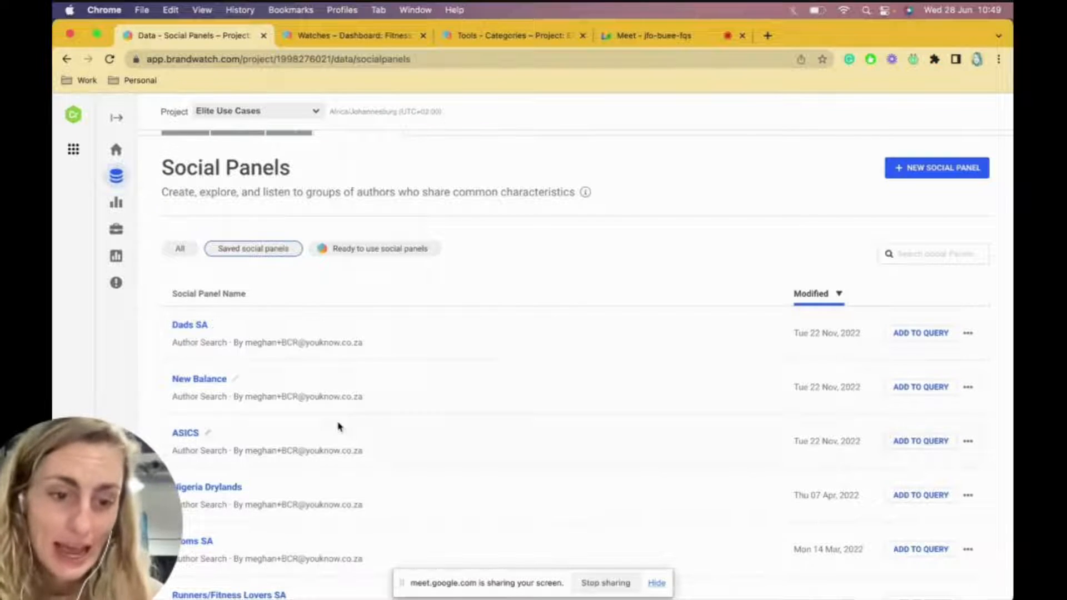
{"action": "scroll", "scroll_direction": "down", "scroll_amount": 3}
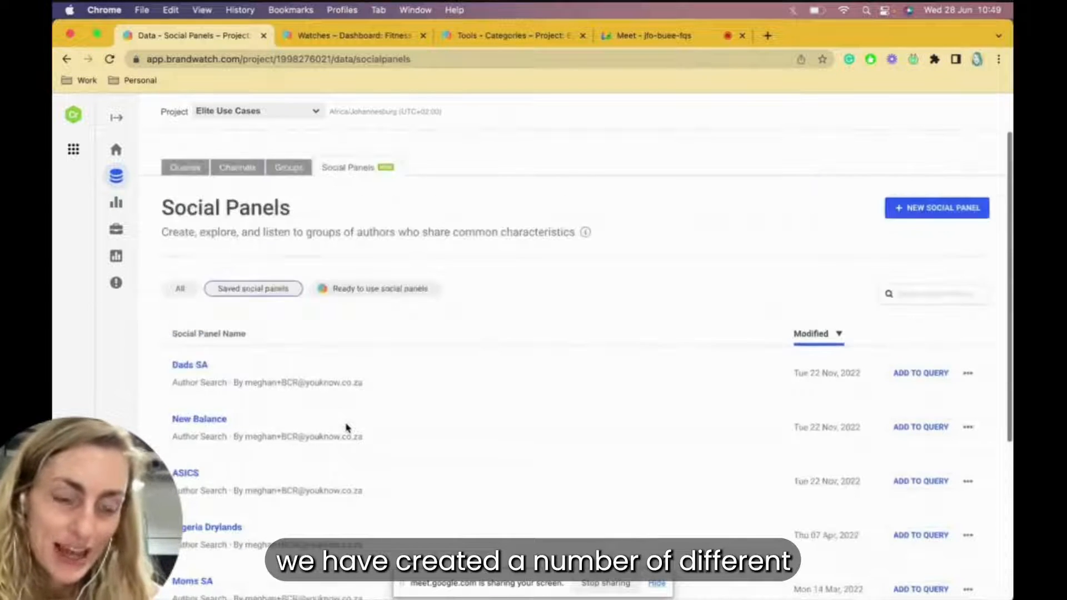
{"action": "scroll", "scroll_direction": "down", "scroll_amount": 3}
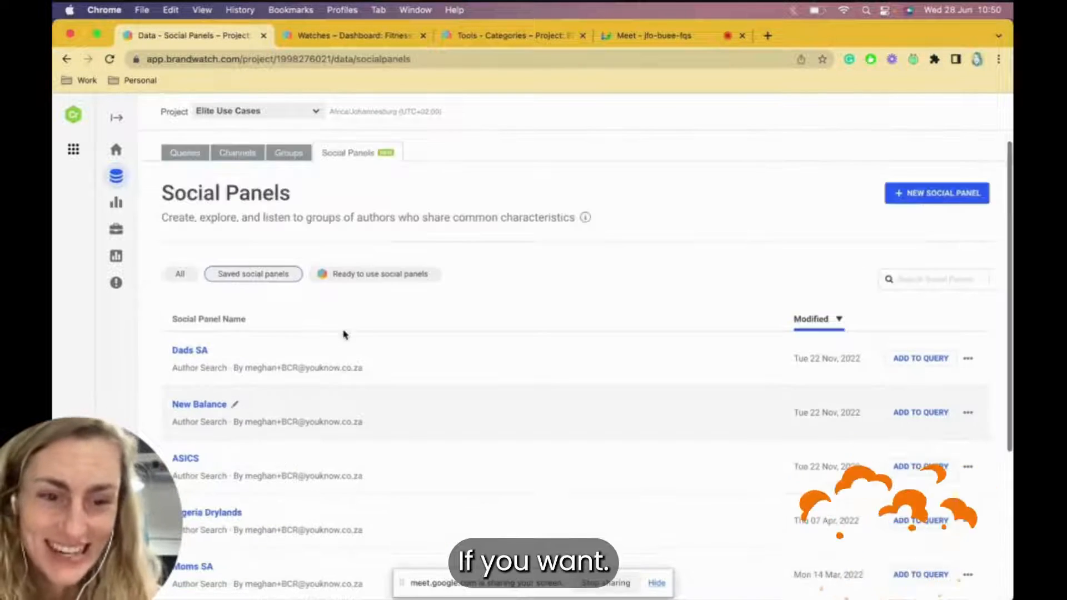
Start a new social panel to get the two creation options.
{"action": "left_click", "coordinate": [936, 193]}
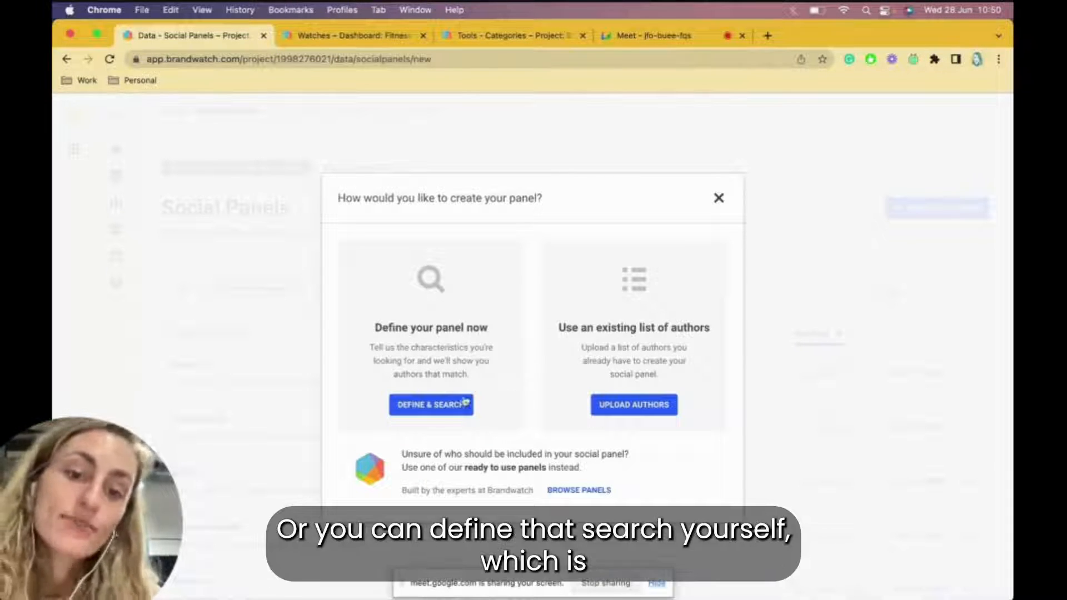
Choose Define & Search to build the panel from author characteristics.
{"action": "left_click", "coordinate": [432, 404]}
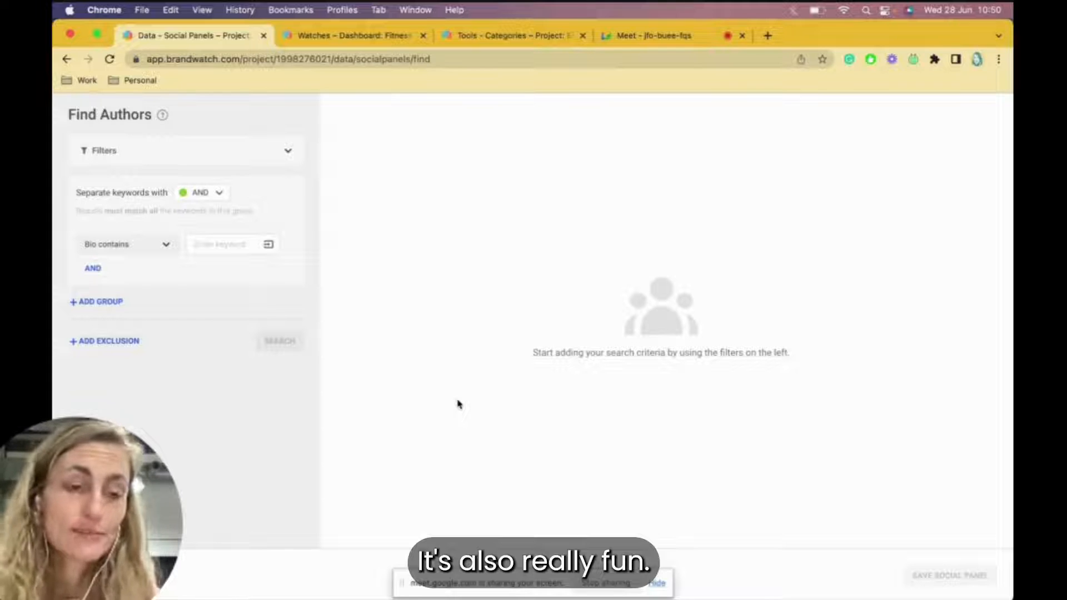
{"action": "mouse_move", "coordinate": [185, 300]}
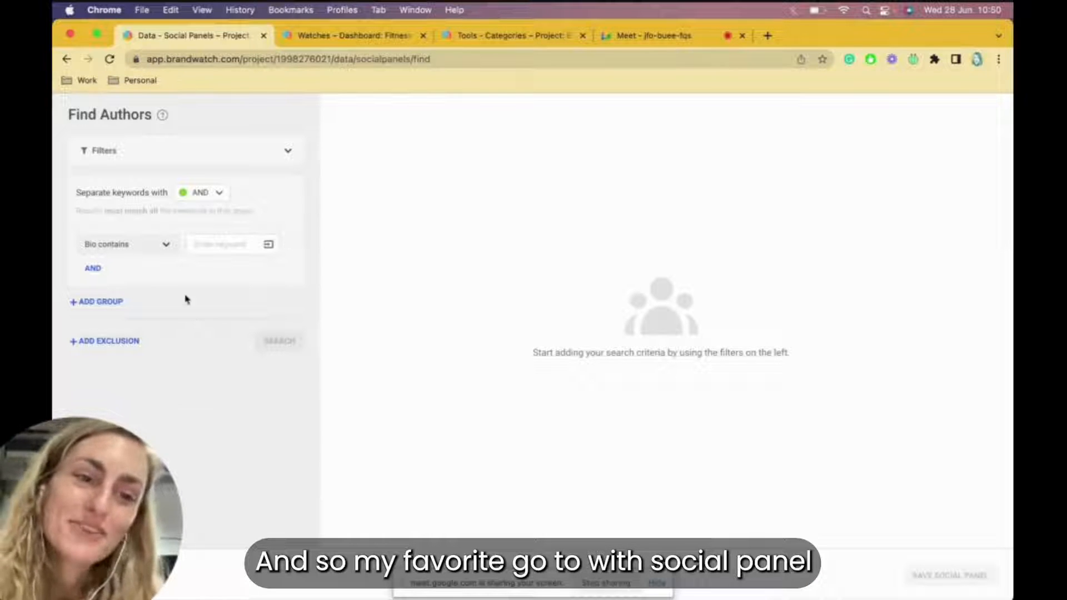
{"action": "mouse_move", "coordinate": [189, 269]}
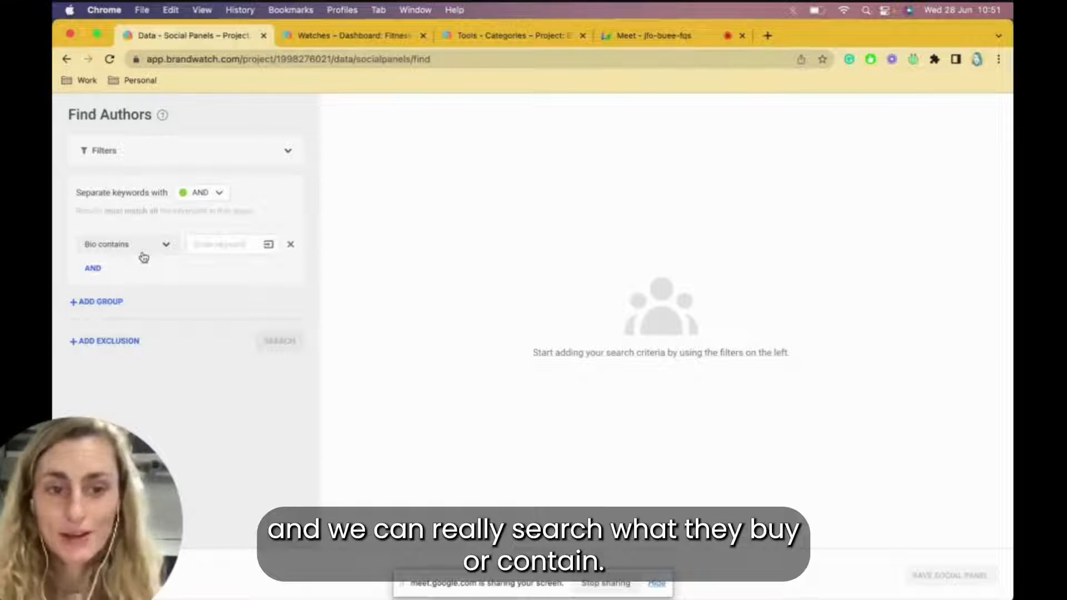
Add OR-joined bio conditions 'comrades runner' and misspelled 'commrades runner'.
{"action": "left_click", "coordinate": [231, 244]}
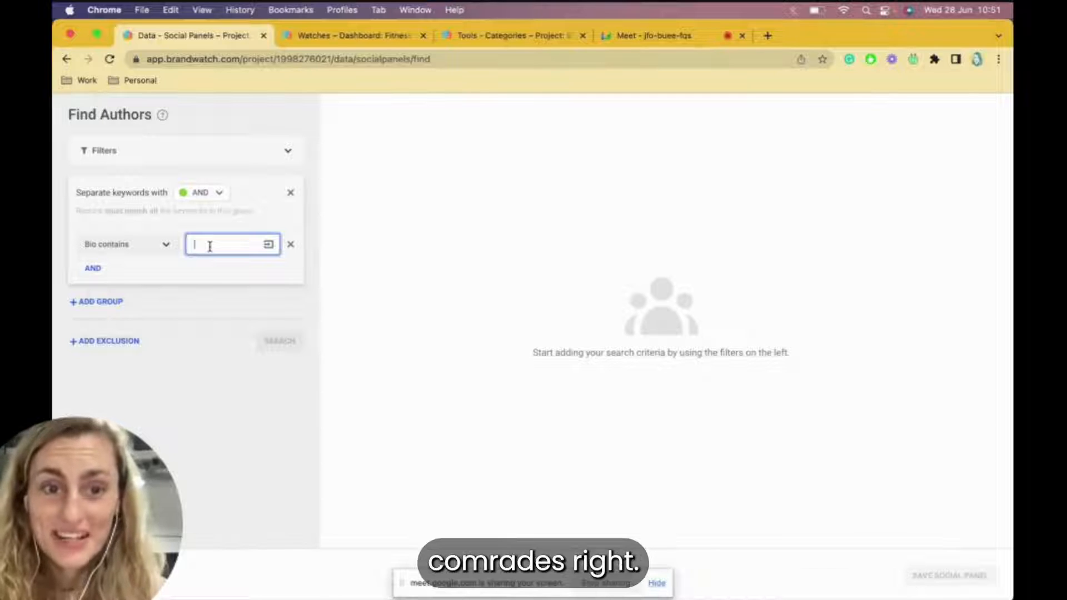
{"action": "type", "text": "comrades"}
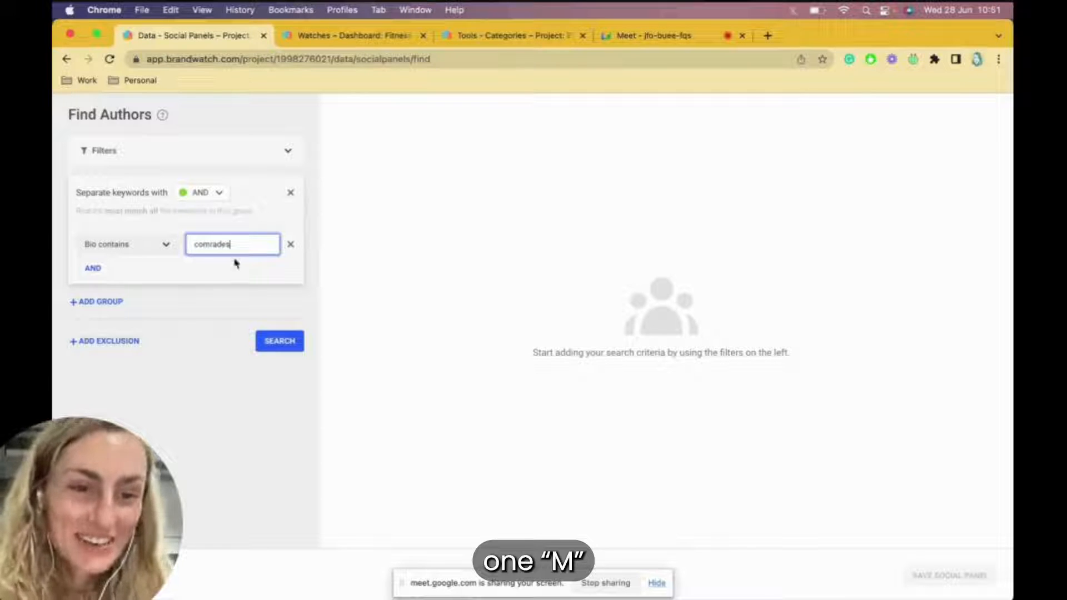
{"action": "left_click", "coordinate": [92, 268]}
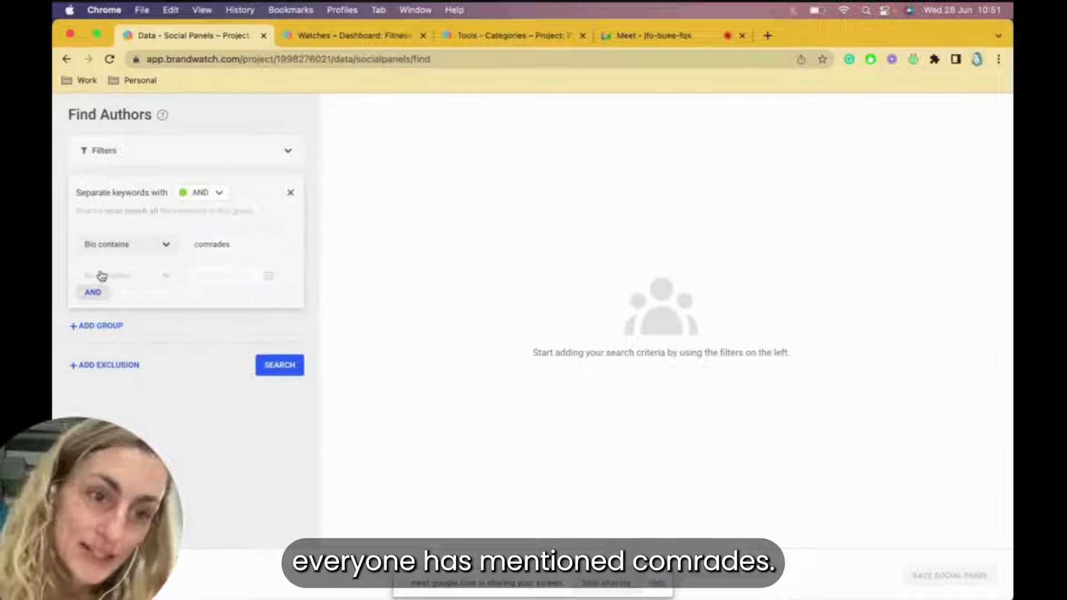
{"action": "left_click", "coordinate": [211, 192]}
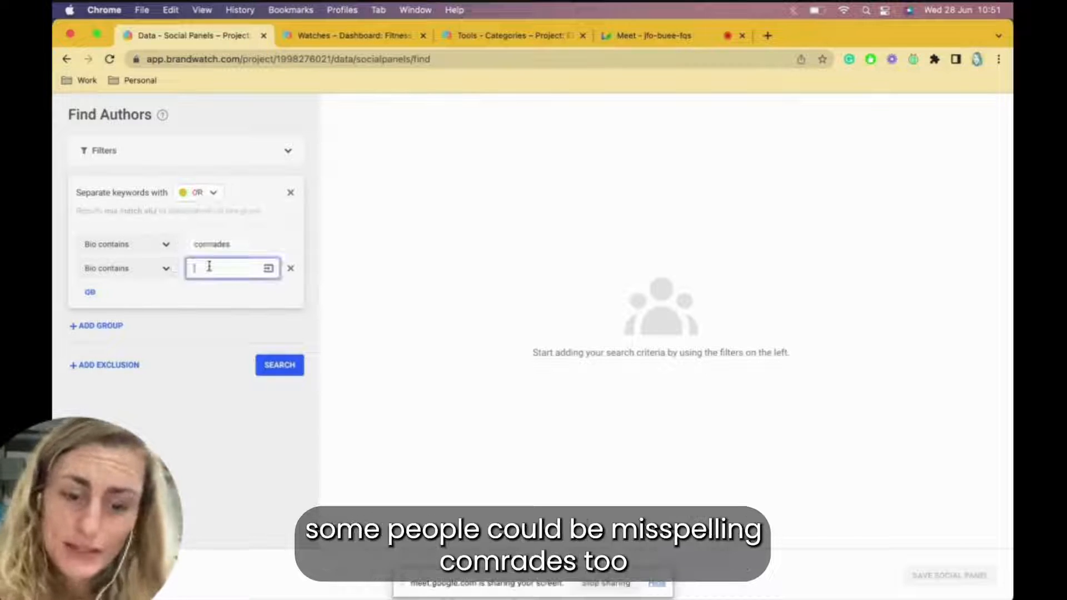
{"action": "type", "text": "corom"}
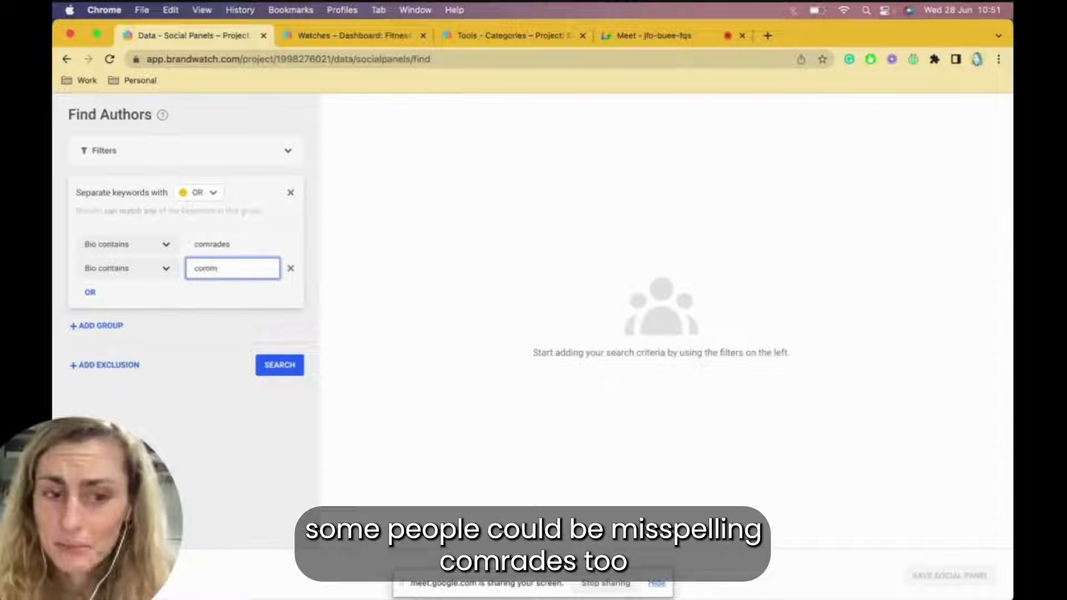
{"action": "type", "text": "commrades runner"}
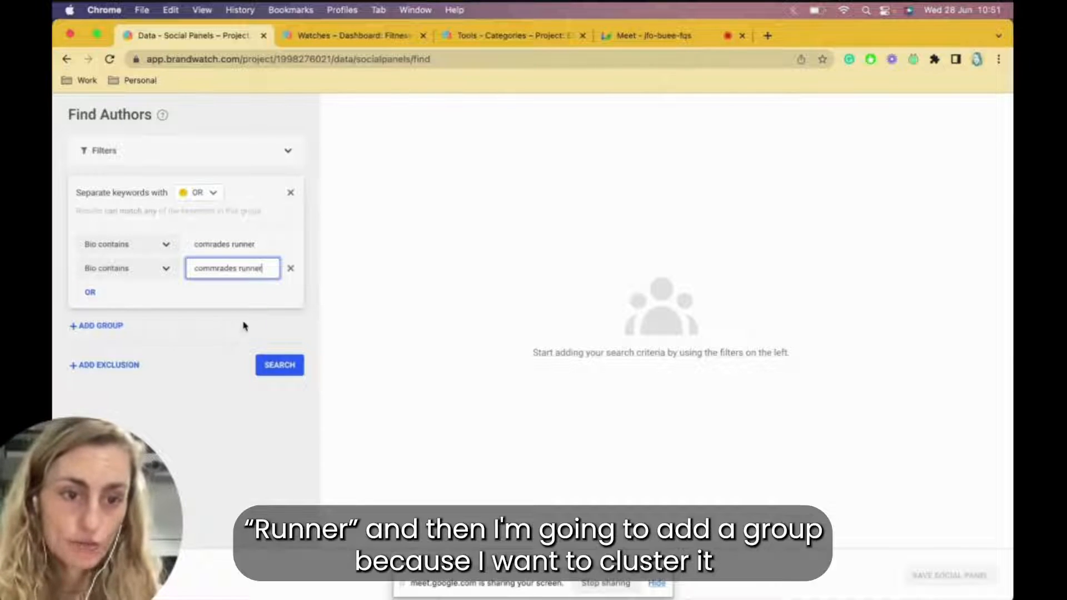
Add a second AND group requiring author location South Africa.
{"action": "left_click", "coordinate": [95, 326]}
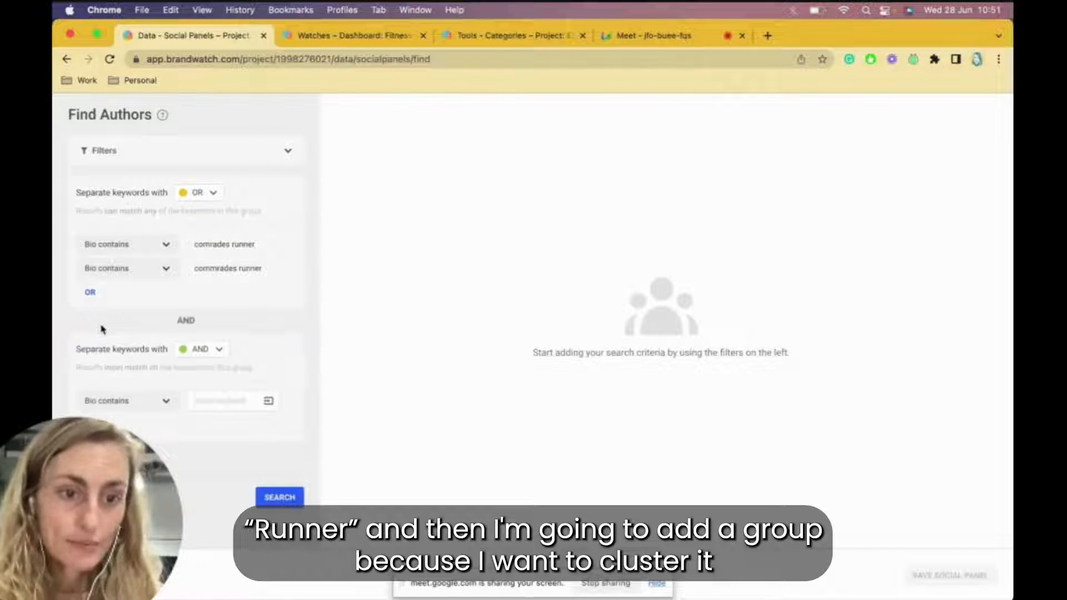
{"action": "left_click", "coordinate": [229, 268]}
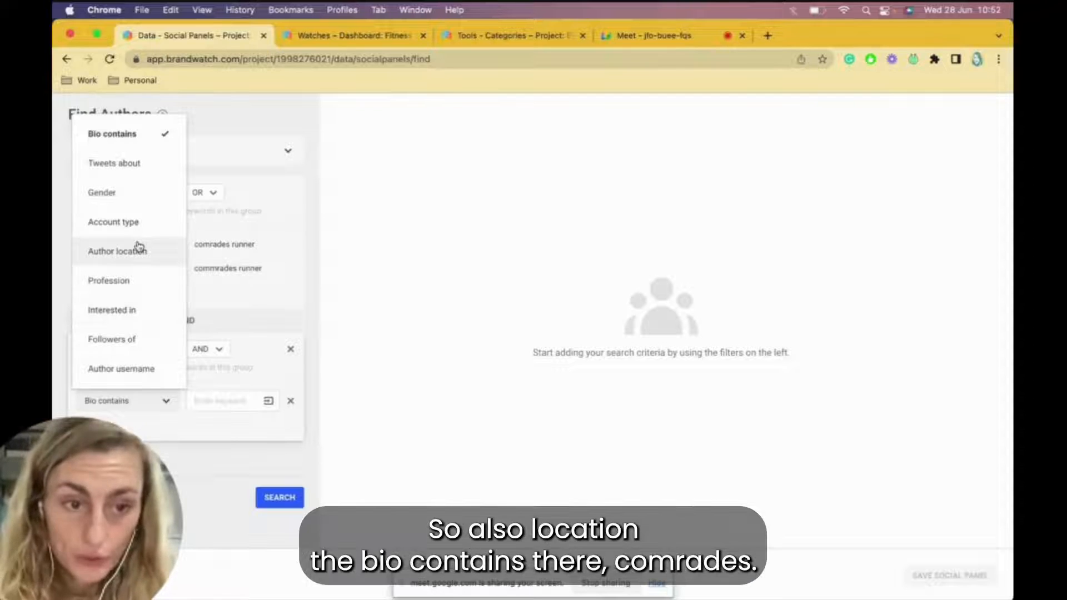
{"action": "left_click", "coordinate": [117, 250]}
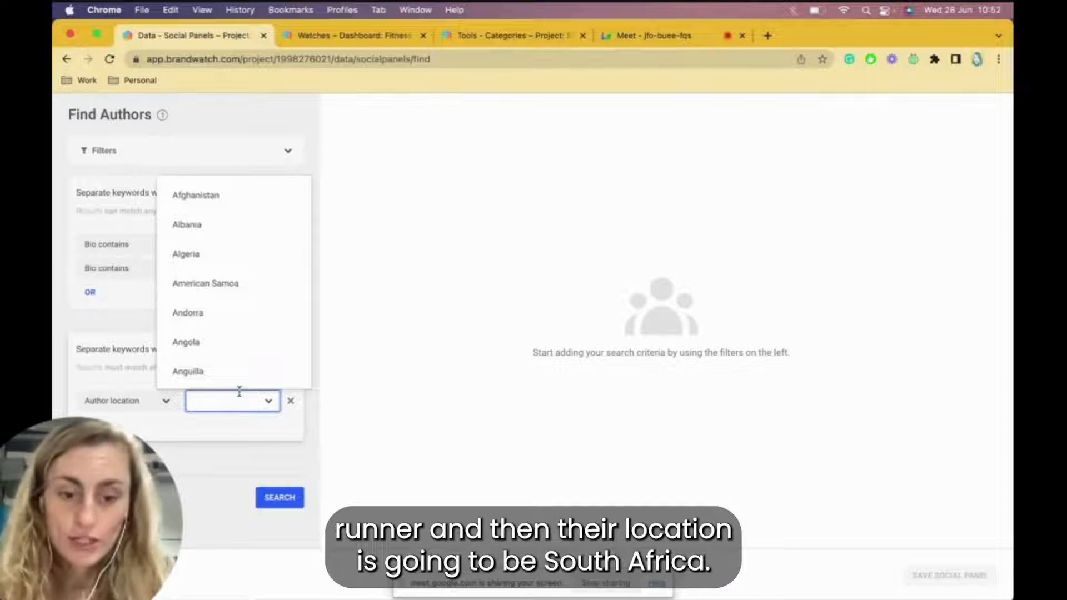
{"action": "type", "text": "south"}
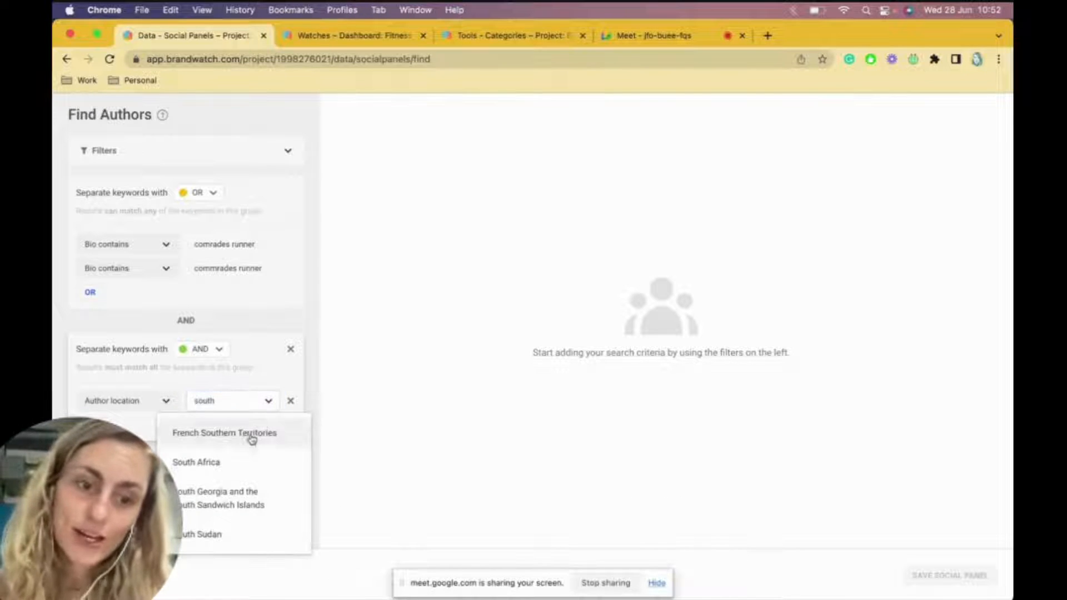
{"action": "left_click", "coordinate": [196, 463]}
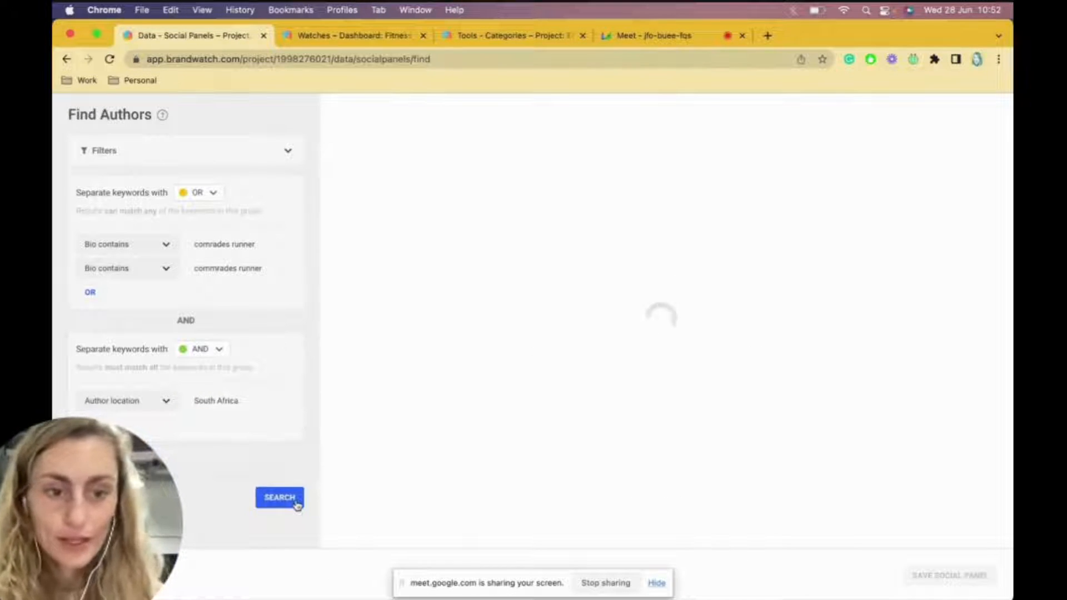
Run the author search, returning 44 authors with a niche-audience warning.
{"action": "left_click", "coordinate": [279, 498]}
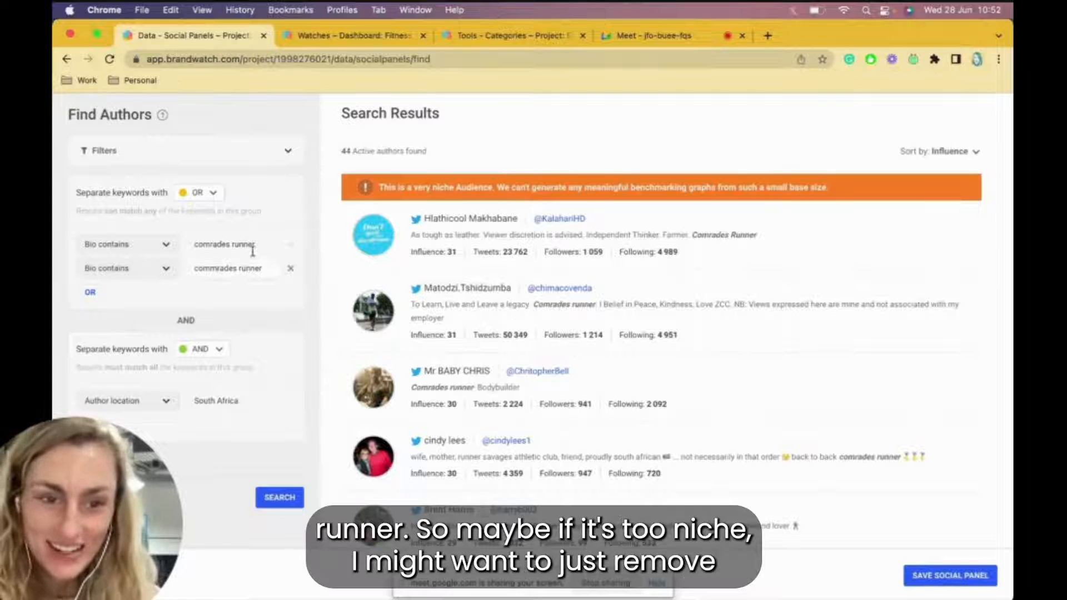
{"action": "mouse_move", "coordinate": [297, 265]}
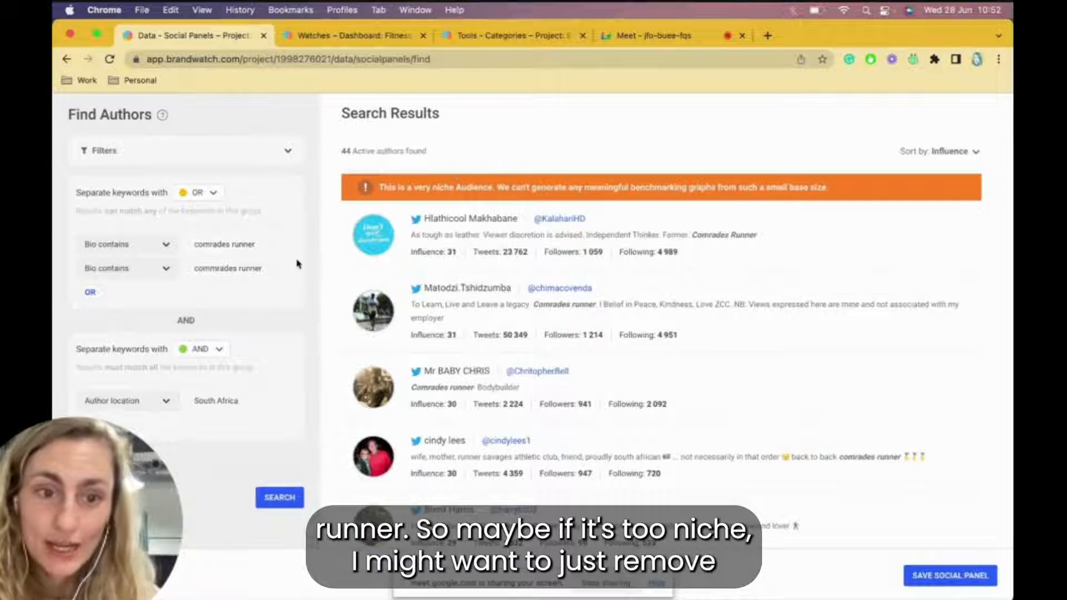
Broaden the bio filter to just 'comrades' and rerun, finding 462 authors.
{"action": "left_click", "coordinate": [232, 245]}
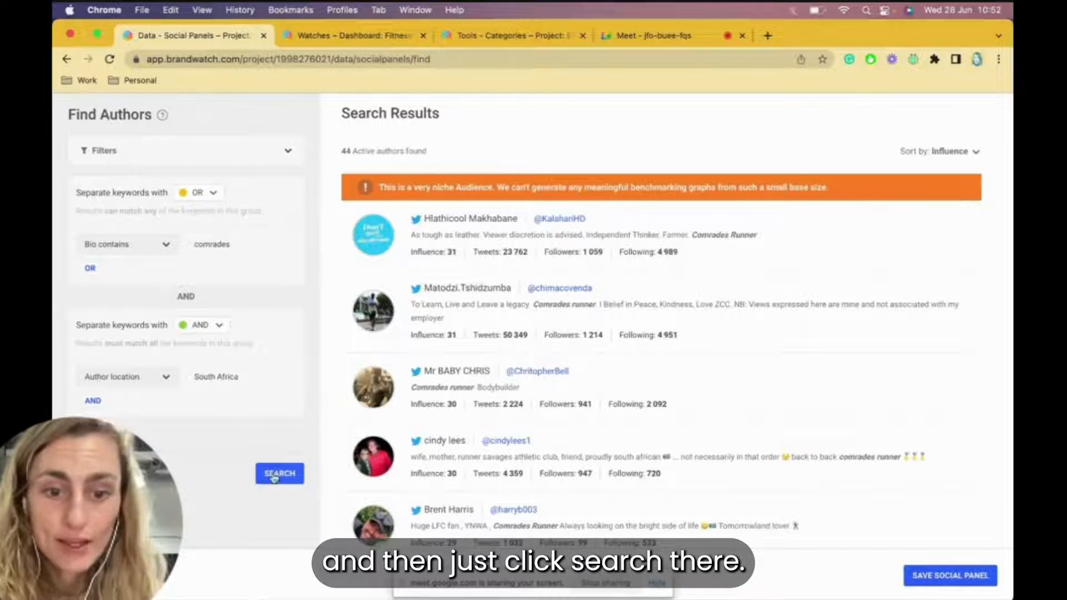
{"action": "left_click", "coordinate": [279, 474]}
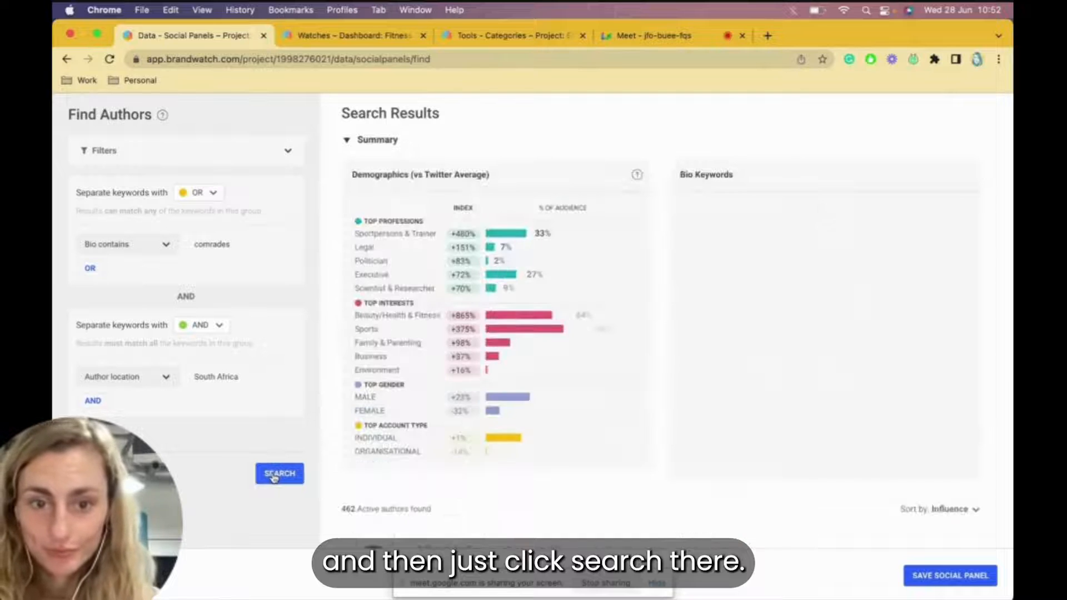
Scroll through the 462-author results down to the Add Group control for a NOT exclusion.
{"action": "left_click", "coordinate": [279, 473]}
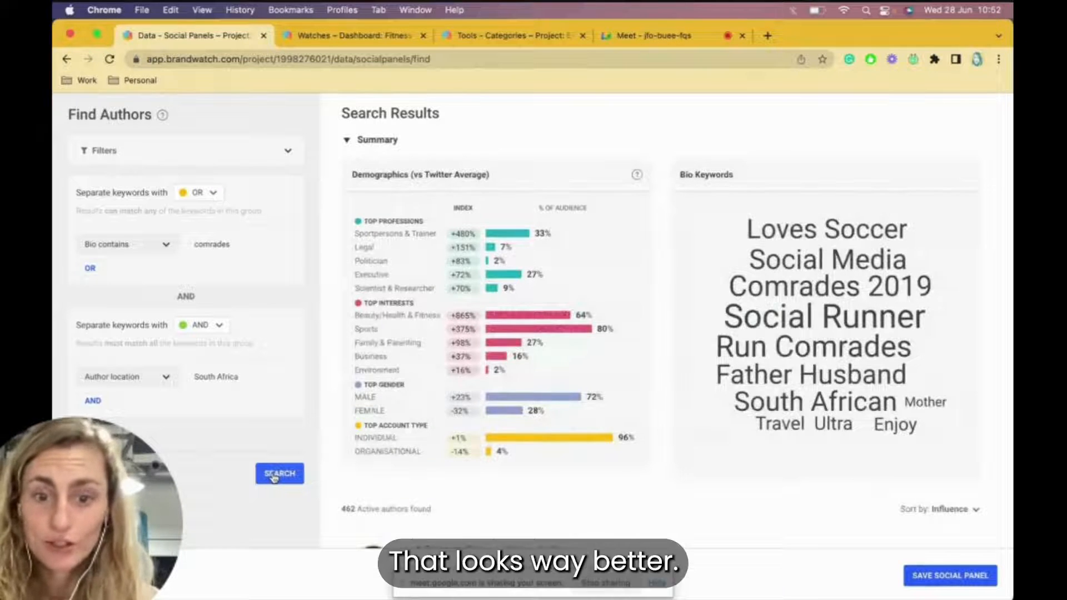
{"action": "scroll", "scroll_direction": "down", "scroll_amount": 3}
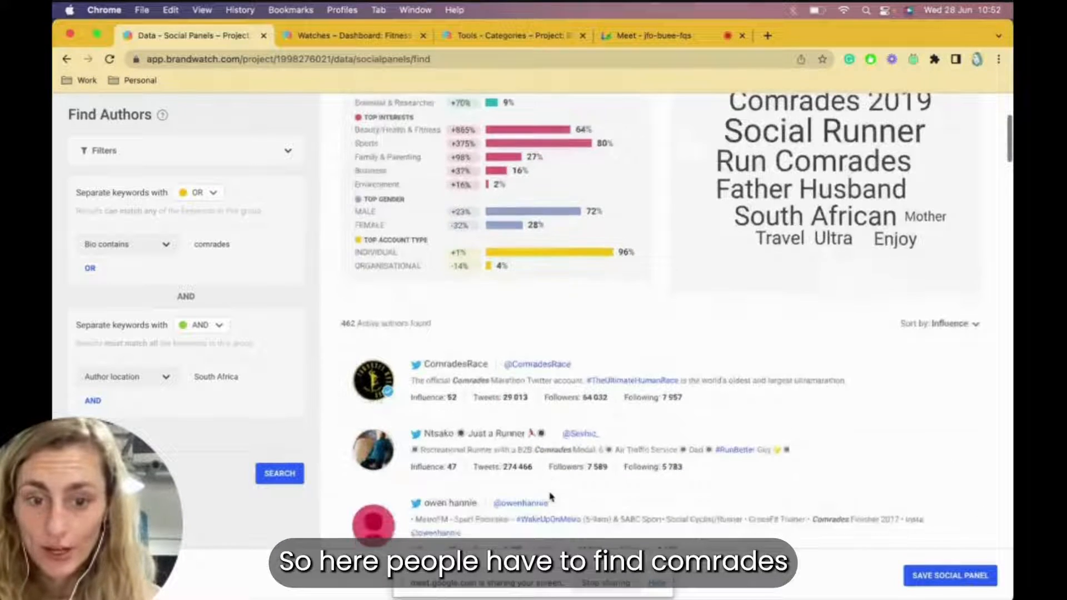
{"action": "scroll", "scroll_direction": "down", "scroll_amount": 3}
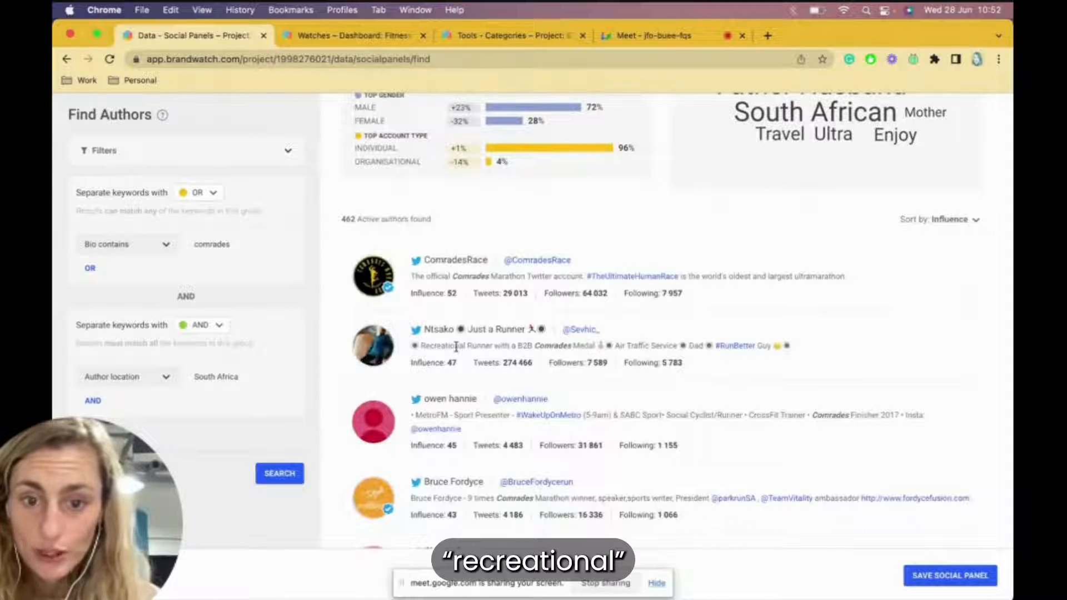
{"action": "scroll", "scroll_direction": "down", "scroll_amount": 3}
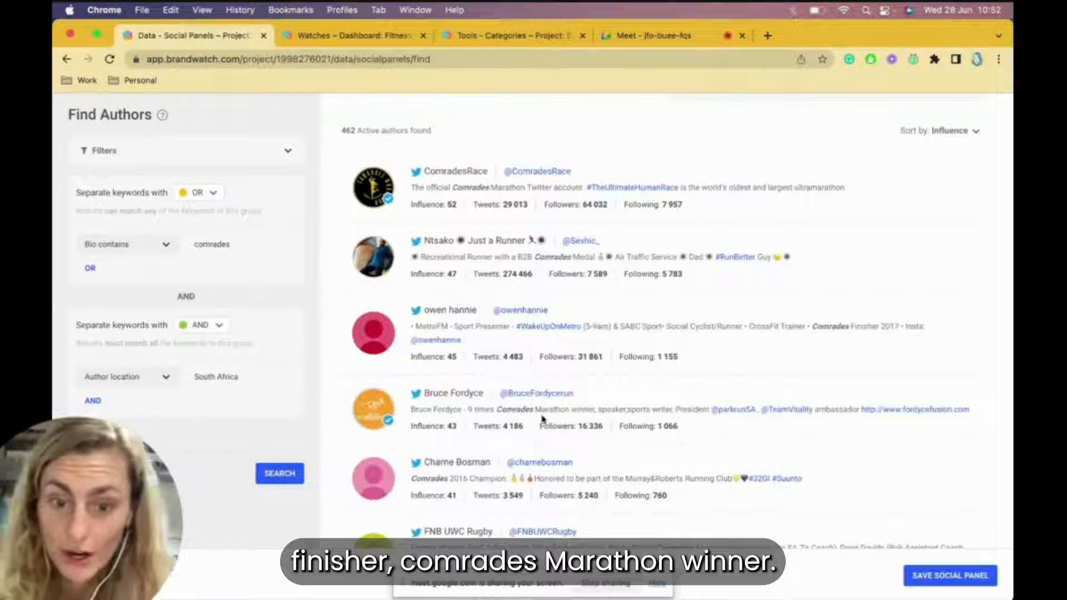
{"action": "scroll", "scroll_direction": "down", "scroll_amount": 3}
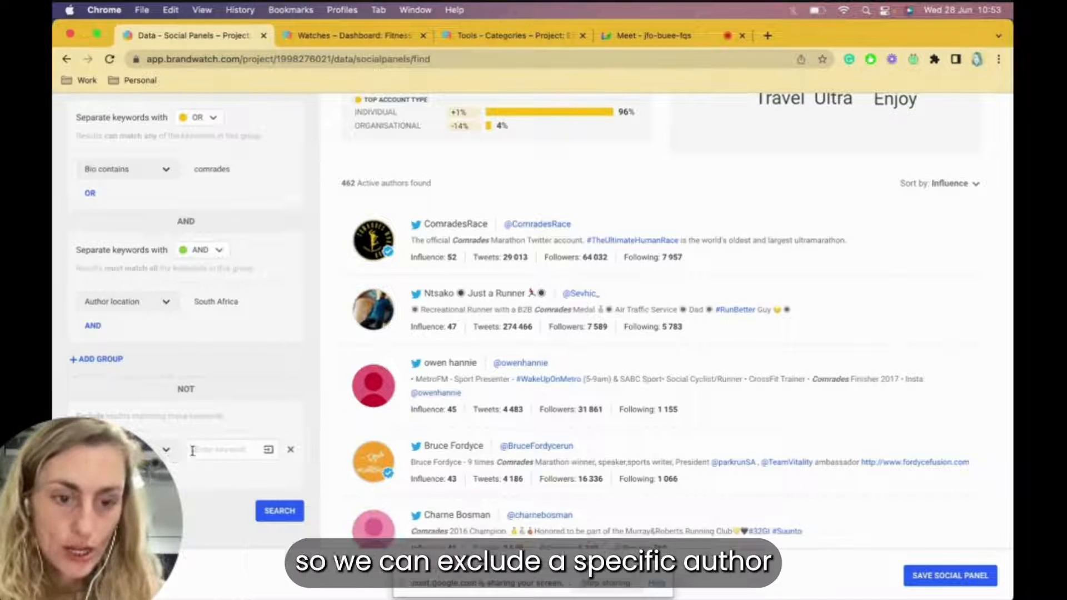
{"action": "left_click", "coordinate": [232, 451]}
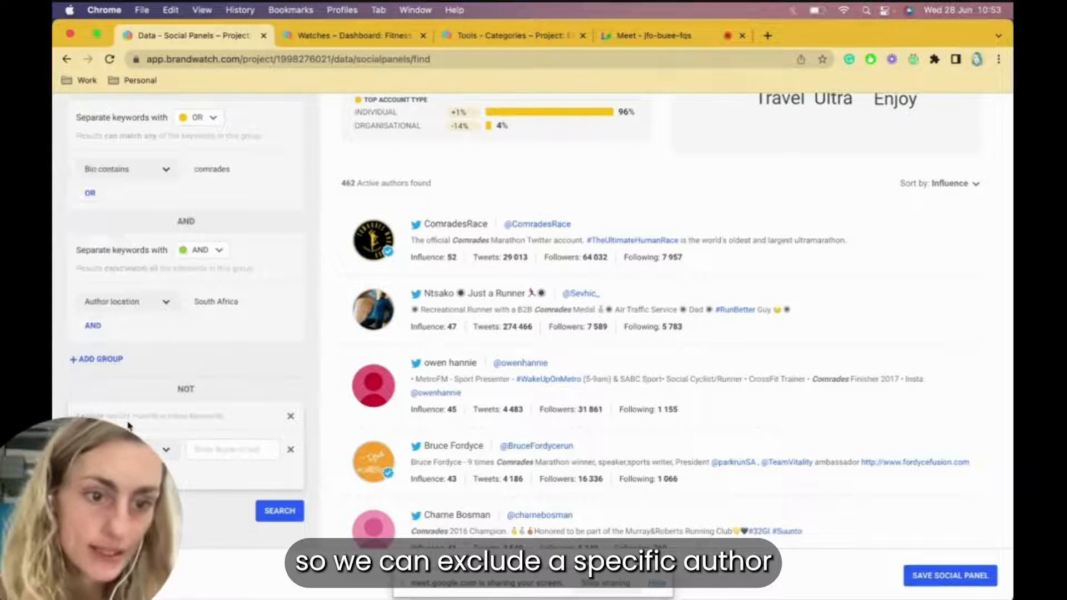
{"action": "type", "text": "@ComradesRace"}
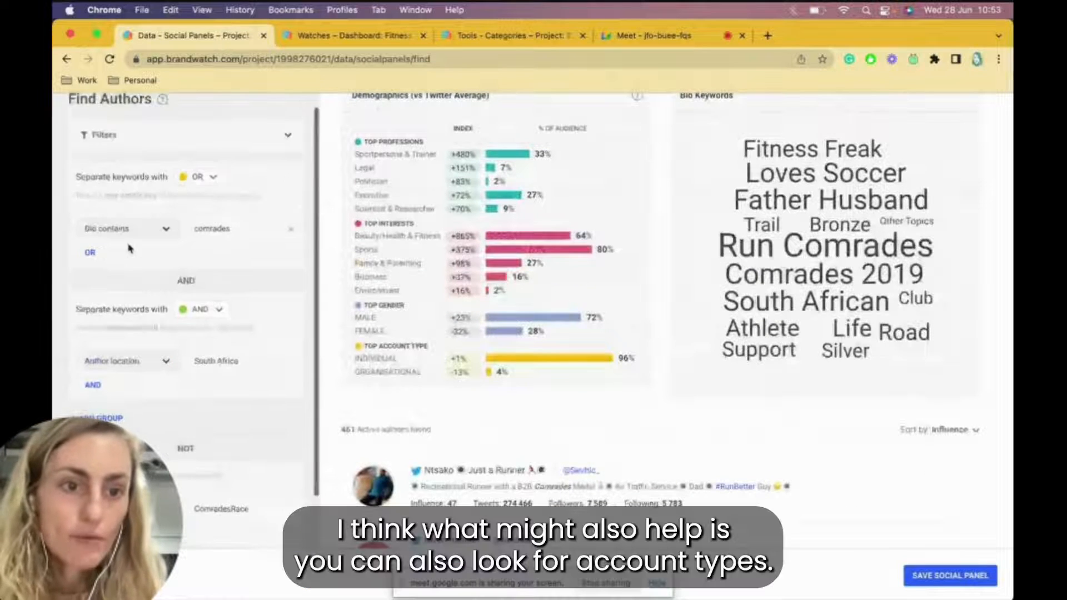
{"action": "left_click", "coordinate": [126, 253]}
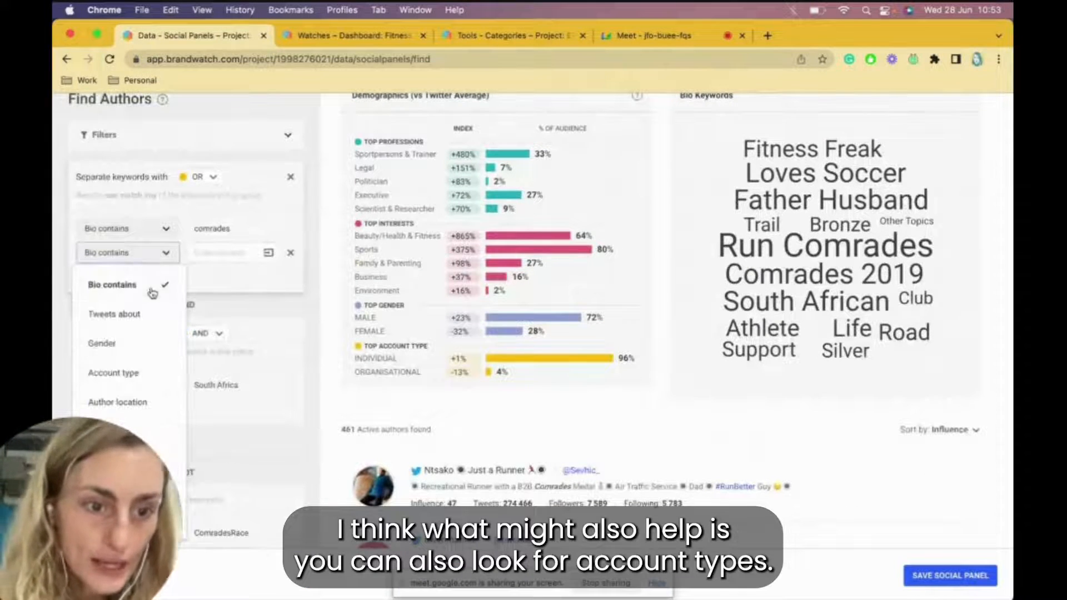
{"action": "left_click", "coordinate": [114, 373]}
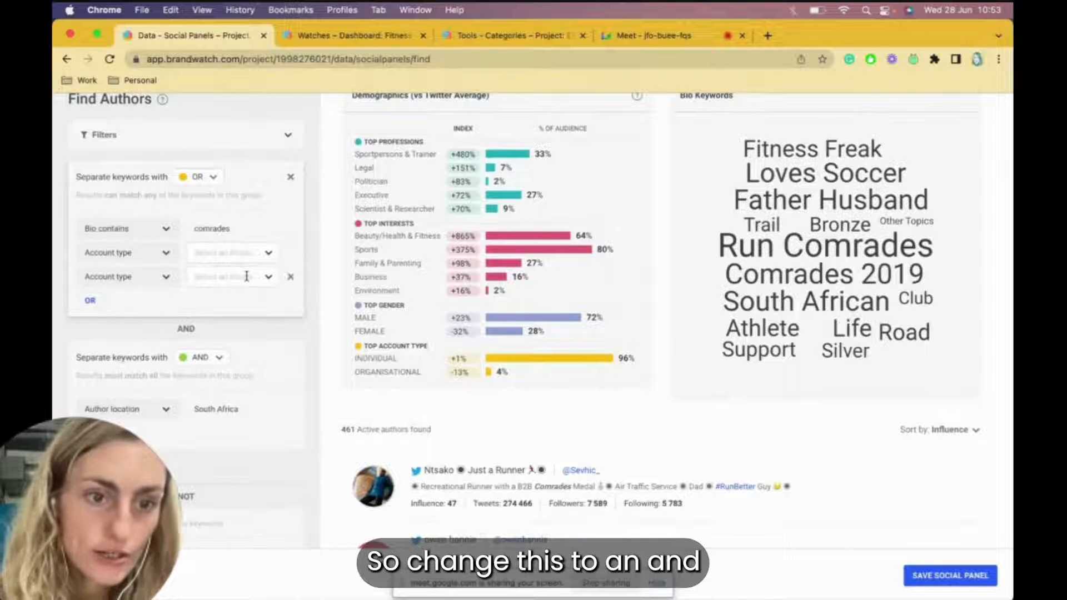
Require all conditions (AND) with Account type = Individual and rerun the search, leaving 444 authors.
{"action": "left_click", "coordinate": [211, 176]}
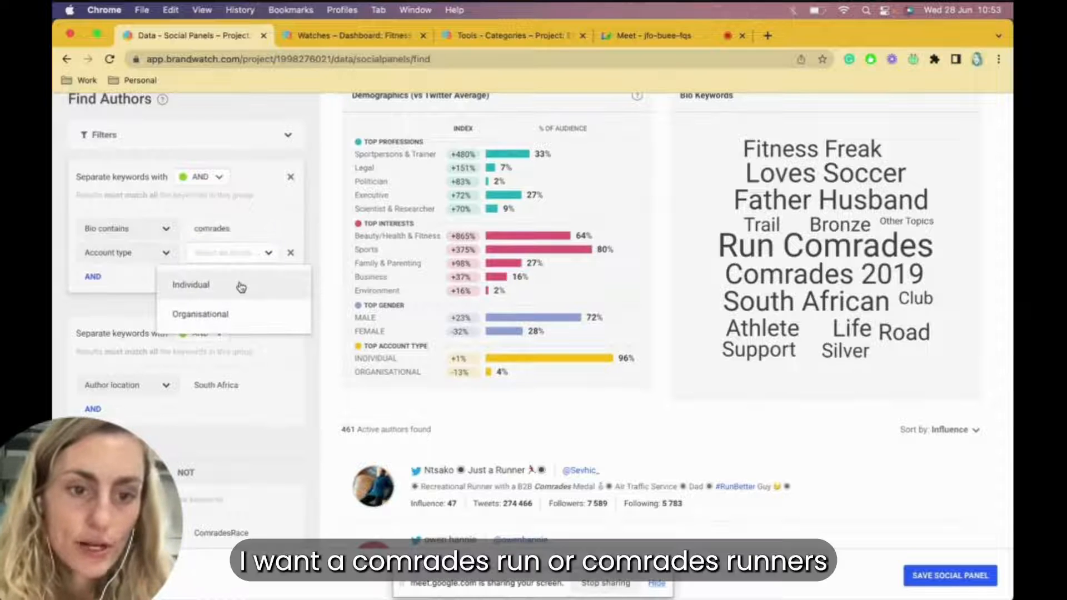
{"action": "left_click", "coordinate": [190, 284]}
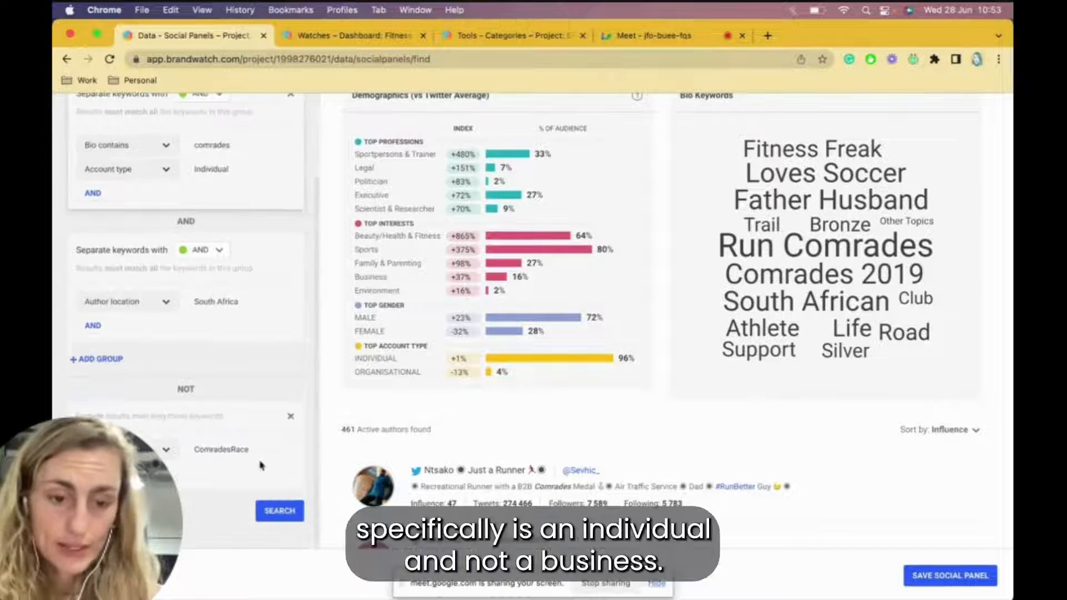
{"action": "left_click", "coordinate": [279, 510]}
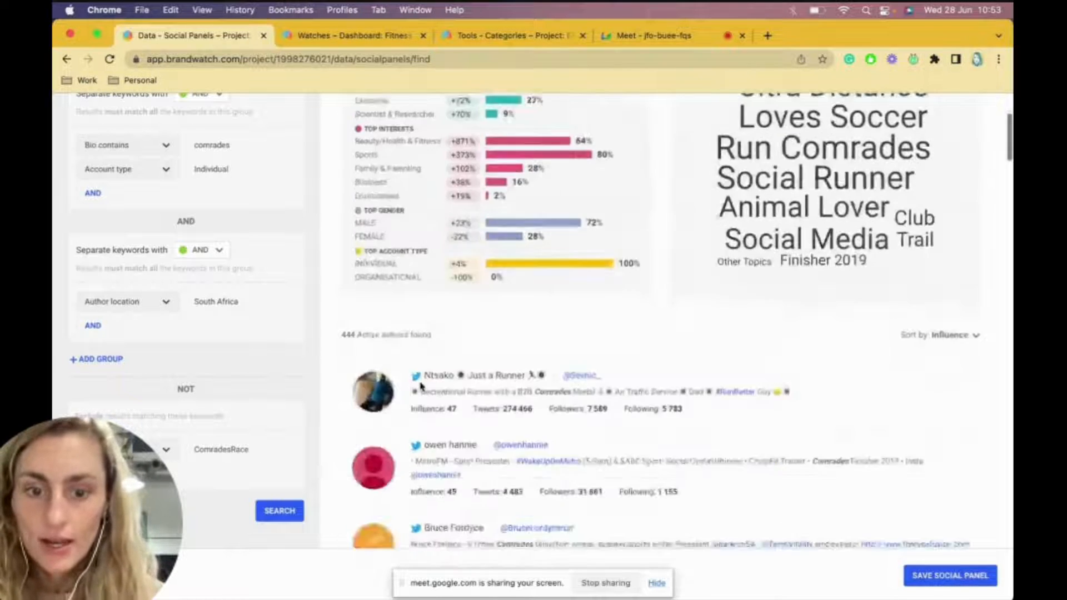
{"action": "scroll", "scroll_direction": "down", "scroll_amount": 3}
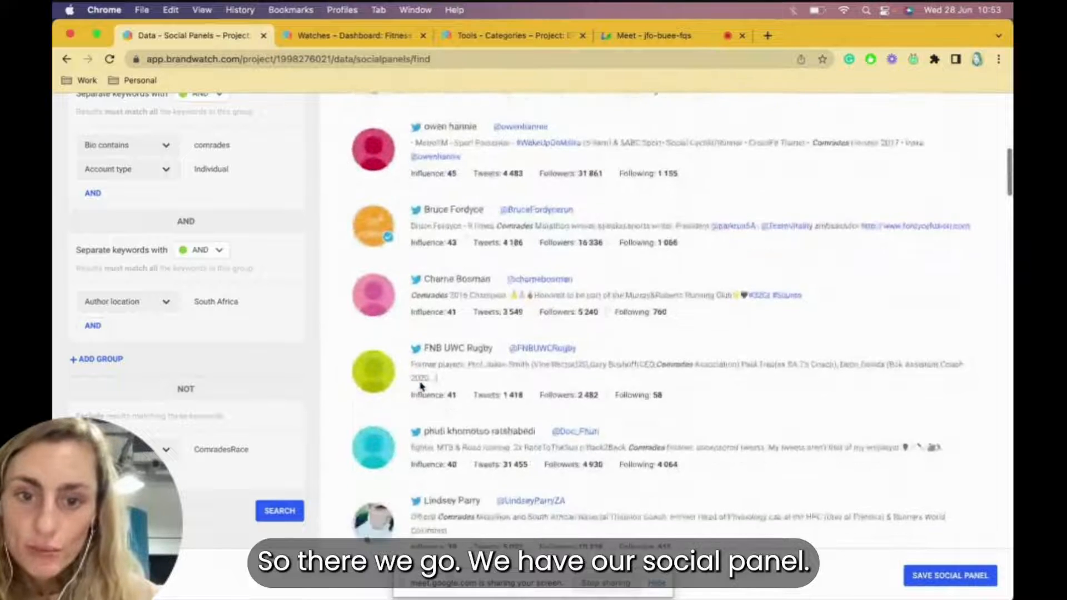
{"action": "scroll", "scroll_direction": "down", "scroll_amount": 3}
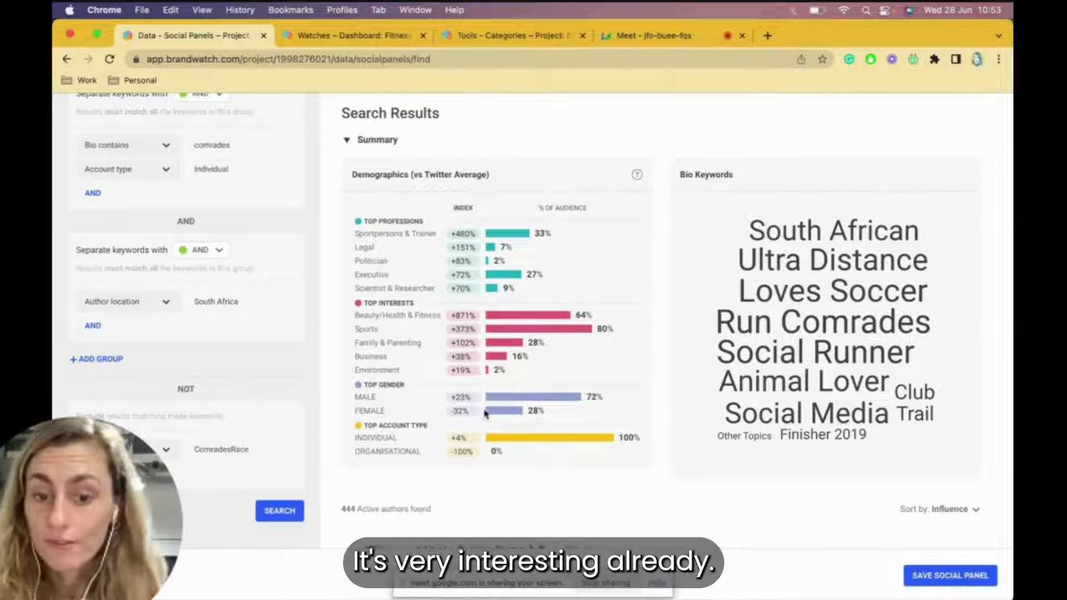
{"action": "mouse_move", "coordinate": [573, 494]}
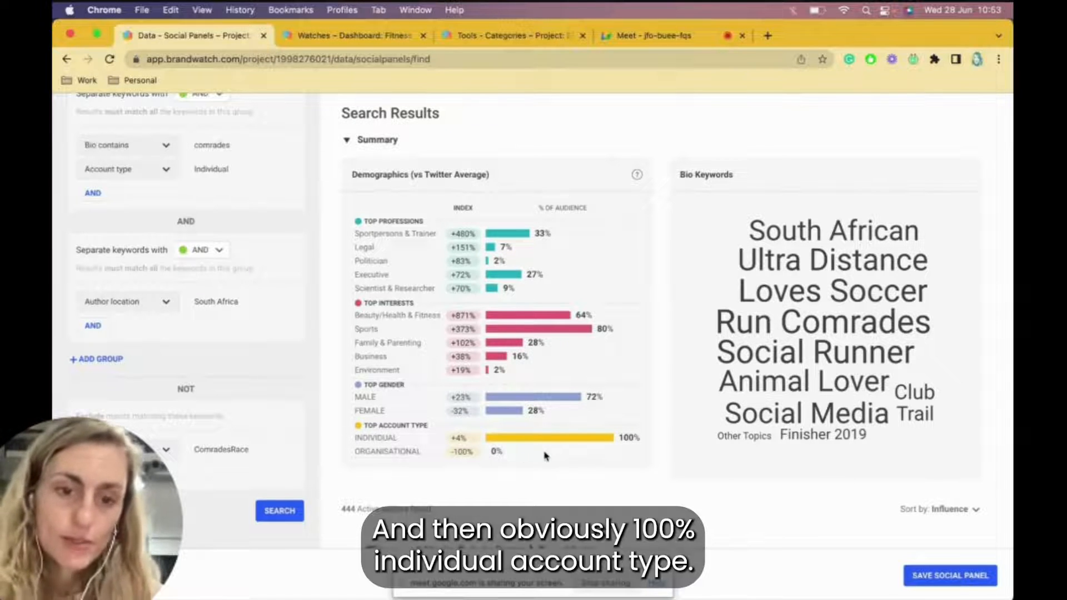
{"action": "mouse_move", "coordinate": [679, 476]}
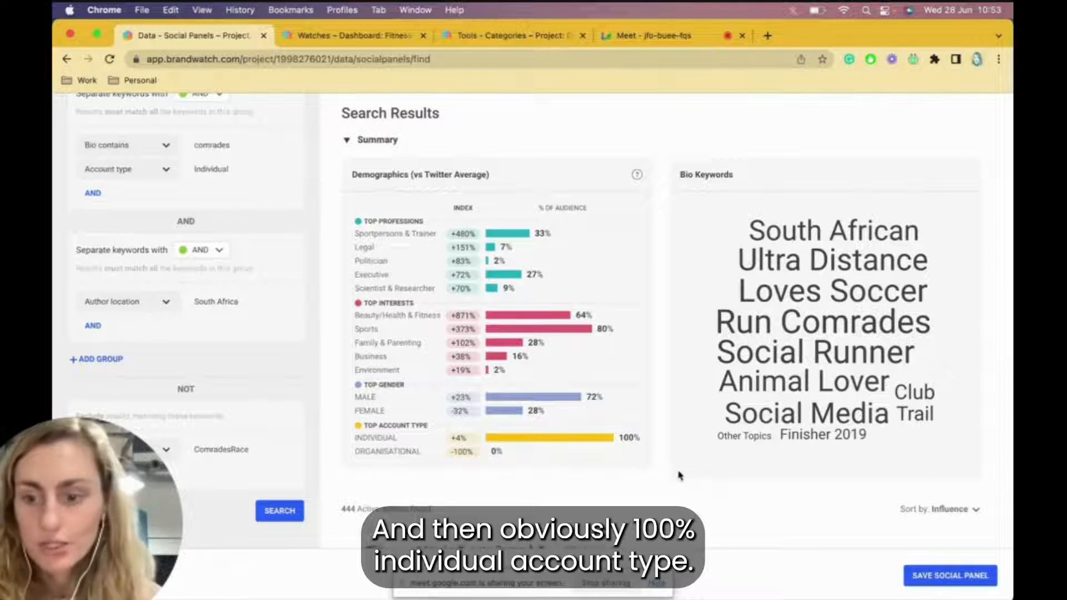
Save the active authors as a social panel named 'Comrades Runners'.
{"action": "left_click", "coordinate": [949, 576]}
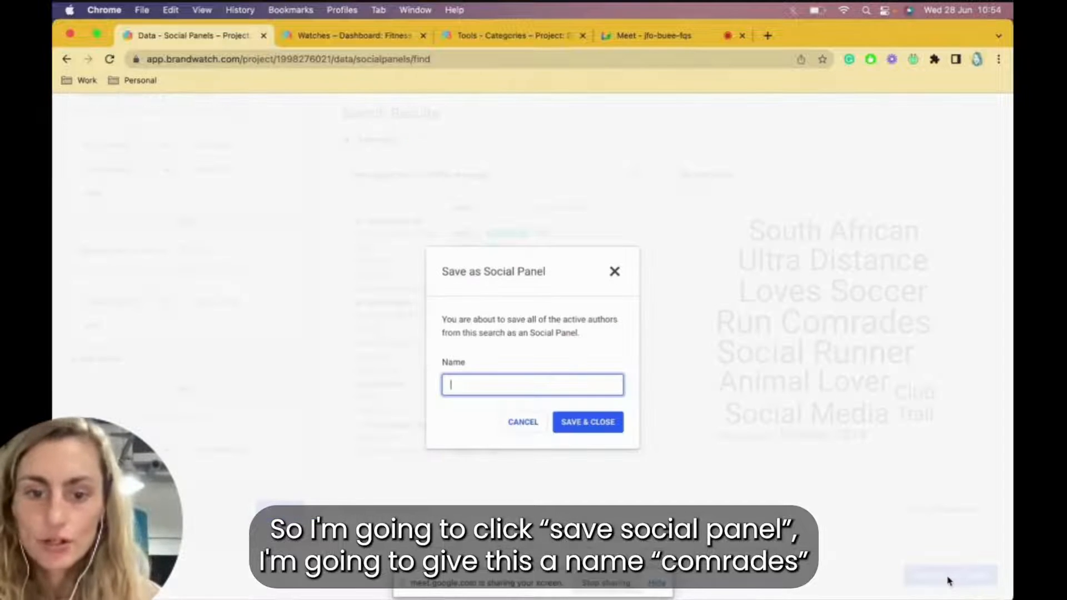
{"action": "type", "text": "Com"}
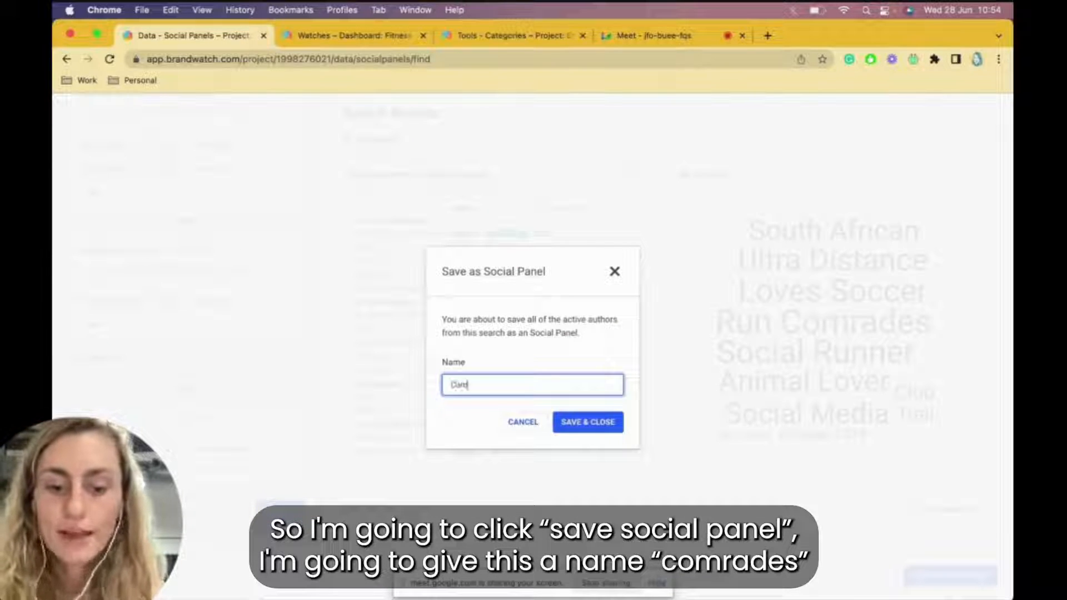
{"action": "type", "text": "Comrades"}
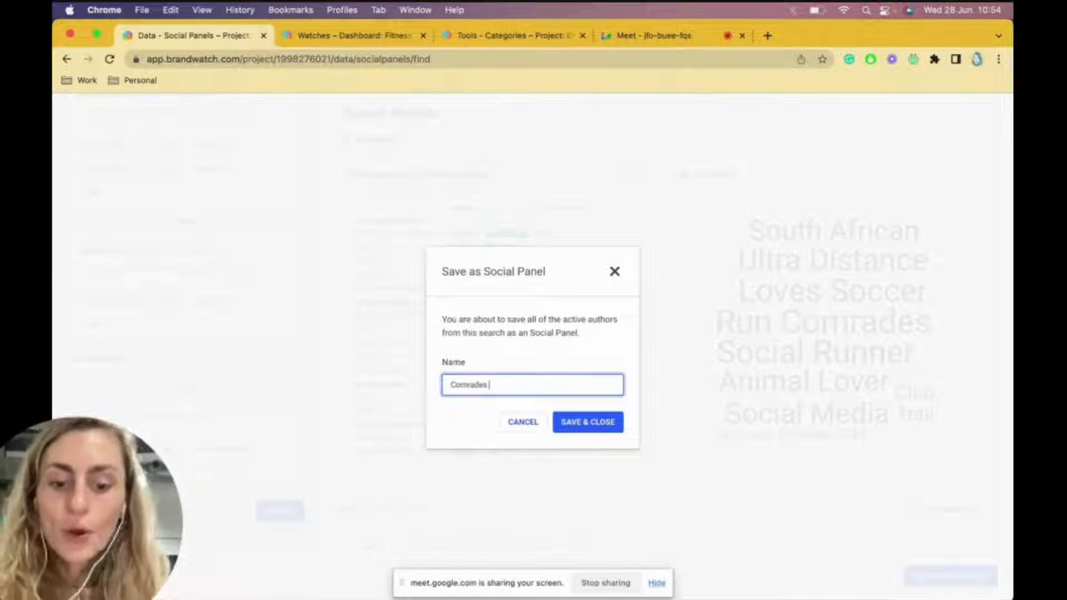
{"action": "type", "text": "Runners"}
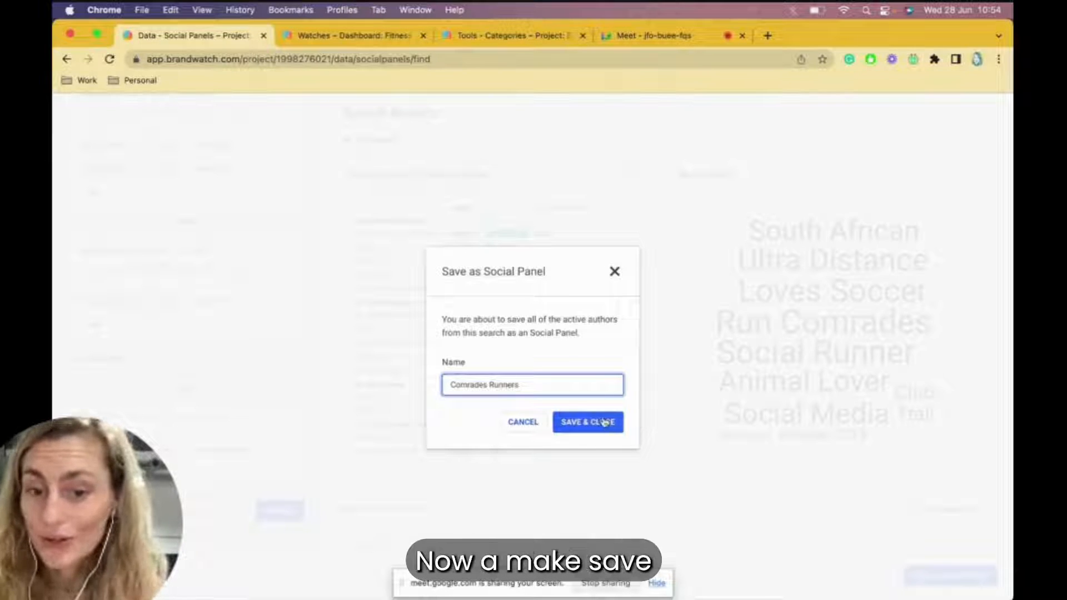
{"action": "left_click", "coordinate": [587, 422]}
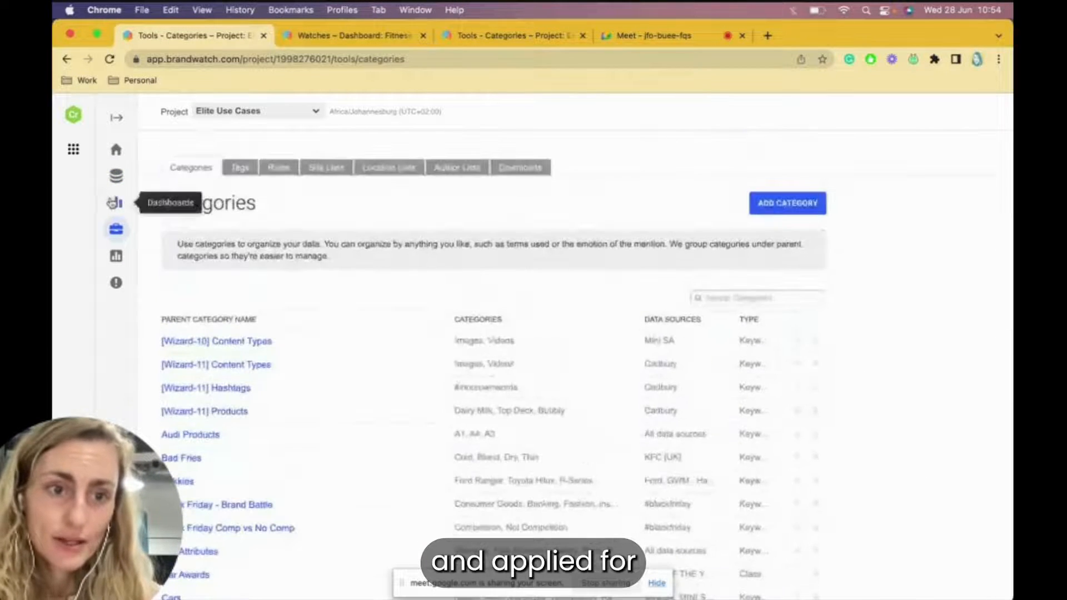
From the Queries list, start a new query using the Blank query template.
{"action": "left_click", "coordinate": [115, 176]}
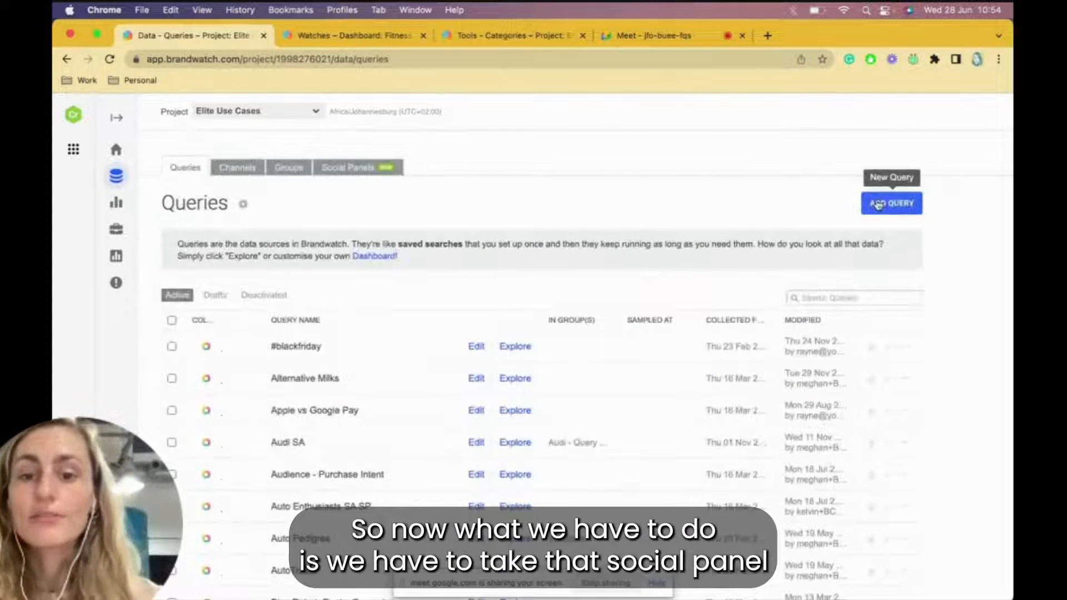
{"action": "left_click", "coordinate": [891, 202]}
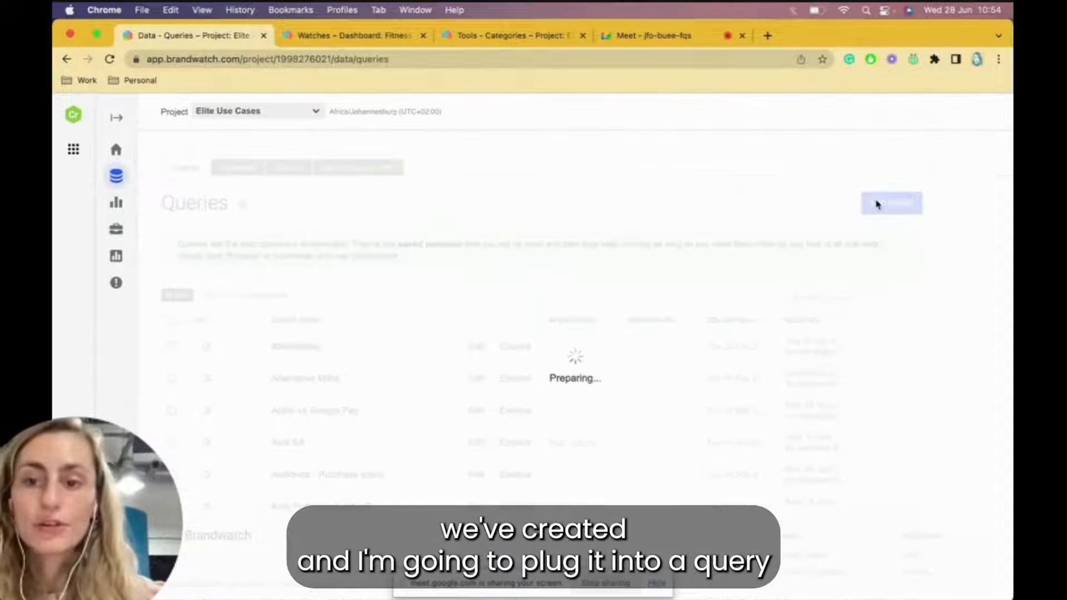
{"action": "left_click", "coordinate": [890, 202]}
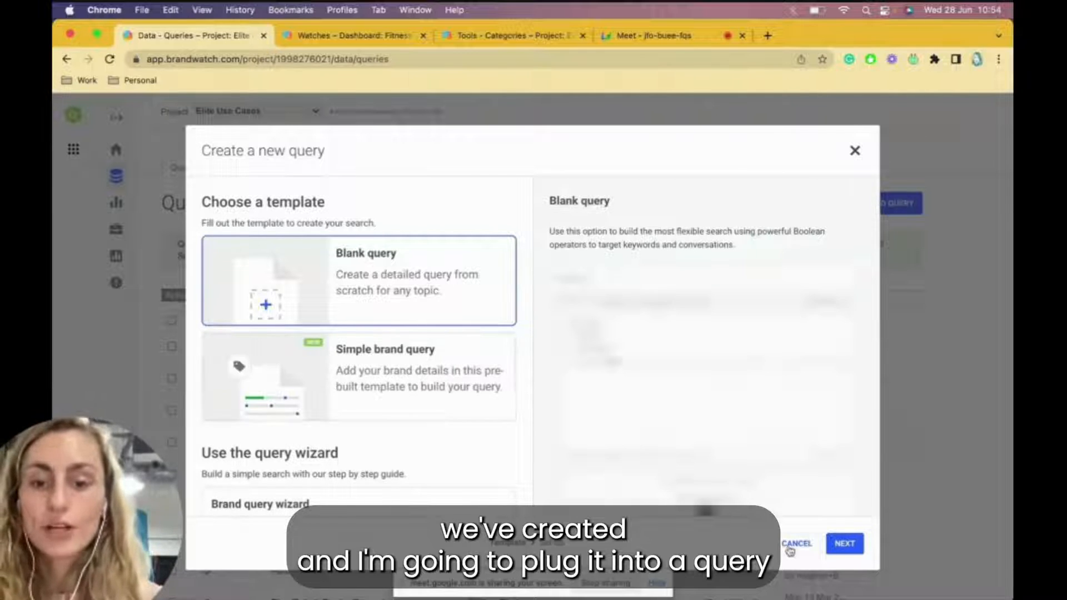
{"action": "left_click", "coordinate": [843, 543]}
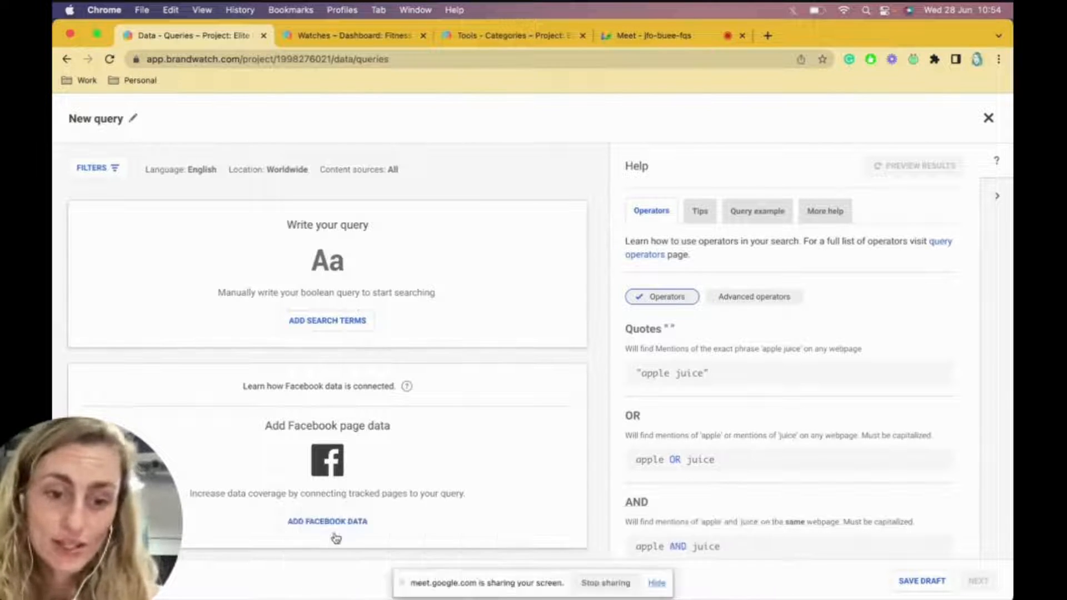
Scroll down to the Social panel search section of the query editor.
{"action": "scroll", "scroll_direction": "down", "scroll_amount": 3}
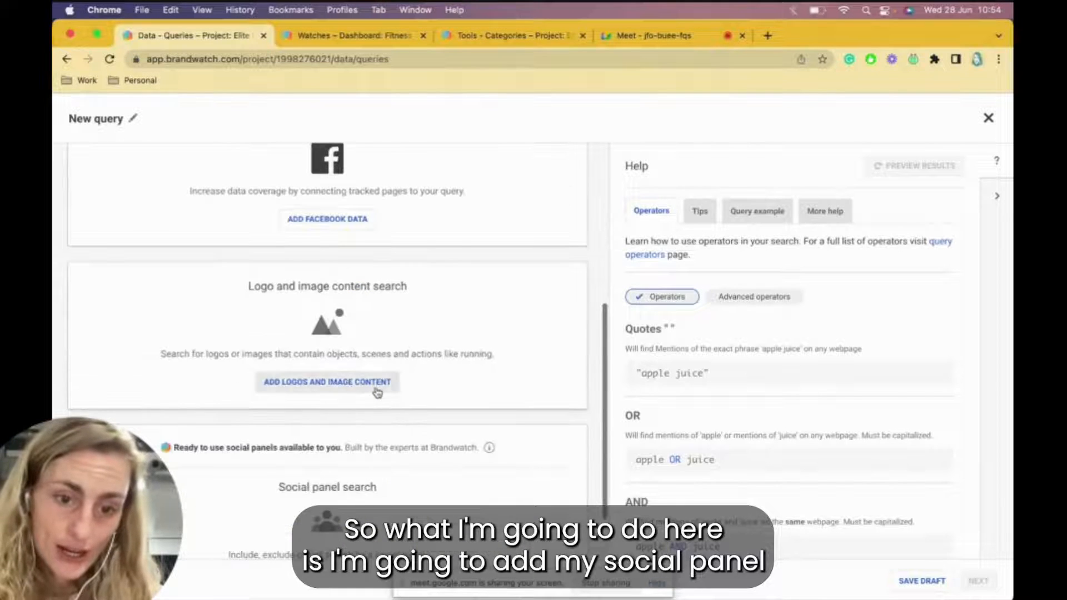
{"action": "scroll", "scroll_direction": "down", "scroll_amount": 3}
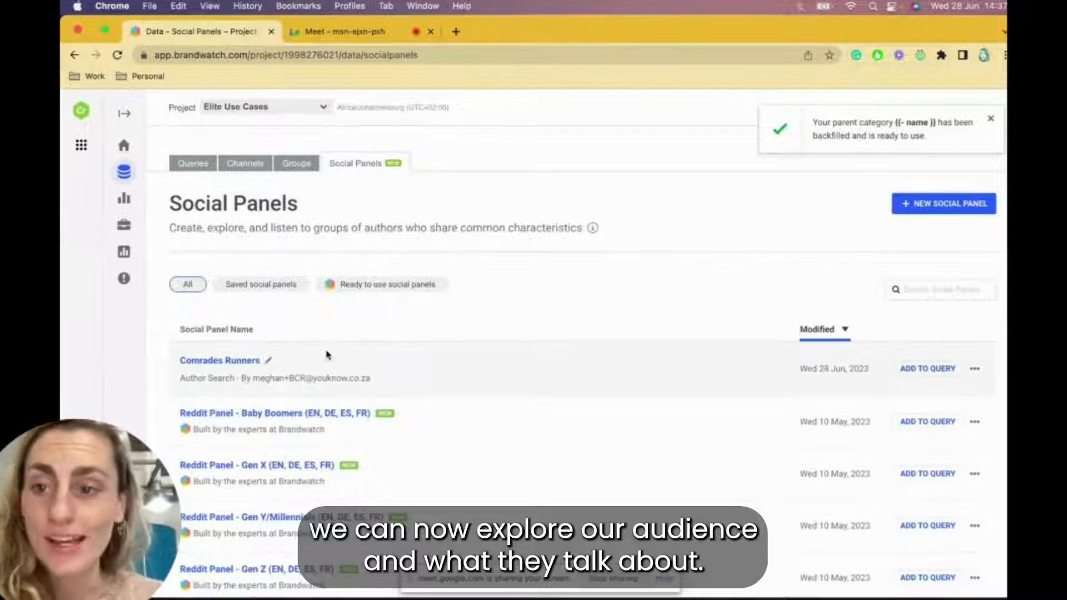
Dismiss the backfill notification and start another blank query from the Queries list.
{"action": "left_click", "coordinate": [990, 119]}
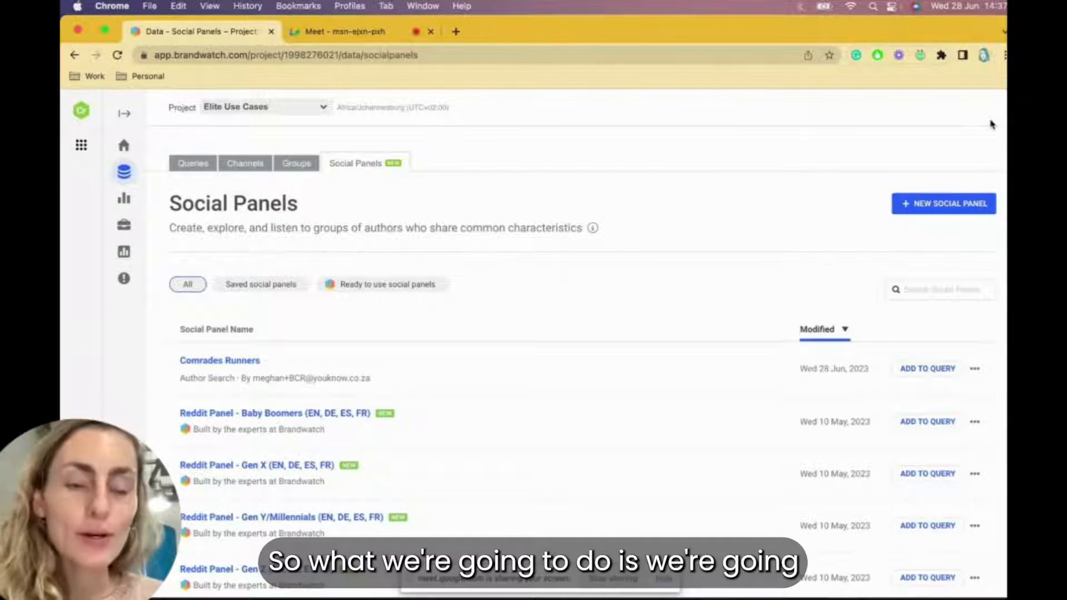
{"action": "mouse_move", "coordinate": [369, 178]}
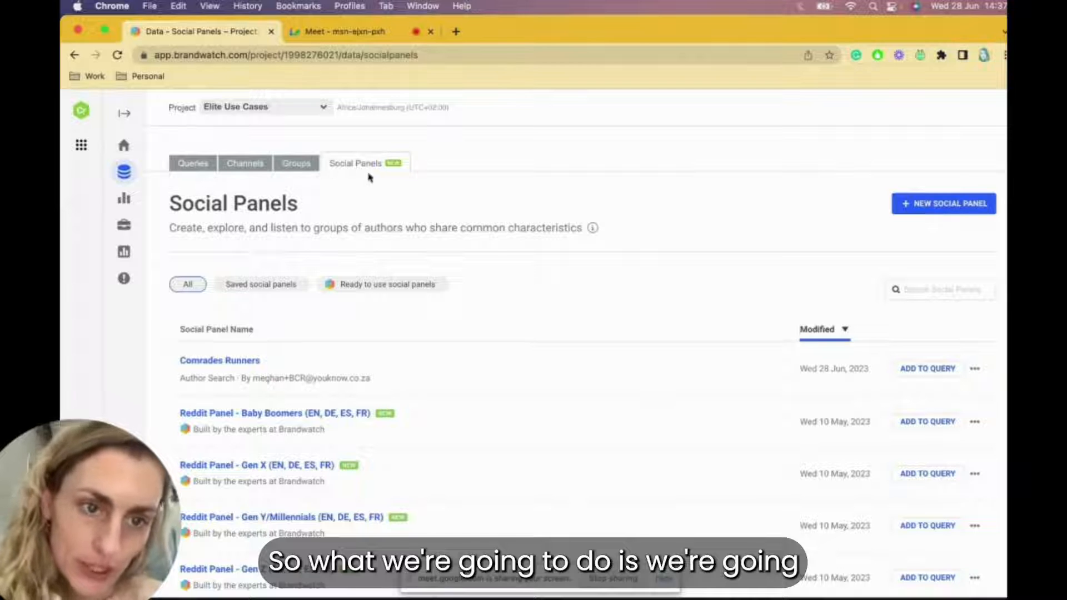
{"action": "left_click", "coordinate": [192, 164]}
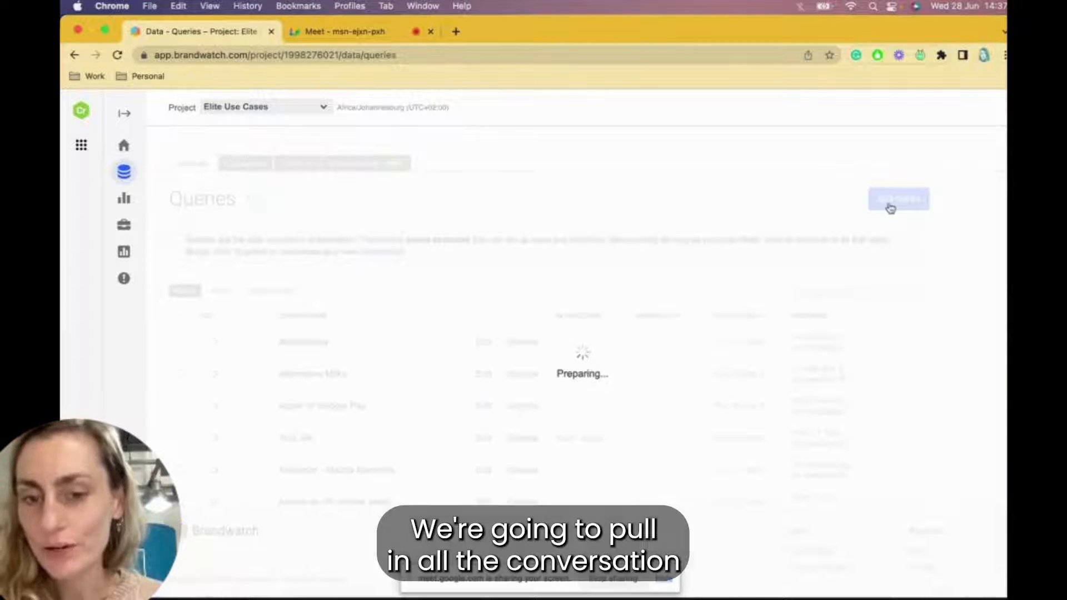
{"action": "left_click", "coordinate": [898, 199]}
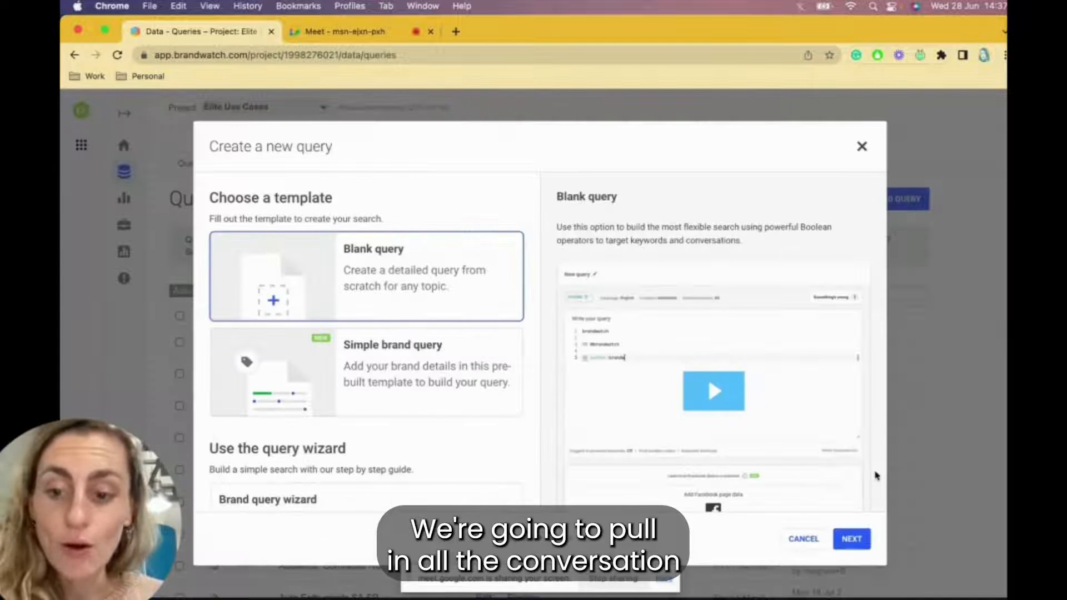
{"action": "left_click", "coordinate": [851, 538]}
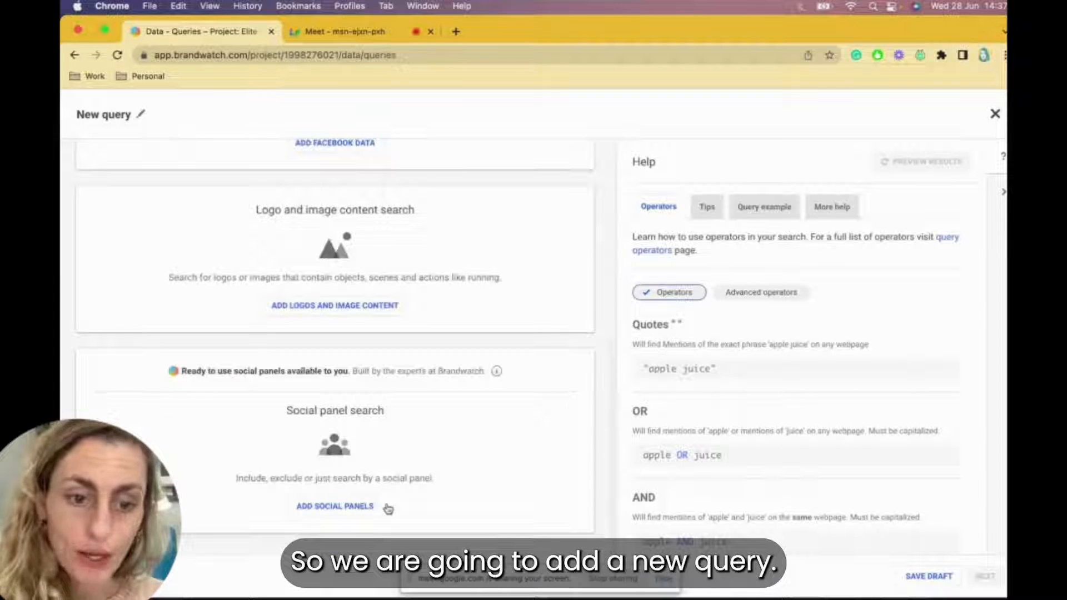
{"action": "mouse_move", "coordinate": [566, 365]}
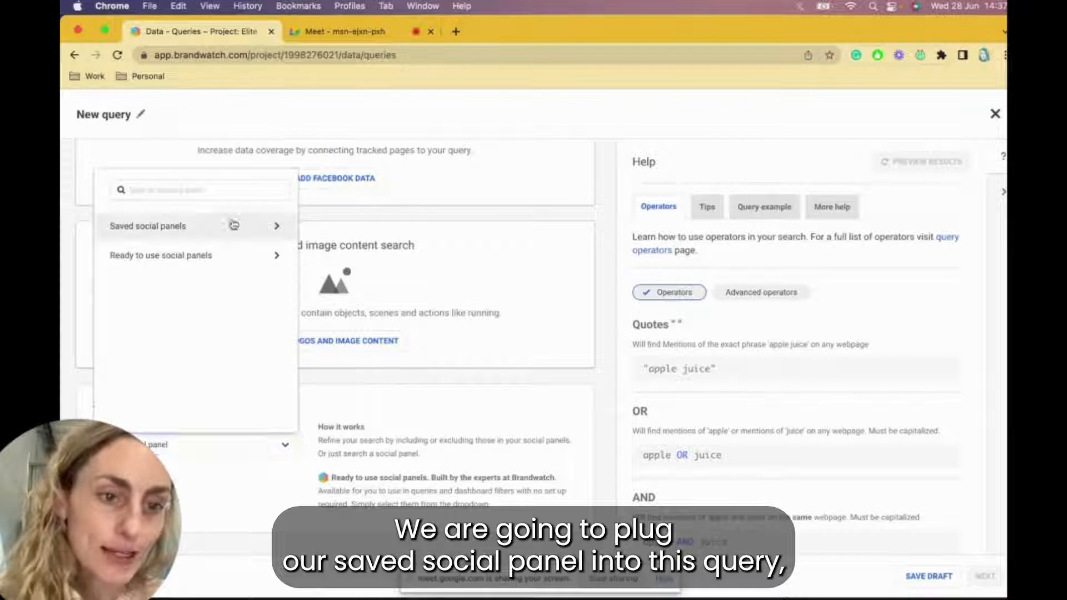
Attach the saved Comrades Runners social panel to the new query.
{"action": "left_click", "coordinate": [147, 225]}
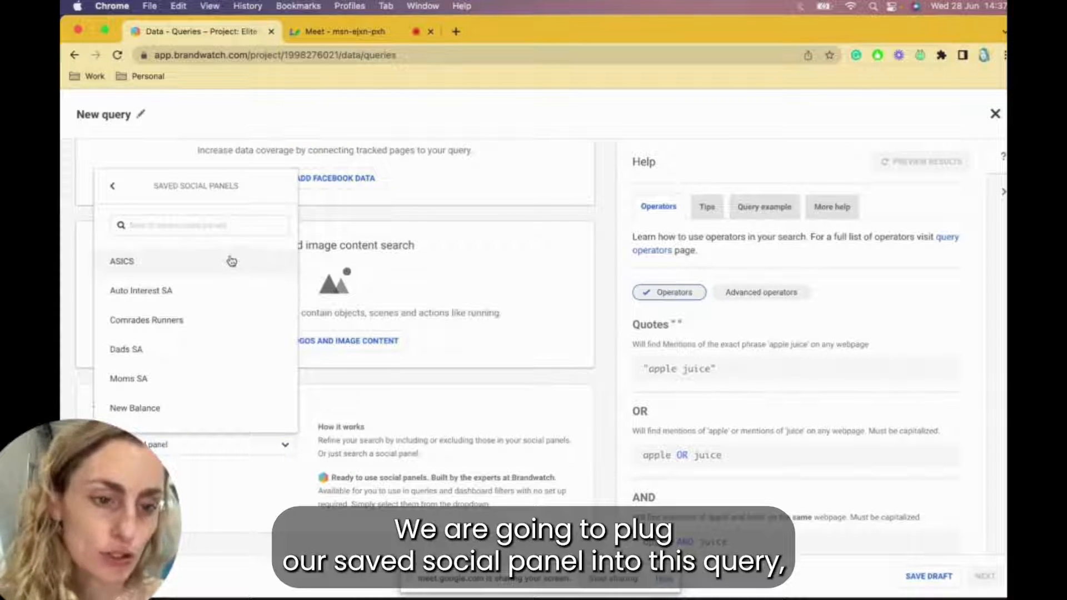
{"action": "left_click", "coordinate": [146, 320]}
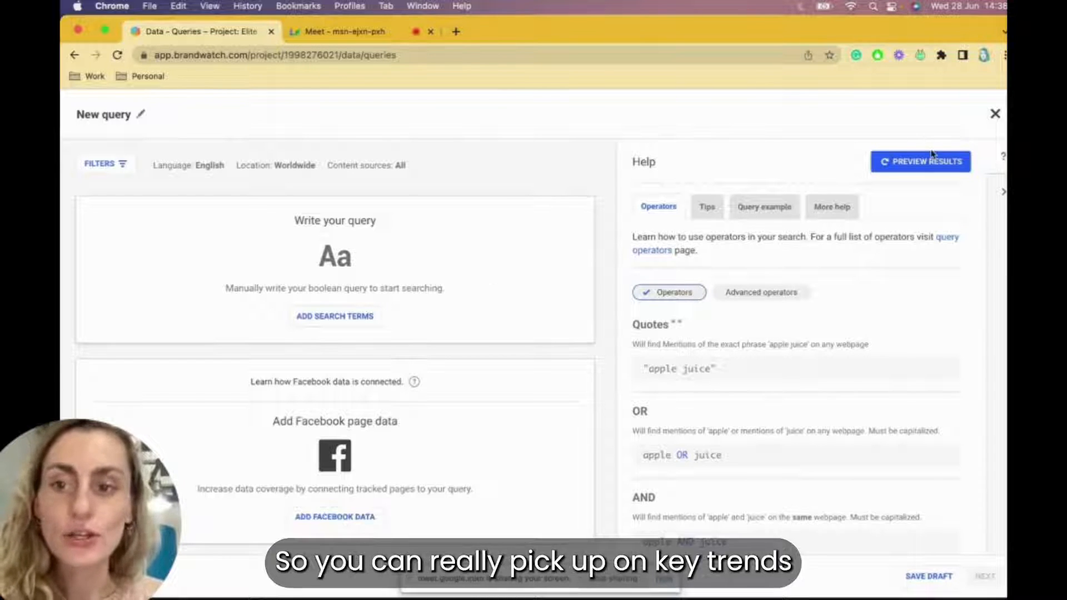
Preview results, then enter the search terms 'Strava OR garmin' in the keyword box.
{"action": "left_click", "coordinate": [920, 161]}
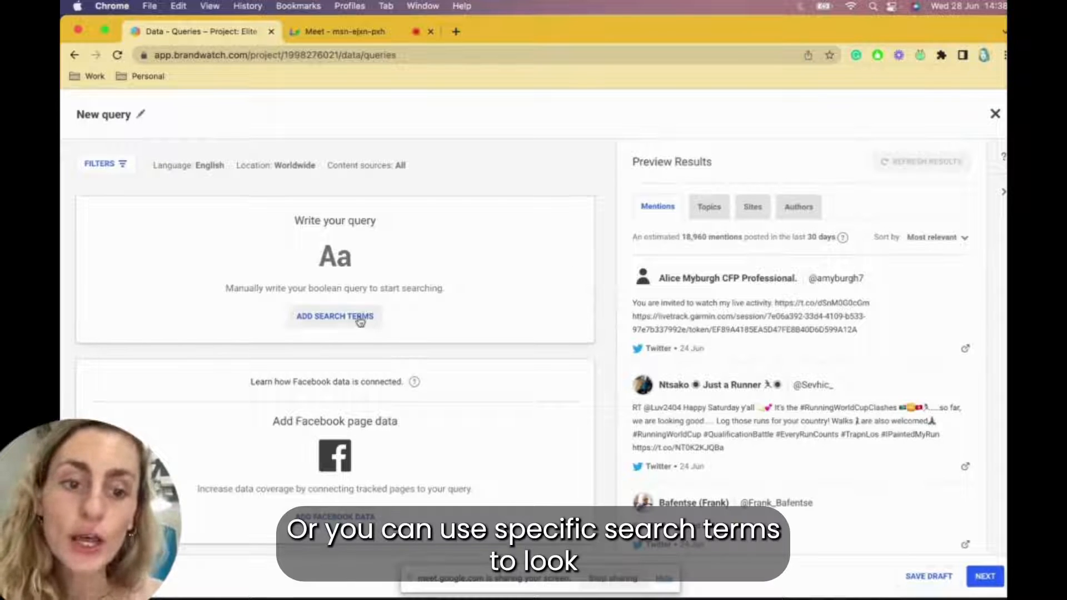
{"action": "left_click", "coordinate": [335, 315]}
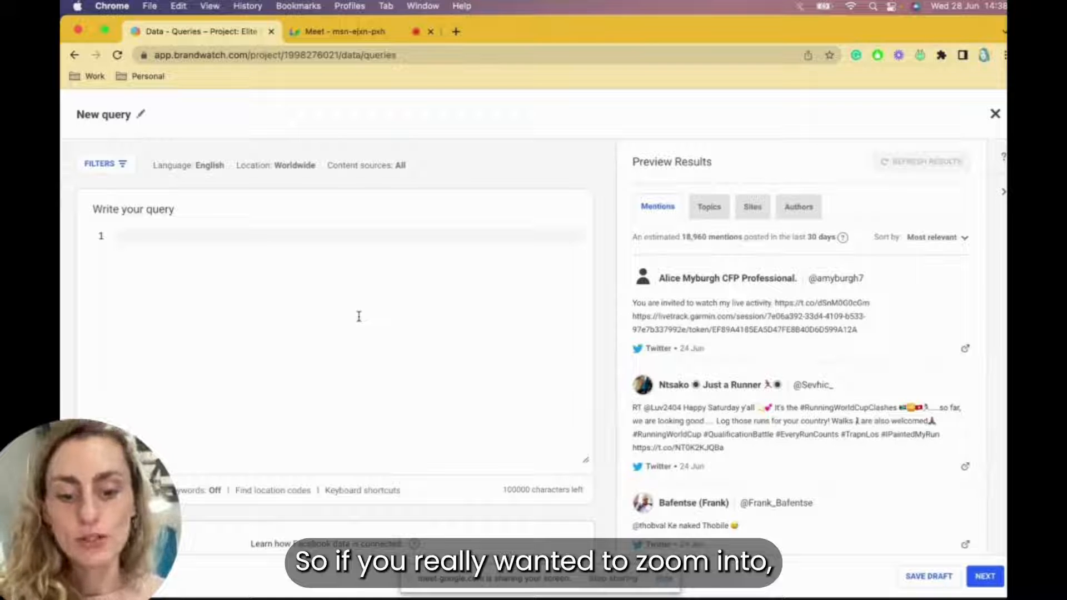
{"action": "type", "text": "Strava"}
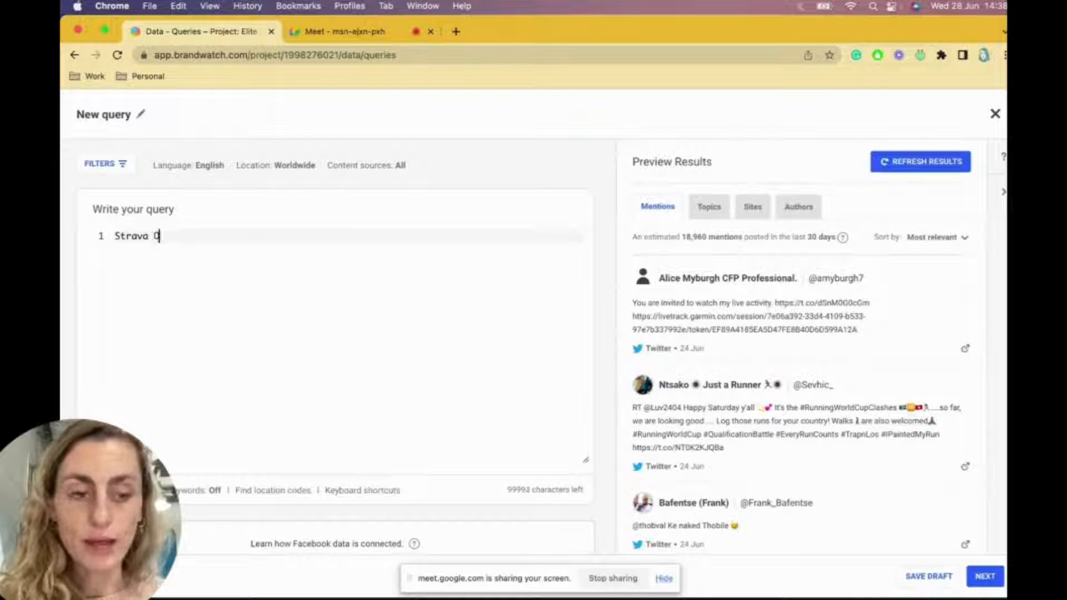
{"action": "type", "text": "OR"}
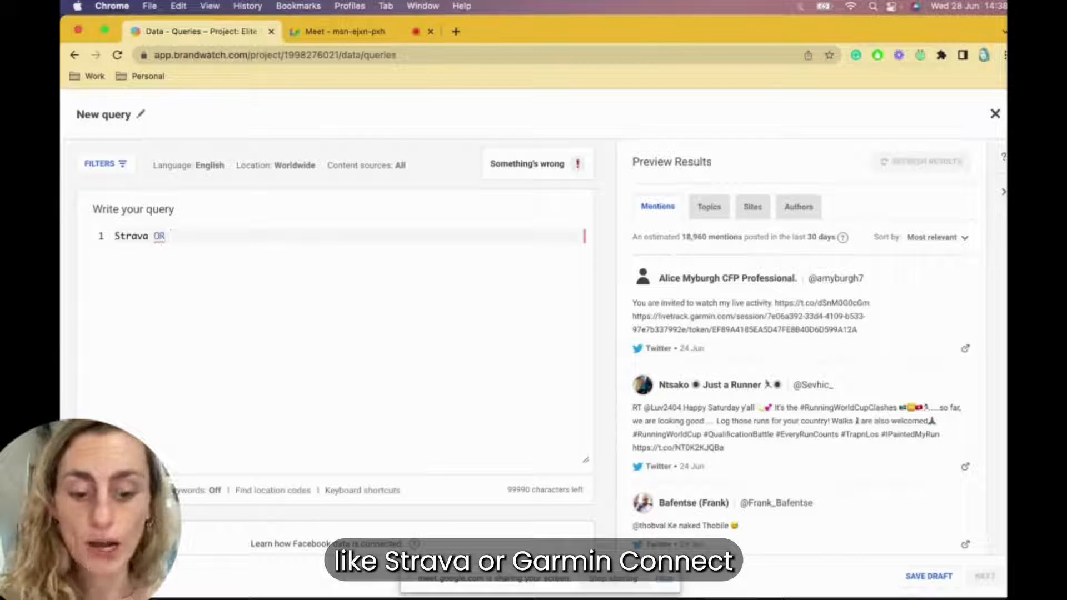
{"action": "type", "text": "\"garmin"}
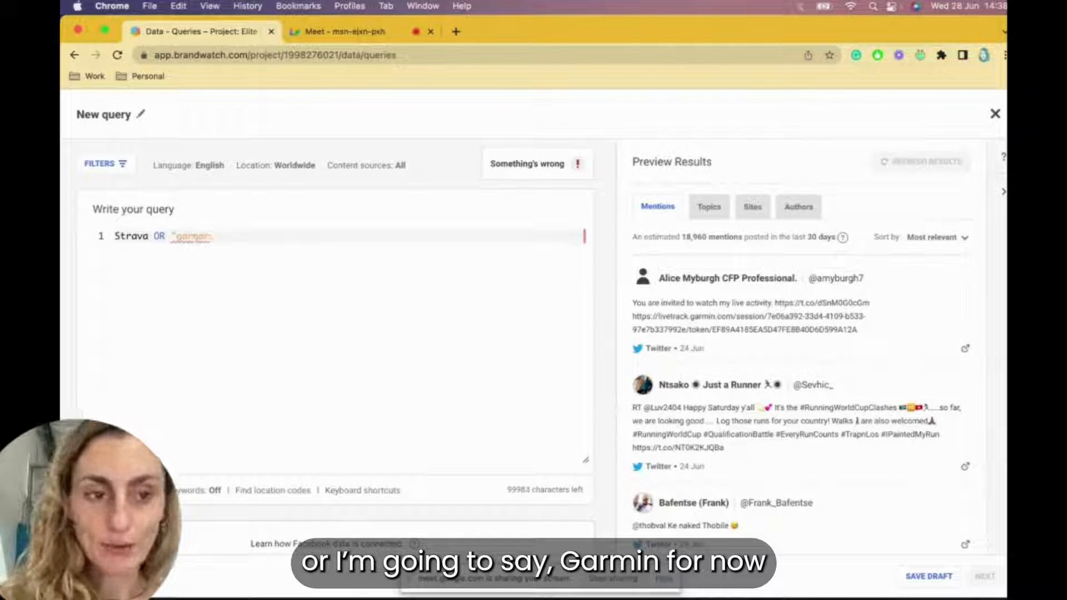
{"action": "type", "text": "grami"}
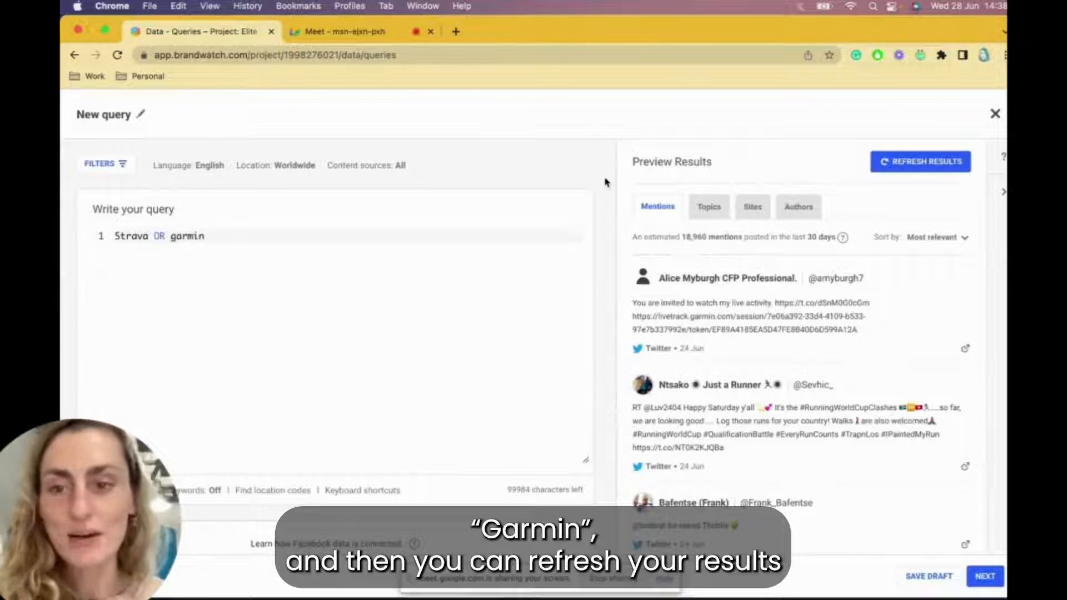
Refresh the preview to about 90 mentions, then clear the keyword box.
{"action": "left_click", "coordinate": [920, 162]}
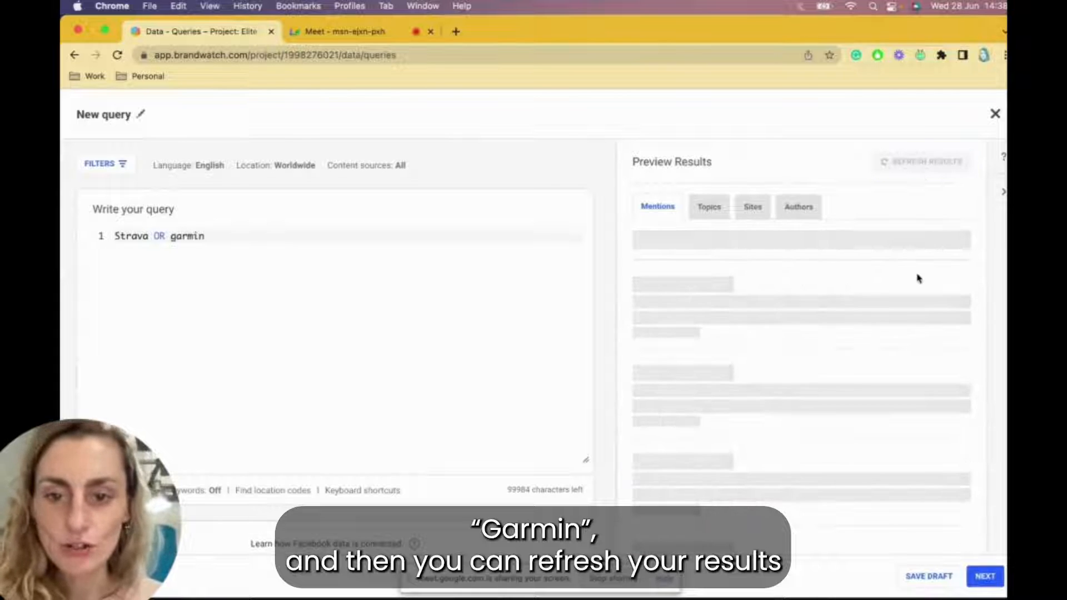
{"action": "left_click", "coordinate": [920, 162]}
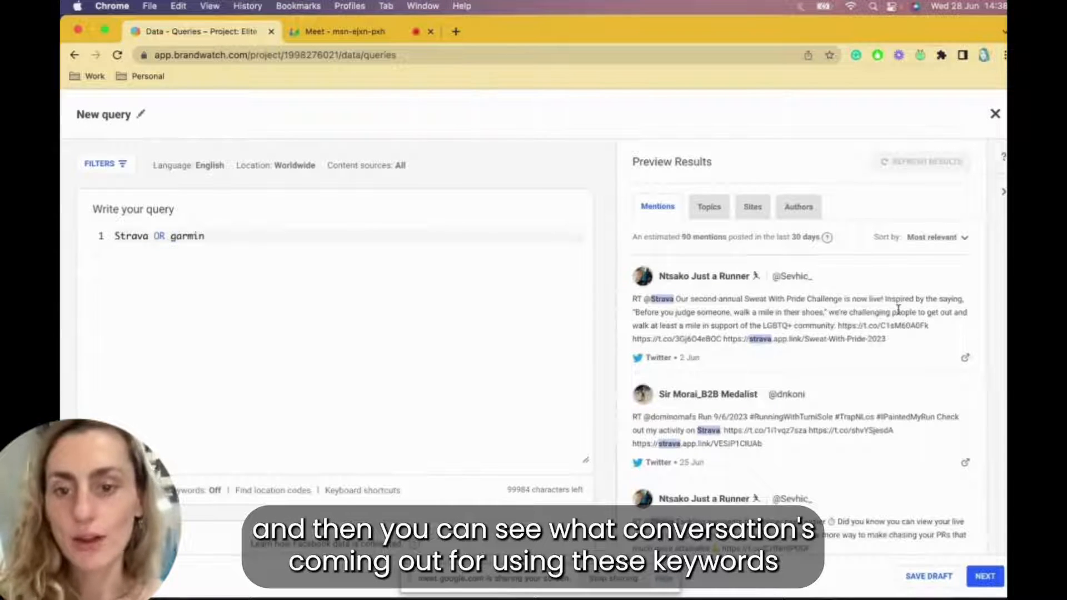
{"action": "left_click", "coordinate": [204, 236]}
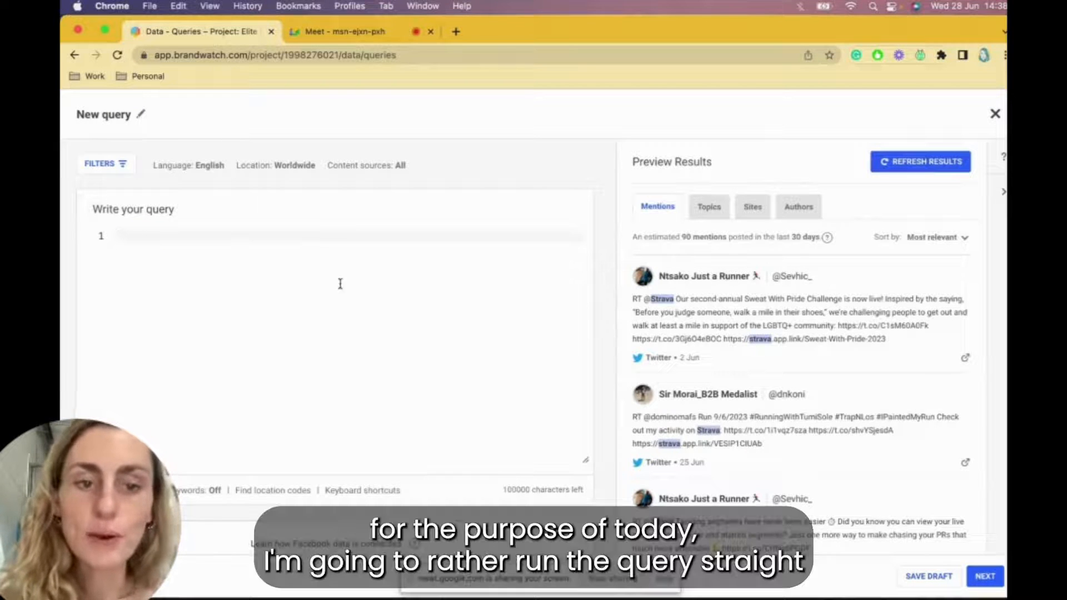
Review the language and location filters unchanged and refresh the preview to about 24,550 mentions.
{"action": "left_click", "coordinate": [105, 164]}
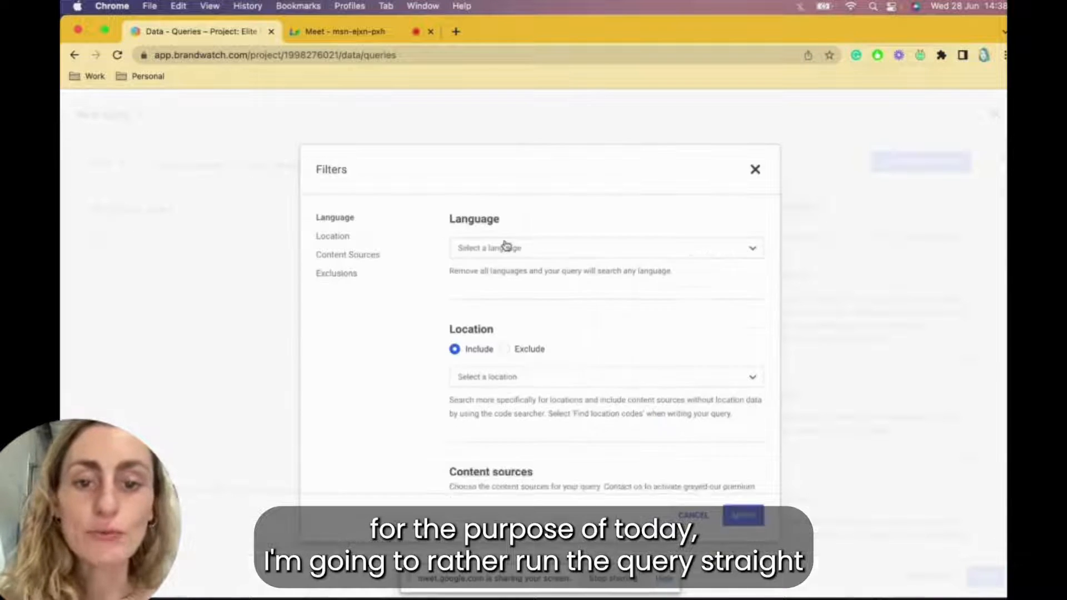
{"action": "left_click", "coordinate": [755, 169]}
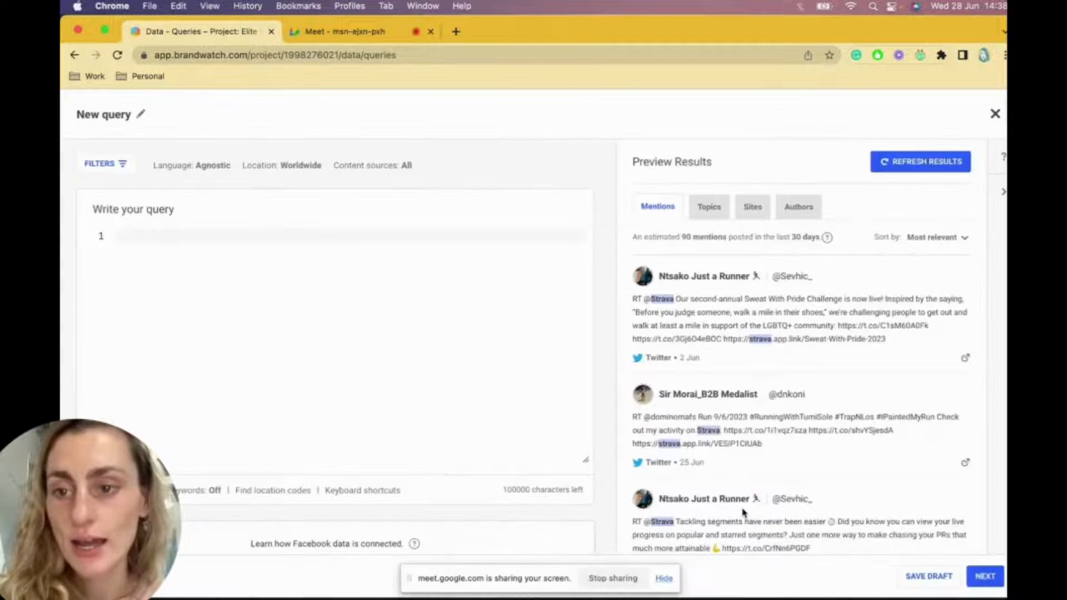
{"action": "left_click", "coordinate": [921, 161]}
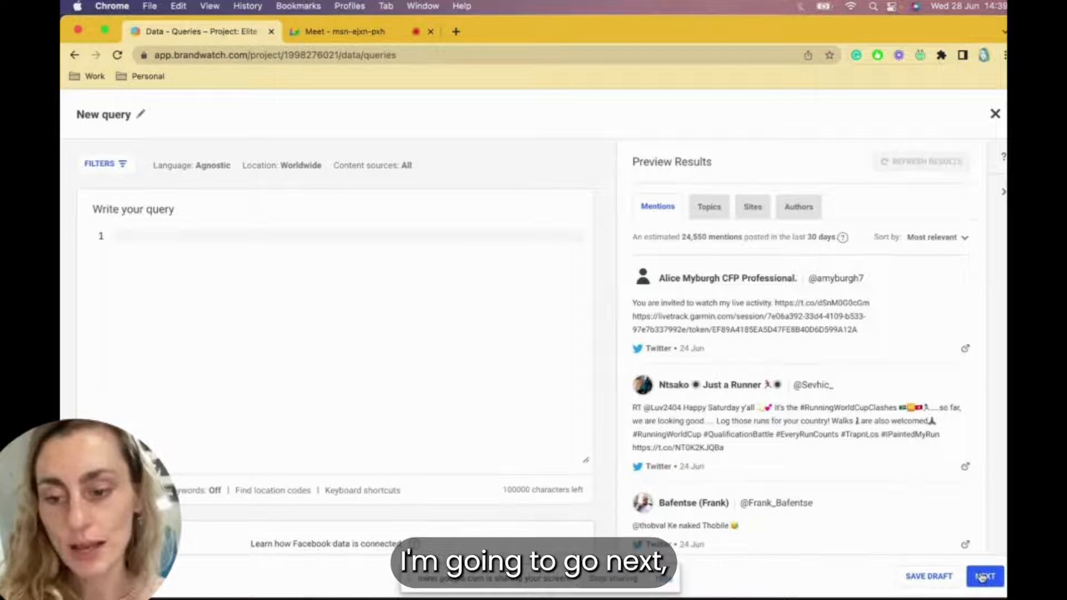
Continue to set-up and name the query 'Comrades Runners 2'.
{"action": "left_click", "coordinate": [985, 577]}
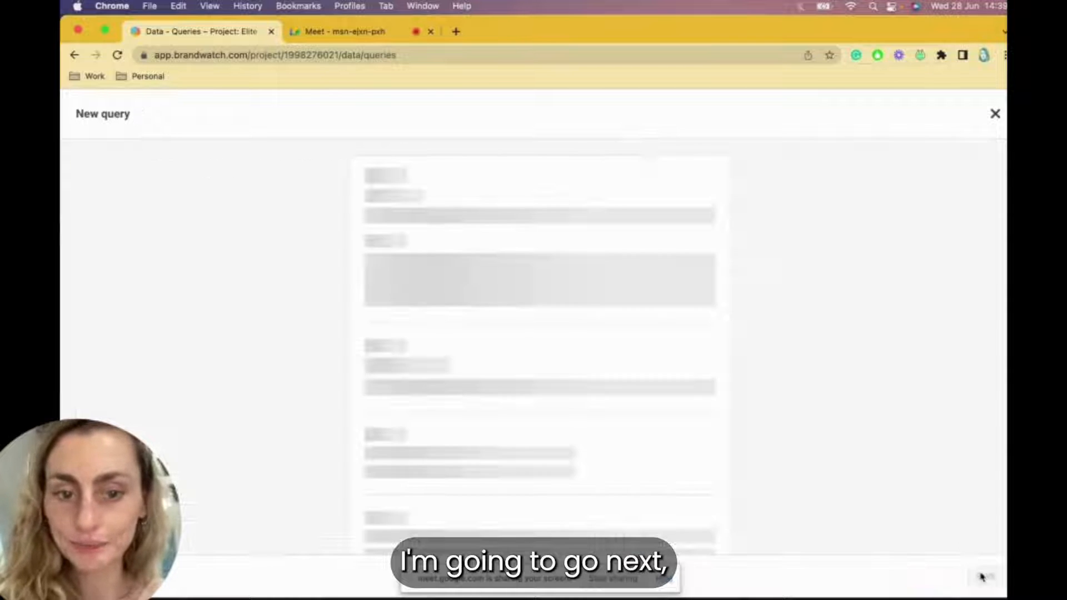
{"action": "type", "text": "q"}
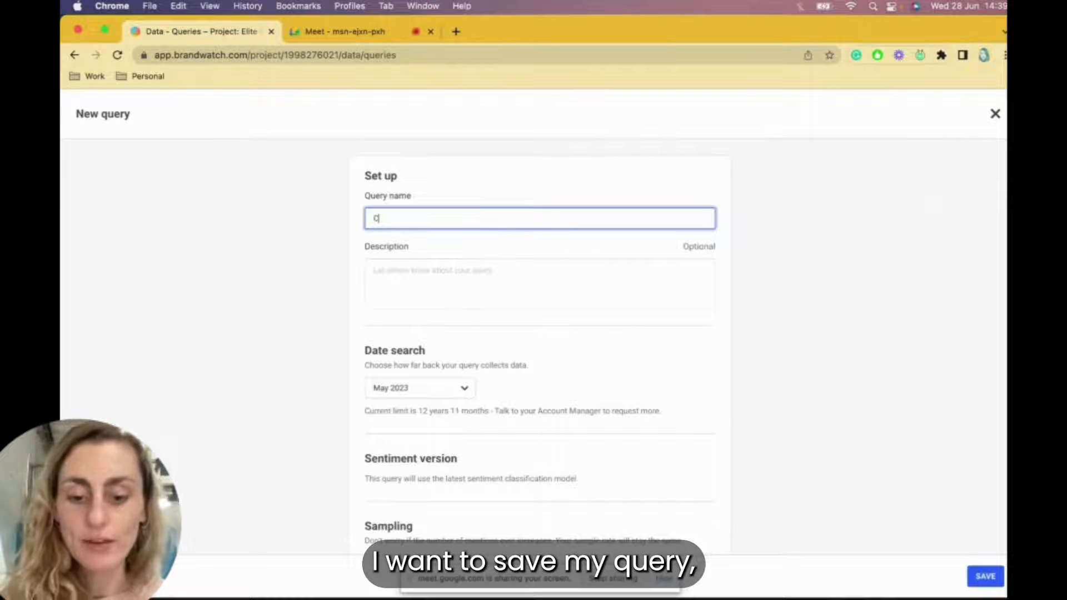
{"action": "type", "text": "Comiades Runners 2"}
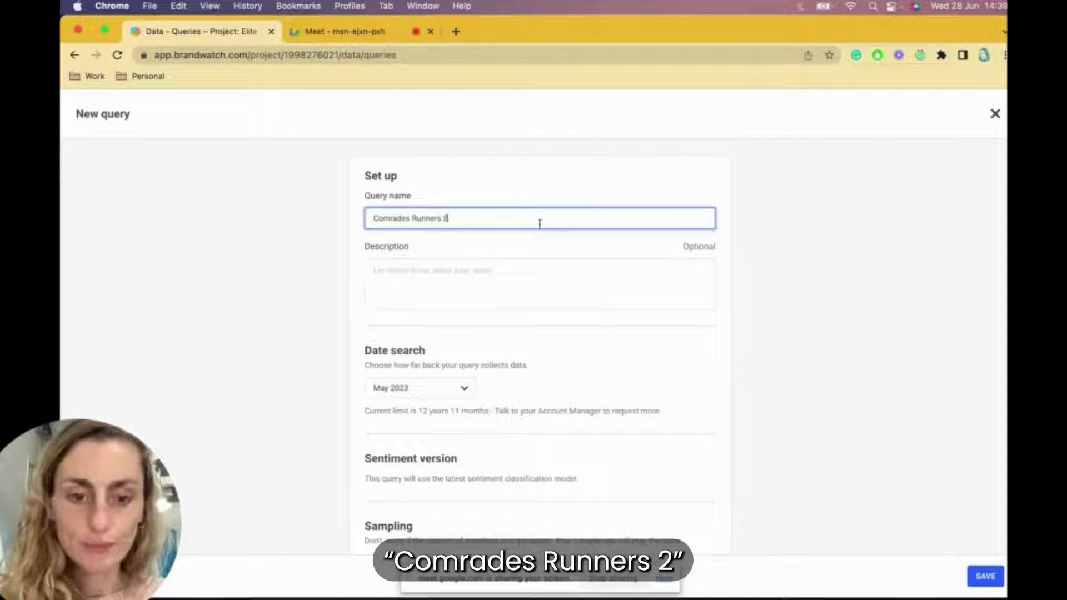
Set the query's data collection to start from January 2021.
{"action": "left_click", "coordinate": [420, 388]}
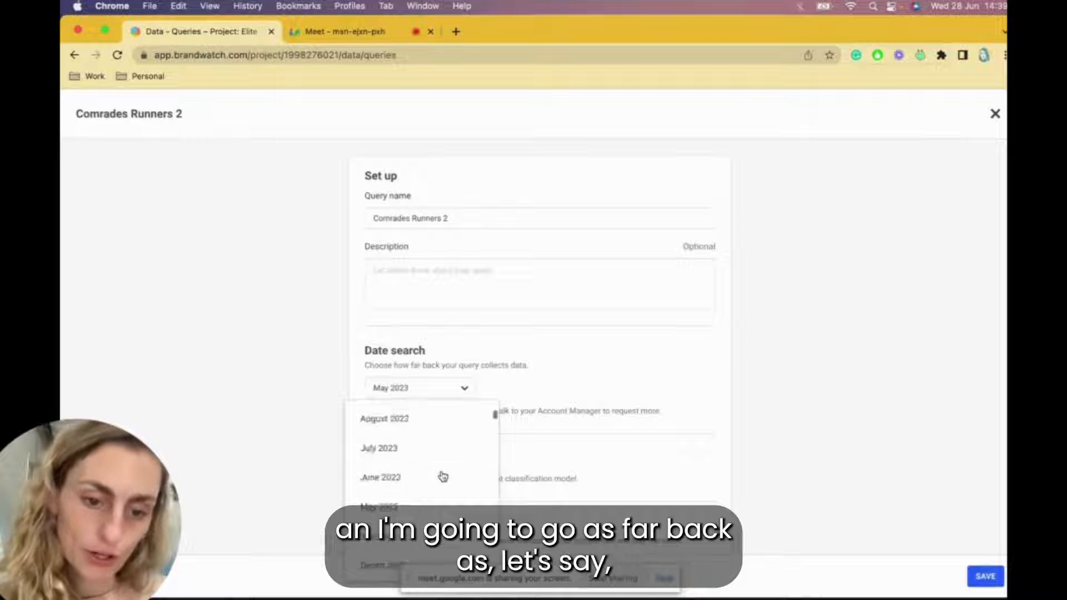
{"action": "scroll", "scroll_direction": "down", "scroll_amount": 3}
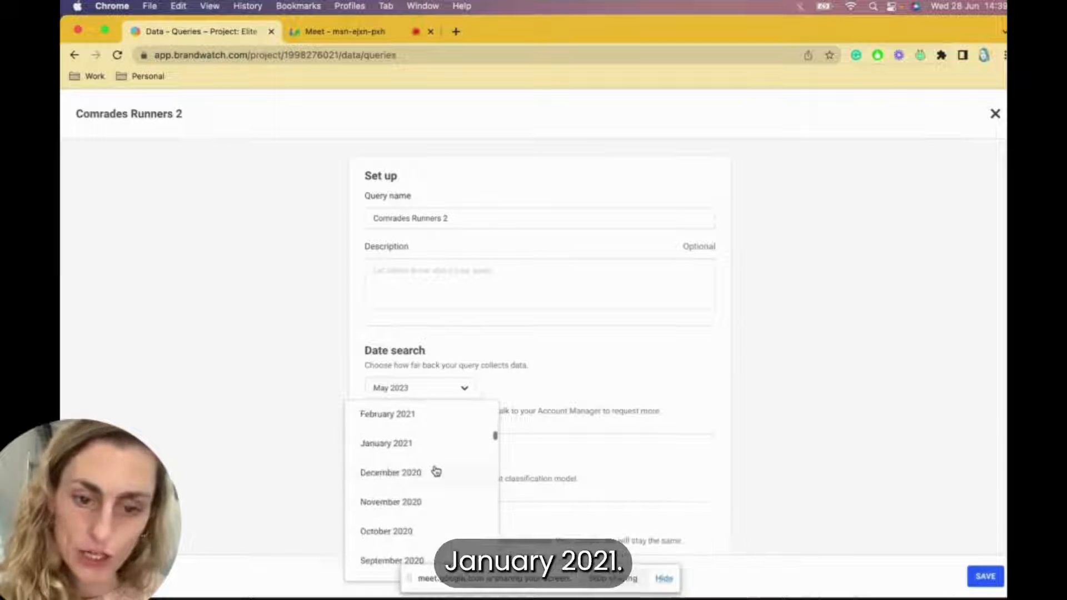
{"action": "left_click", "coordinate": [386, 444]}
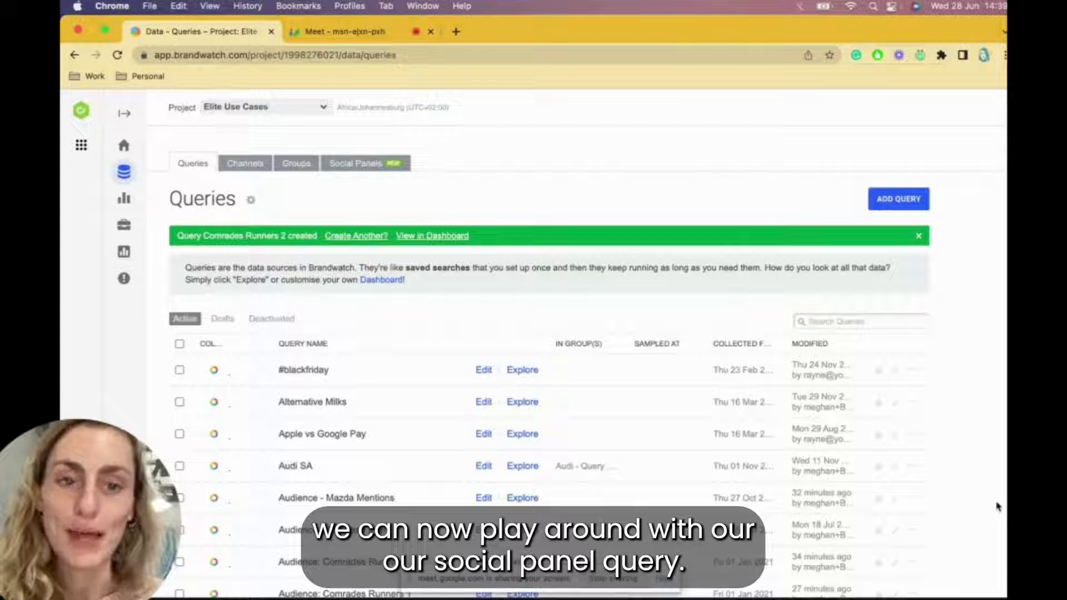
{"action": "mouse_move", "coordinate": [124, 199]}
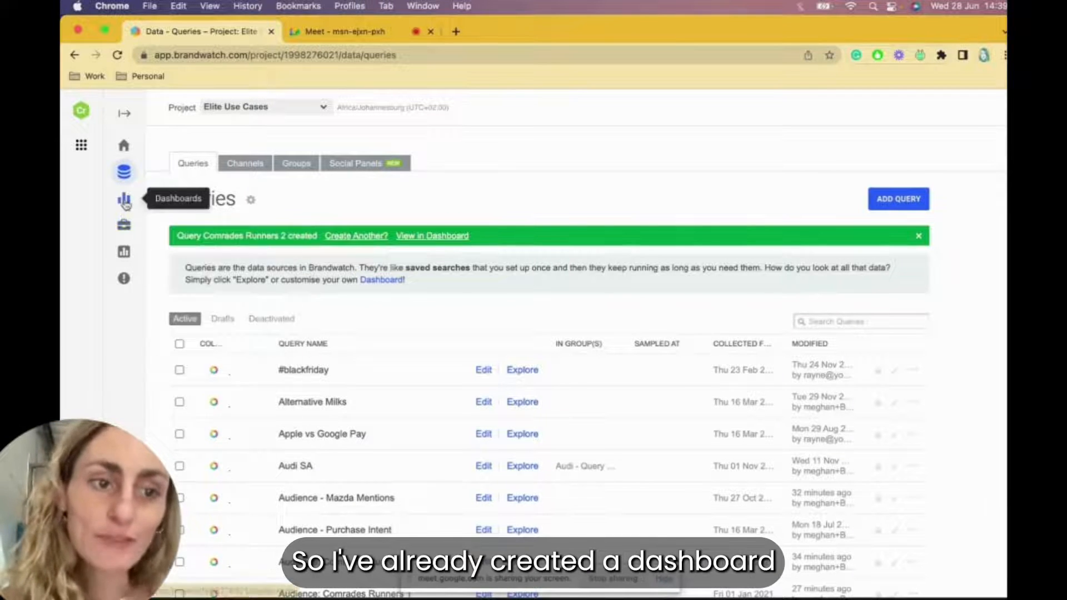
Via Dashboards (glancing at Categories), open the 'Audience: Comrades Runners' dashboard.
{"action": "left_click", "coordinate": [123, 199]}
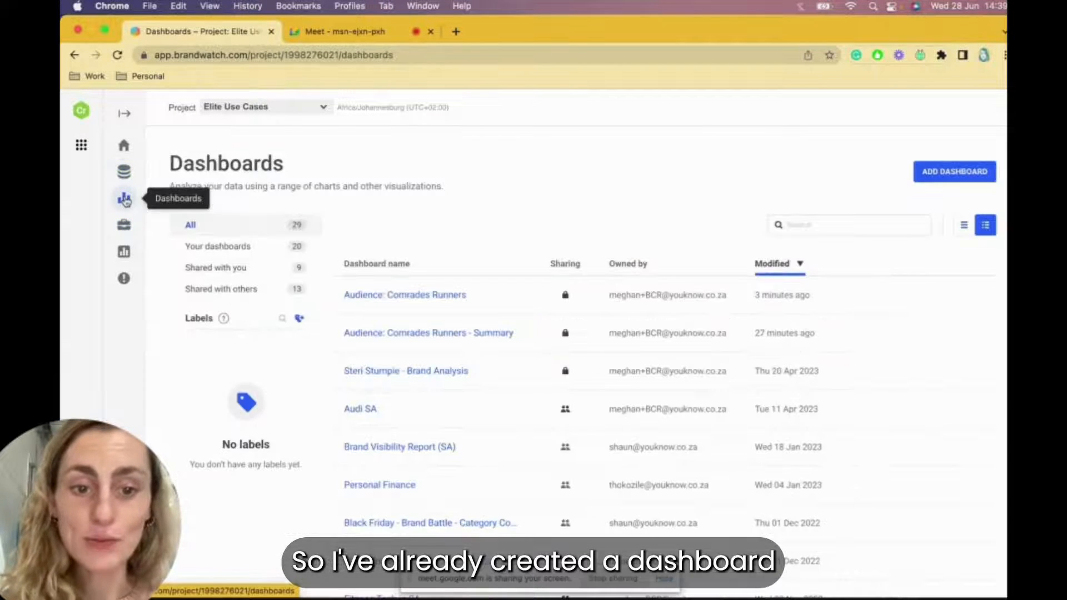
{"action": "left_click", "coordinate": [123, 226]}
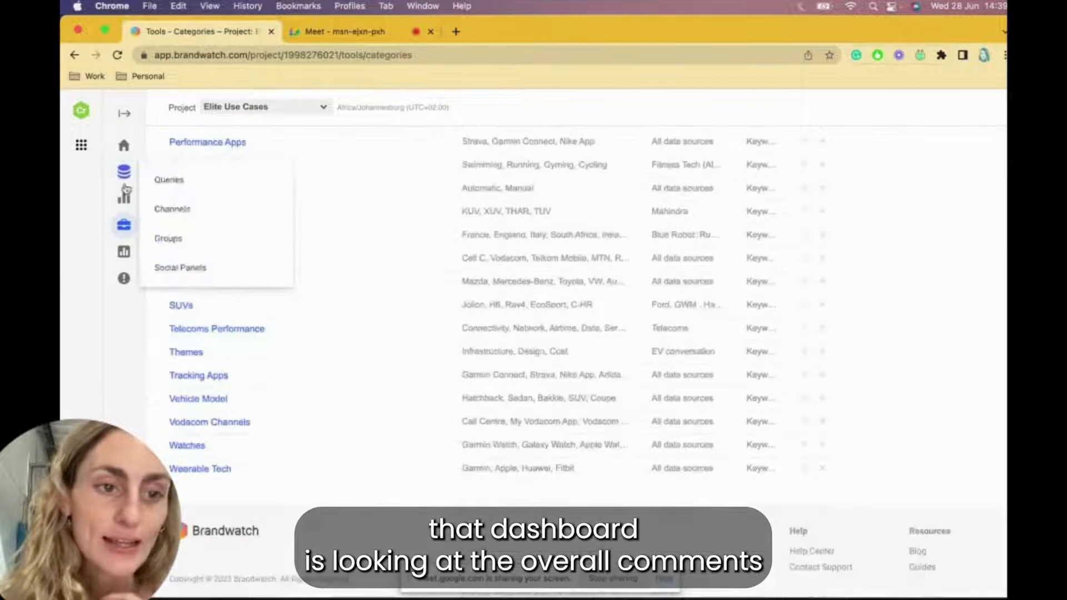
{"action": "left_click", "coordinate": [123, 197]}
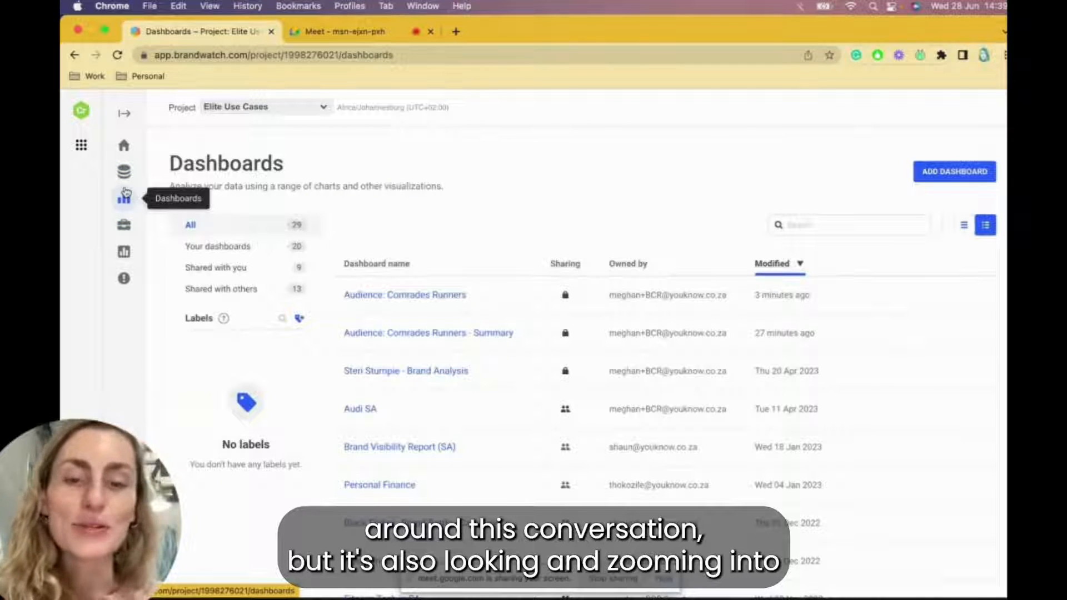
{"action": "mouse_move", "coordinate": [422, 299]}
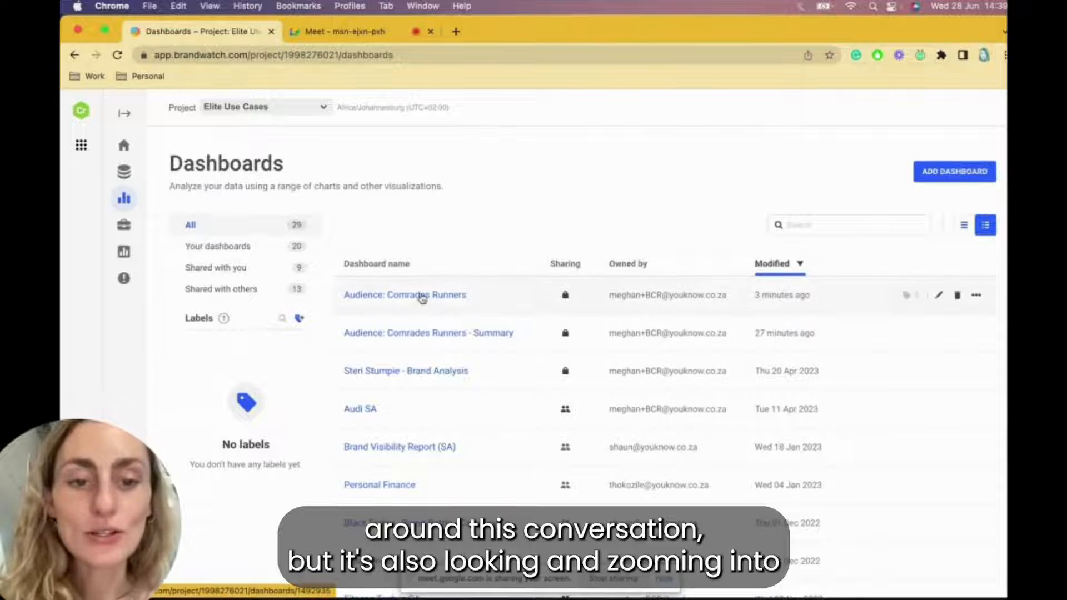
{"action": "left_click", "coordinate": [404, 295]}
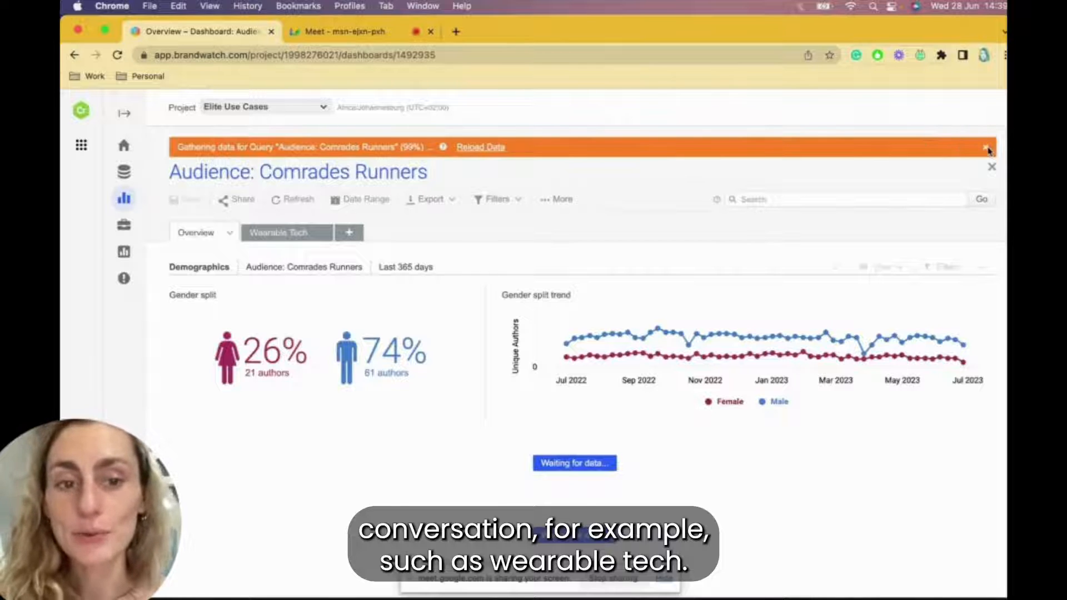
Dismiss the data-gathering notice and scroll through Demographics to top interests, professions and countries.
{"action": "left_click", "coordinate": [990, 148]}
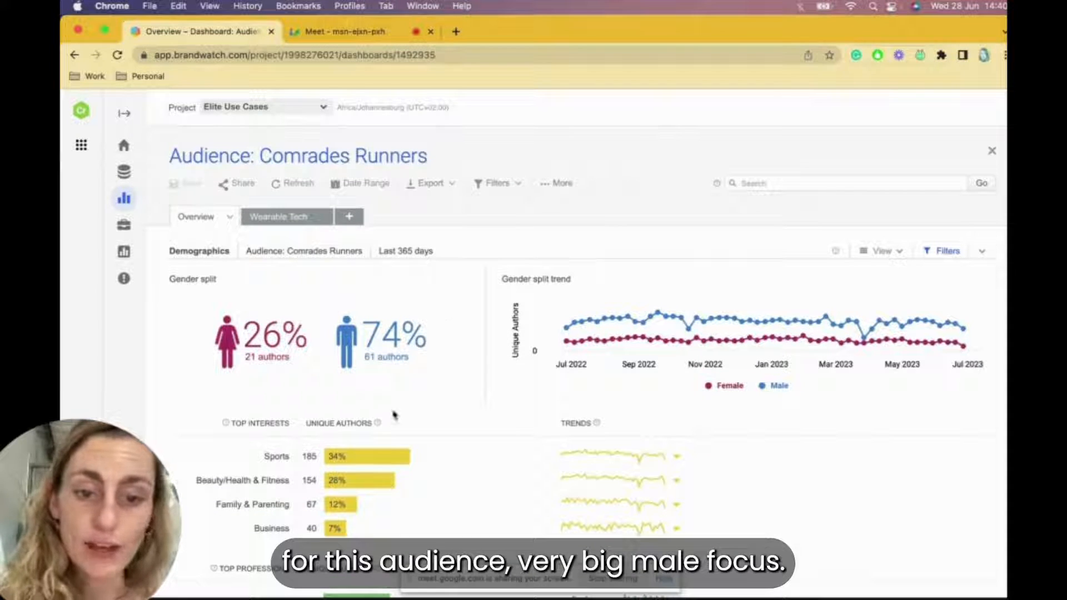
{"action": "scroll", "scroll_direction": "down", "scroll_amount": 3}
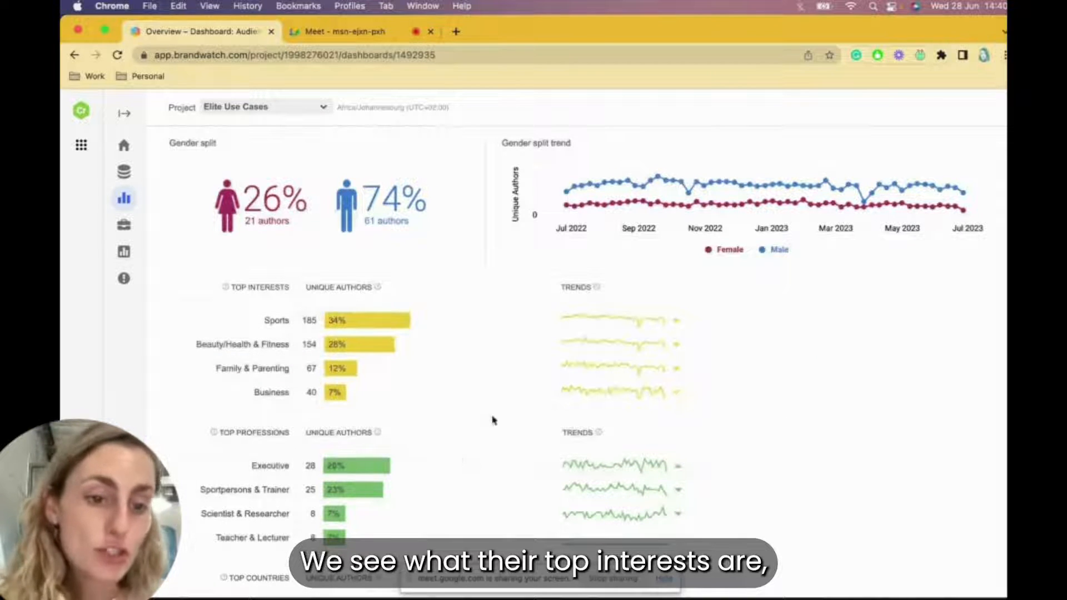
{"action": "scroll", "scroll_direction": "down", "scroll_amount": 3}
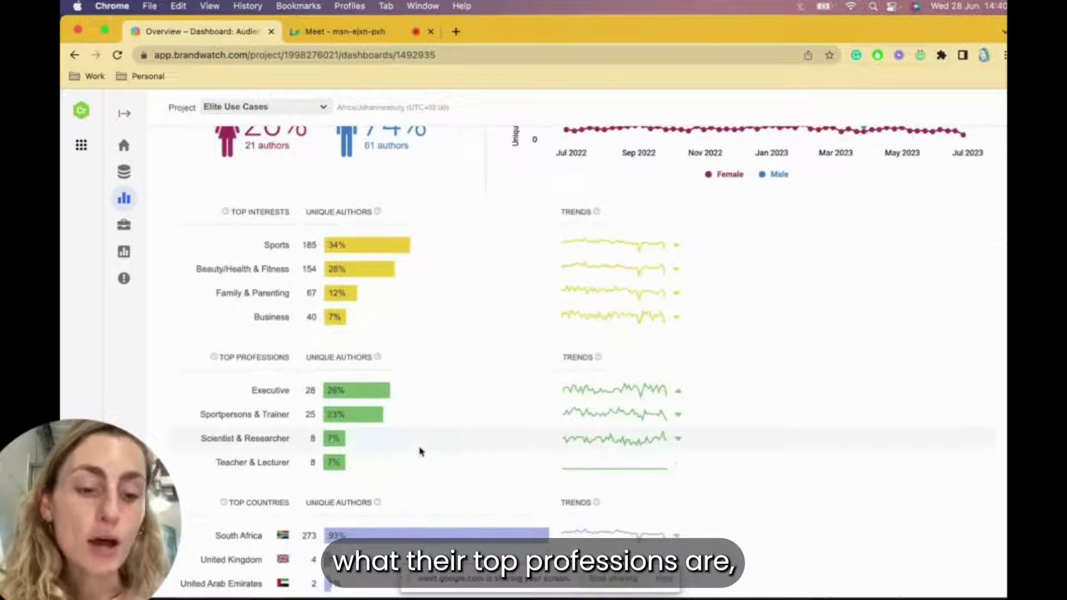
{"action": "scroll", "scroll_direction": "down", "scroll_amount": 3}
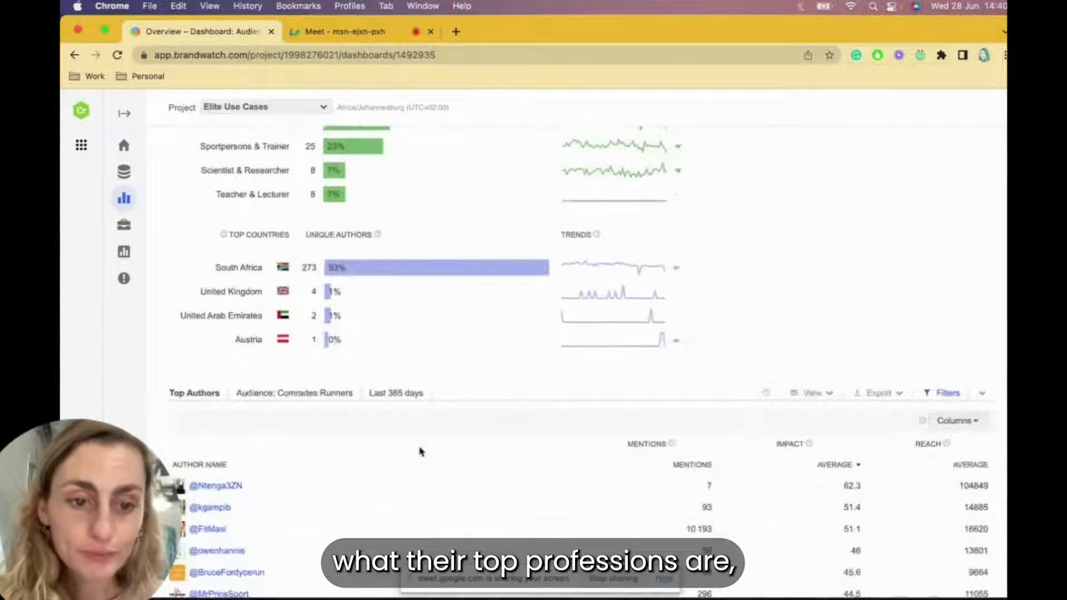
{"action": "scroll", "scroll_direction": "down", "scroll_amount": 3}
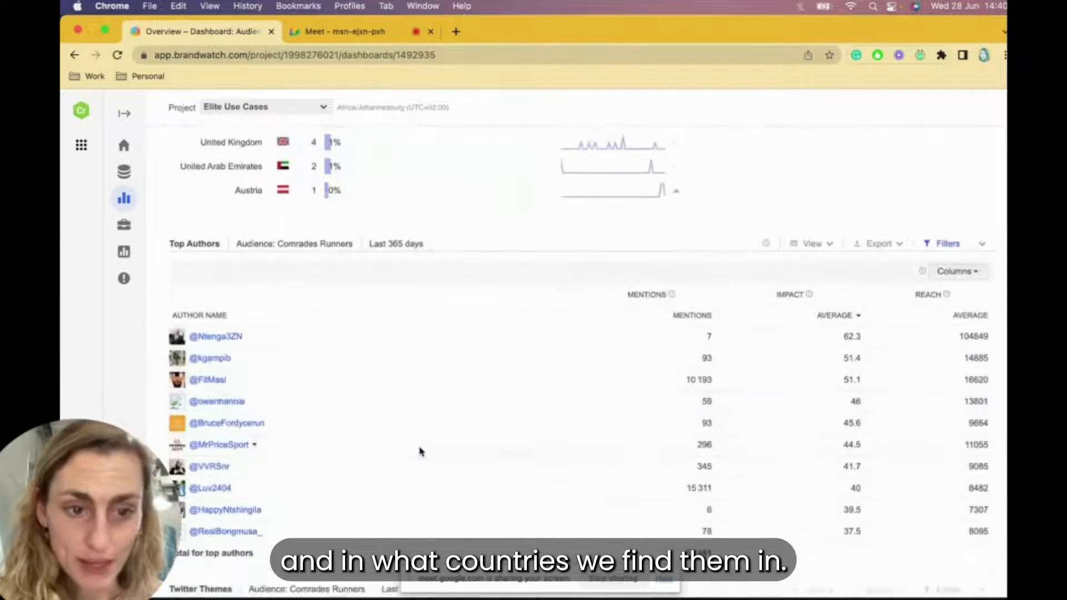
{"action": "scroll", "scroll_direction": "down", "scroll_amount": 3}
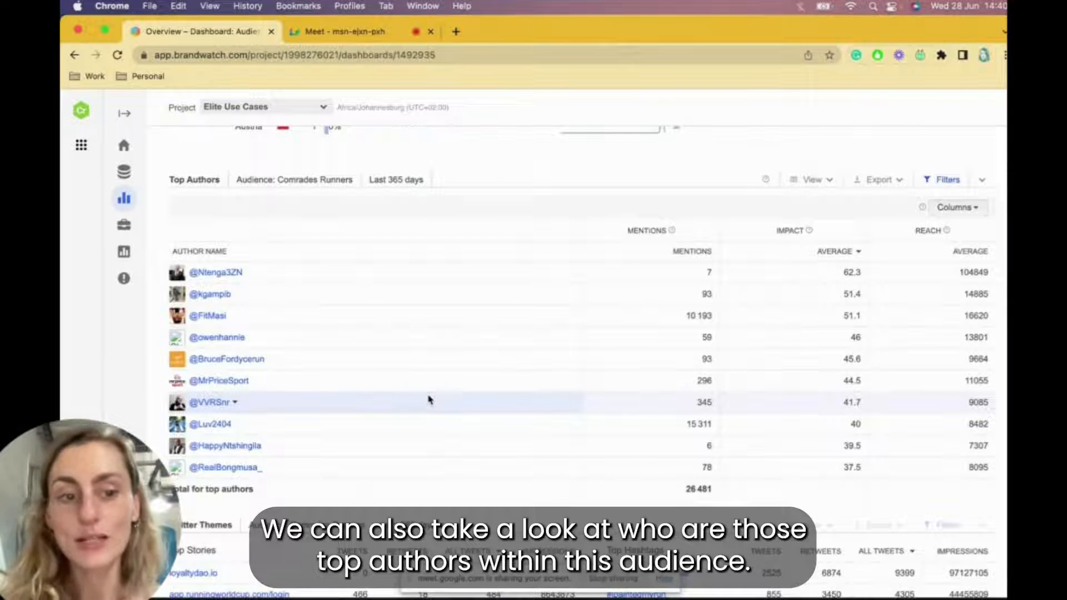
{"action": "mouse_move", "coordinate": [550, 305]}
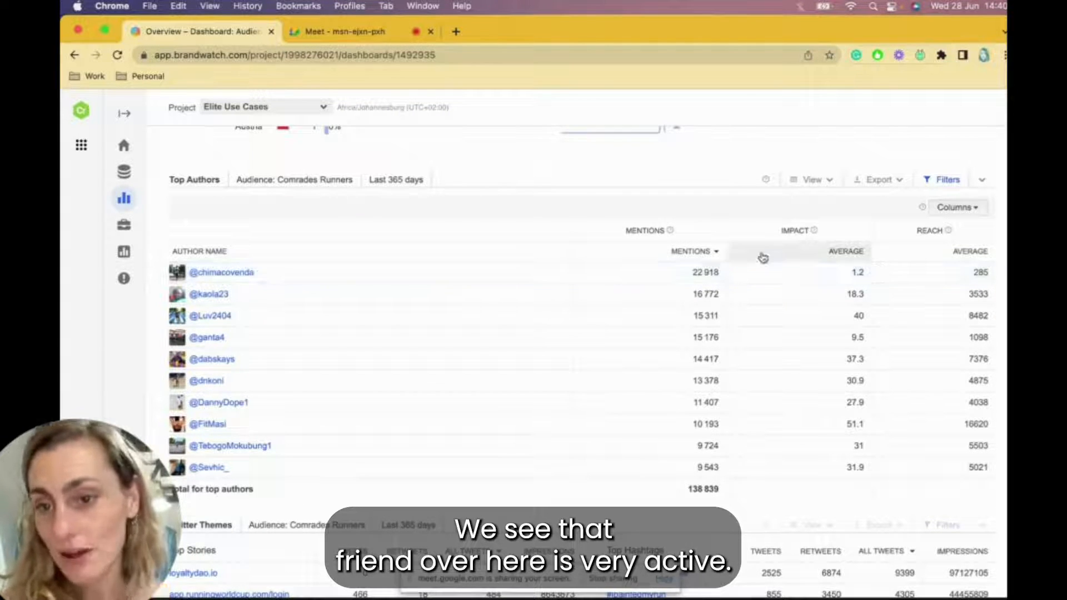
{"action": "left_click", "coordinate": [846, 251]}
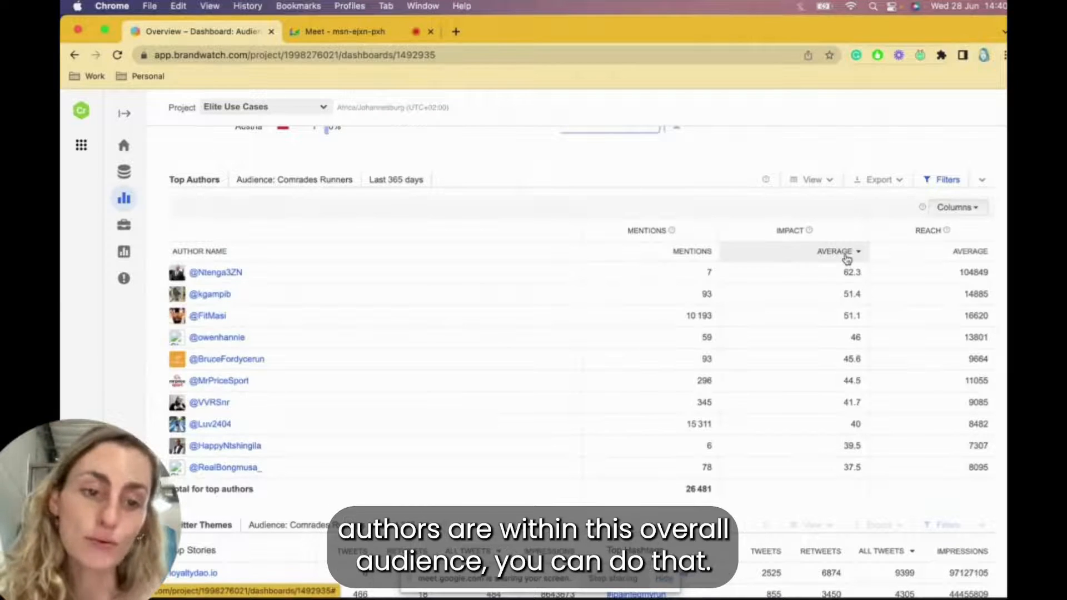
{"action": "left_click", "coordinate": [216, 273]}
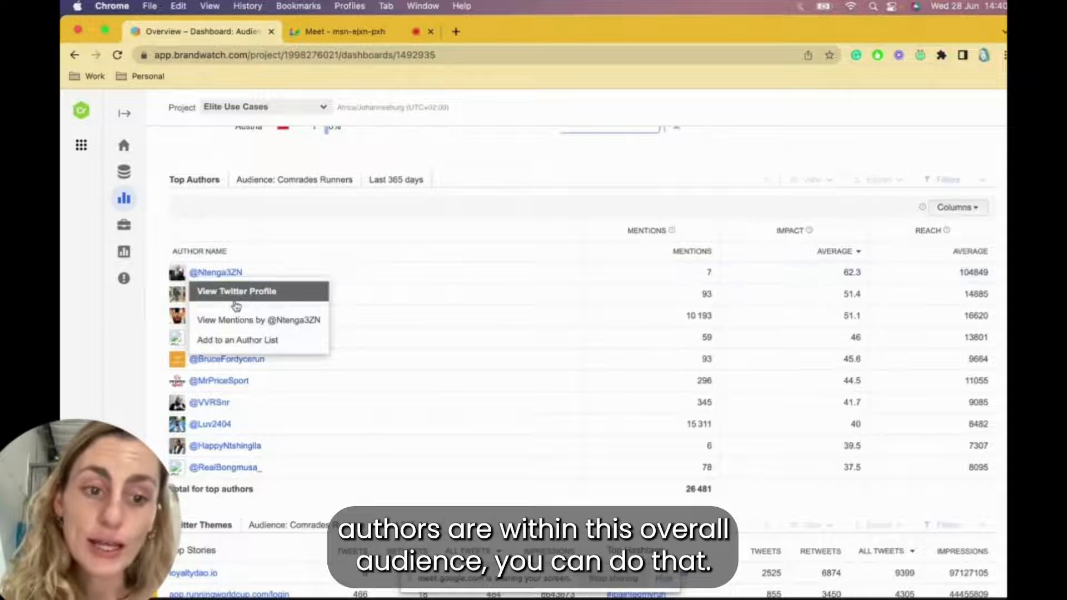
{"action": "left_click", "coordinate": [265, 320]}
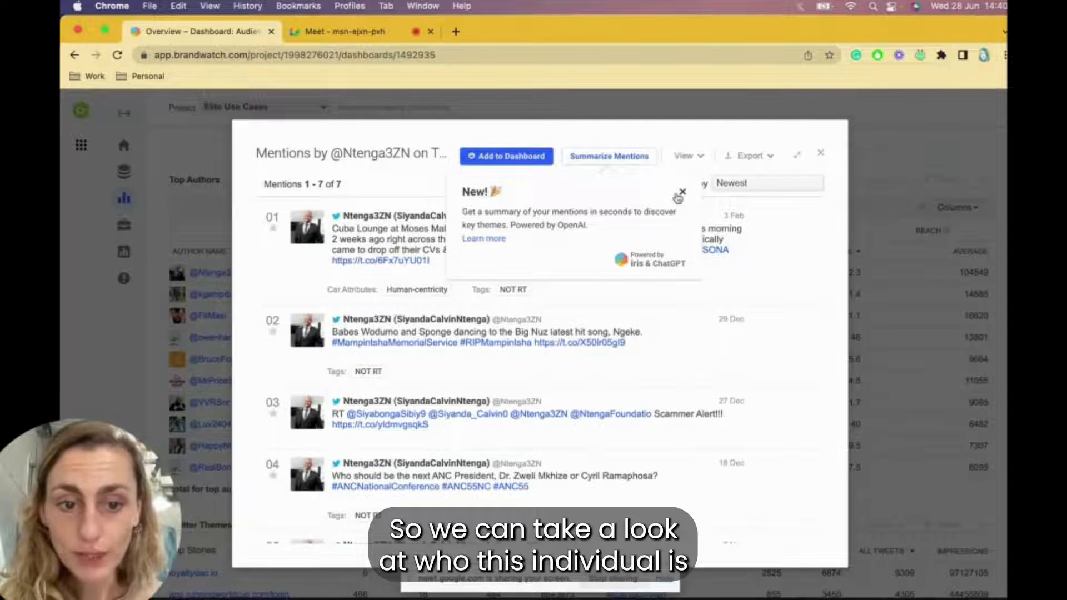
{"action": "left_click", "coordinate": [682, 192]}
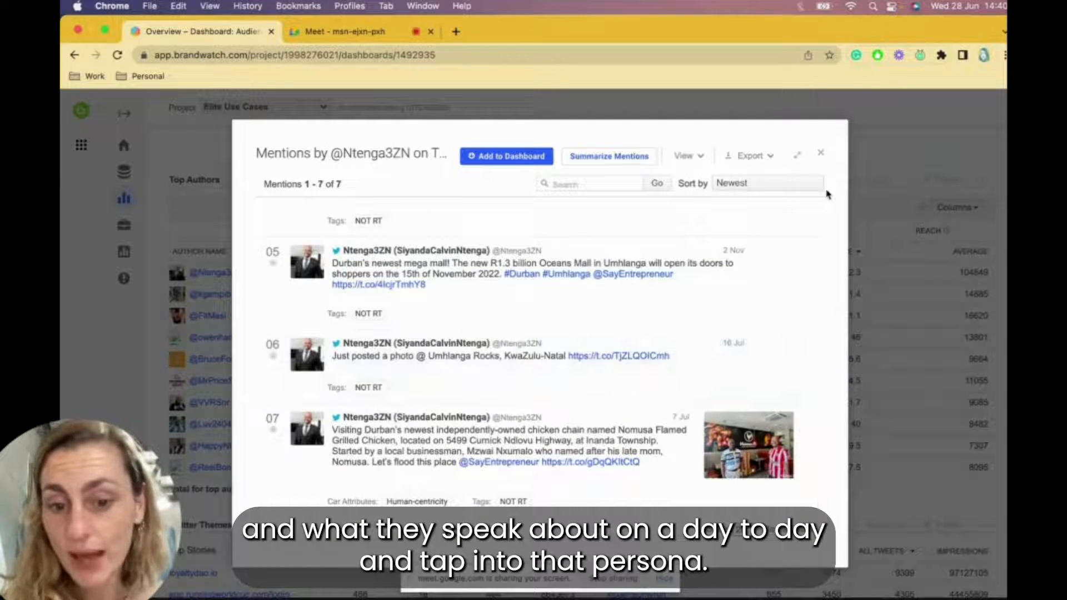
{"action": "left_click", "coordinate": [820, 153]}
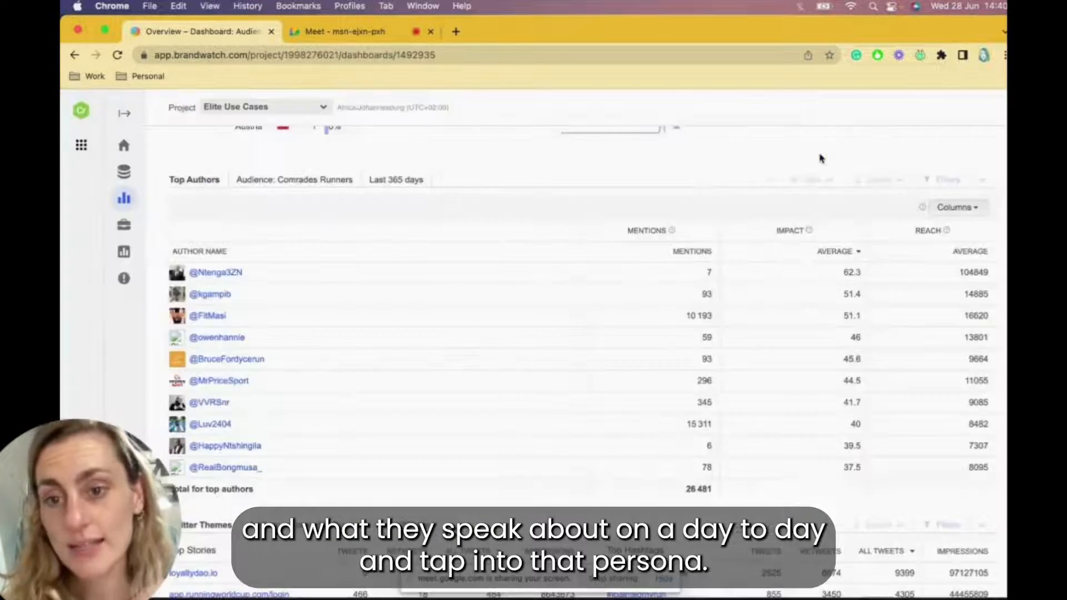
{"action": "scroll", "scroll_direction": "down", "scroll_amount": 3}
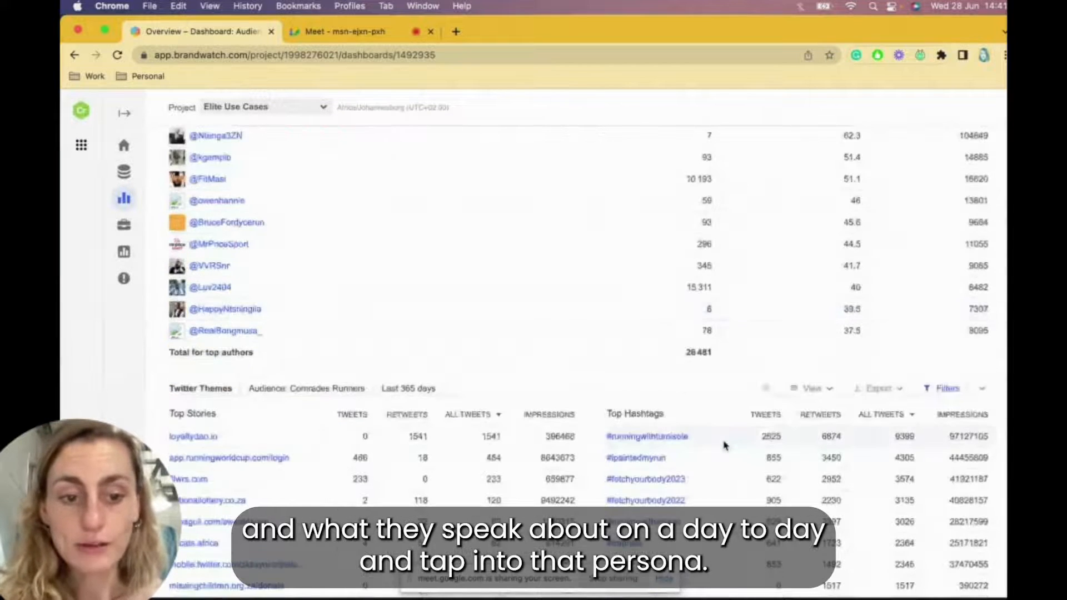
{"action": "scroll", "scroll_direction": "down", "scroll_amount": 3}
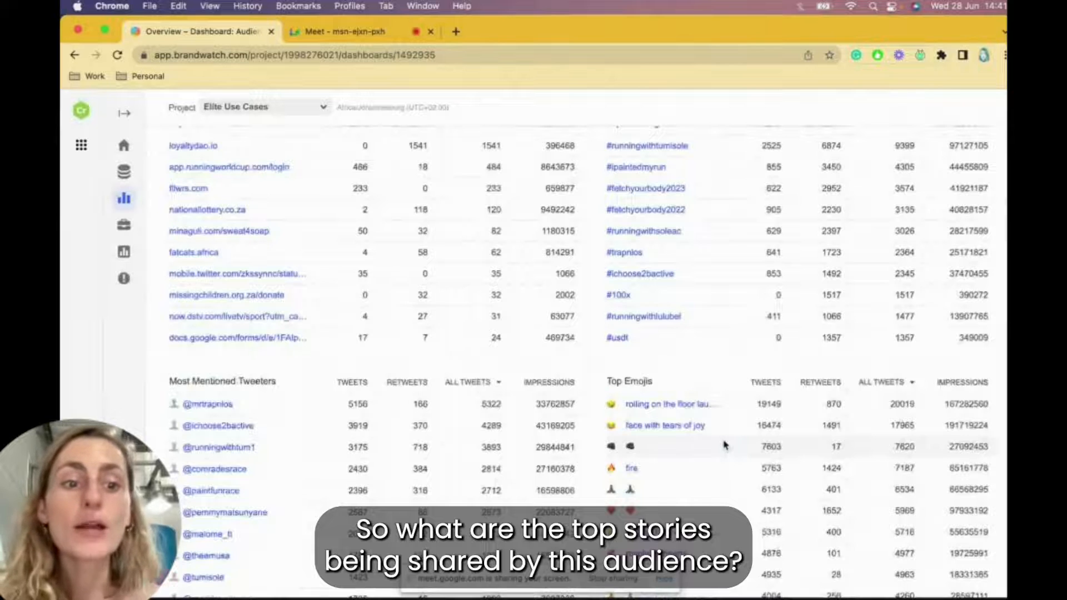
{"action": "scroll", "scroll_direction": "up", "scroll_amount": 3}
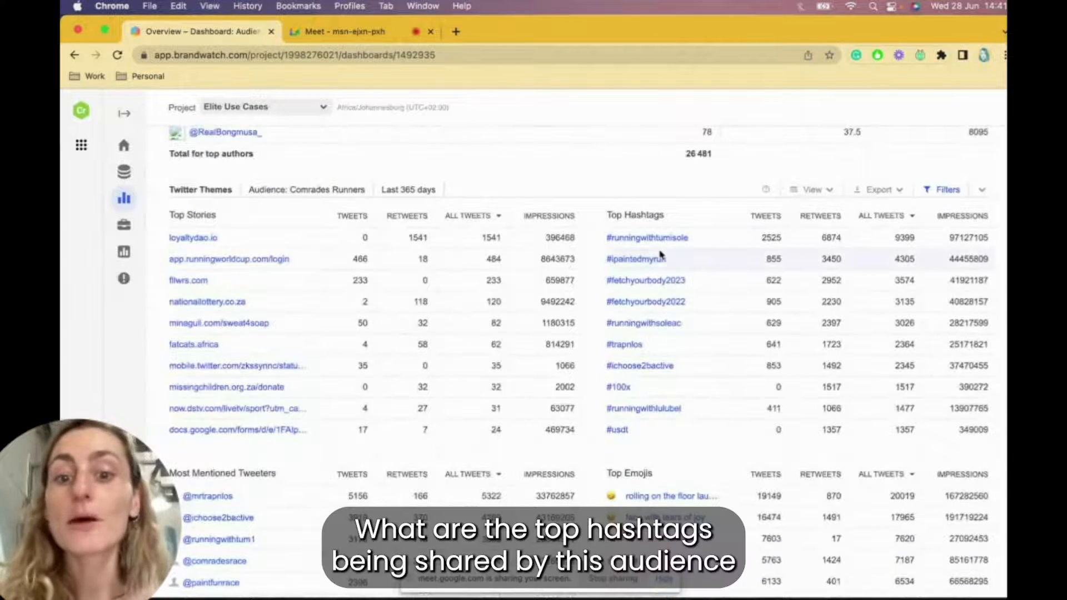
{"action": "mouse_move", "coordinate": [698, 445]}
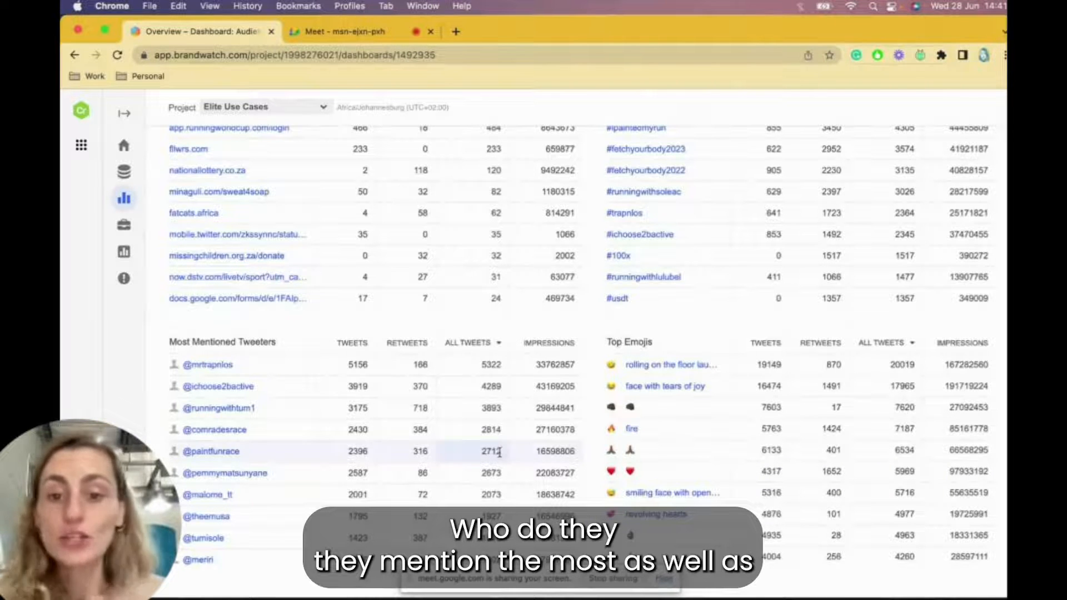
{"action": "scroll", "scroll_direction": "down", "scroll_amount": 3}
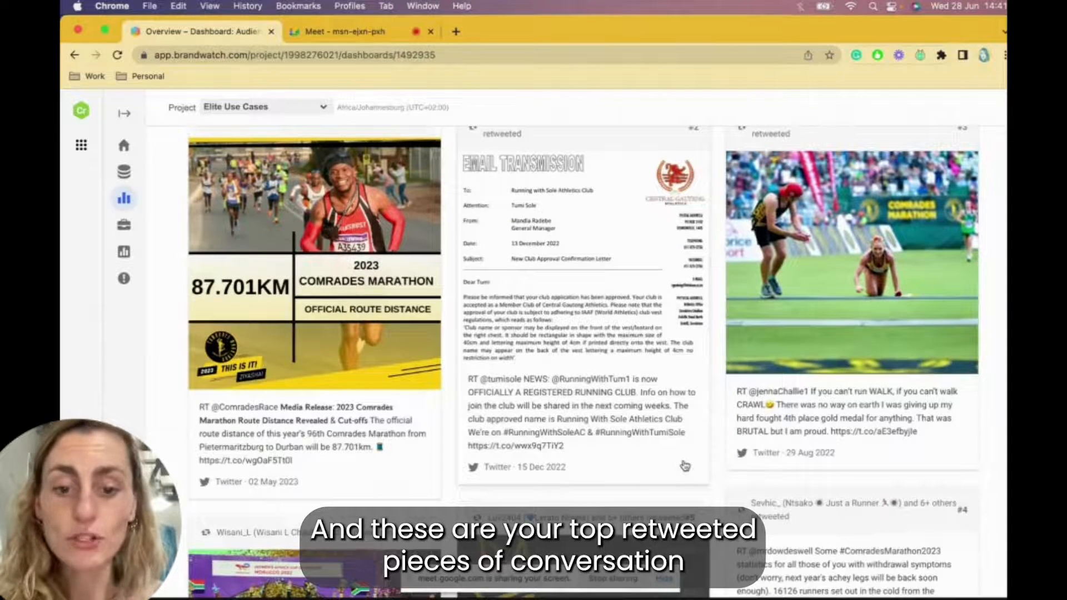
{"action": "scroll", "scroll_direction": "down", "scroll_amount": 3}
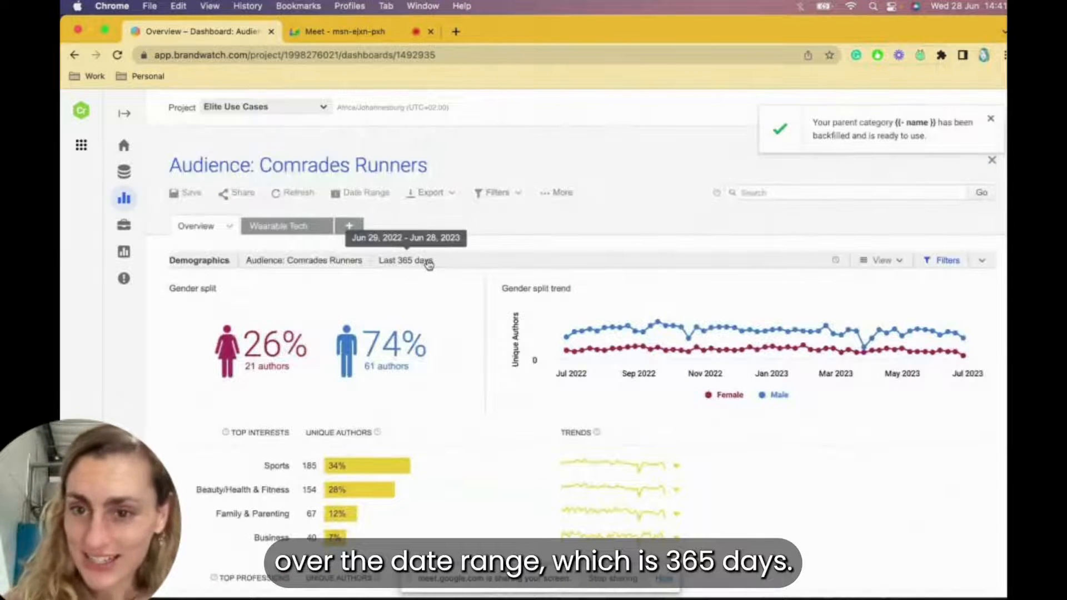
{"action": "mouse_move", "coordinate": [286, 226]}
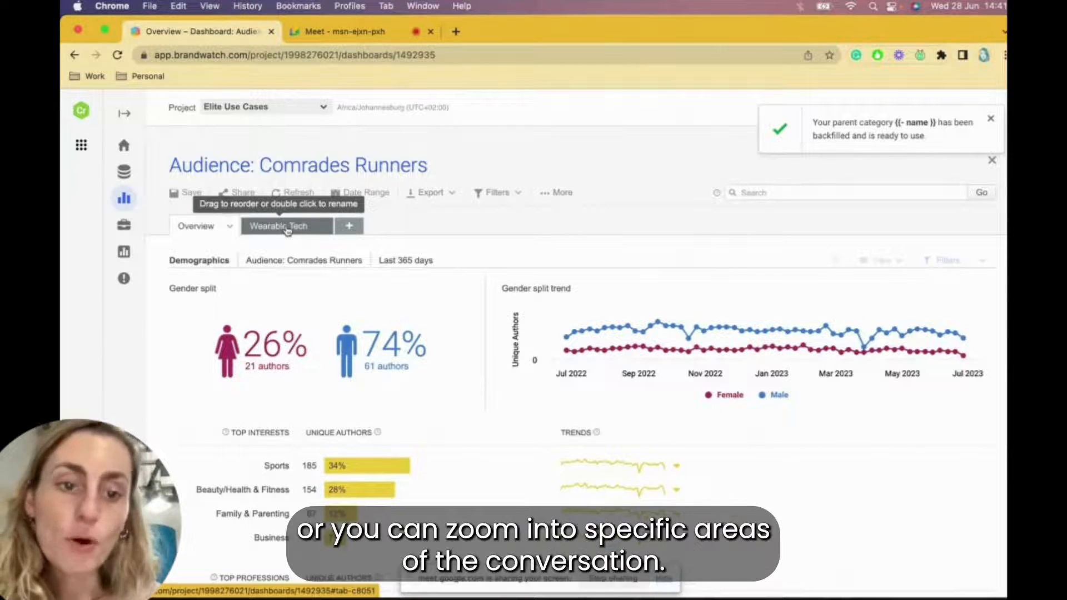
View the Wearable Tech brand share pie chart and benchmark bars, Fitbit leading at 87%.
{"action": "left_click", "coordinate": [279, 225]}
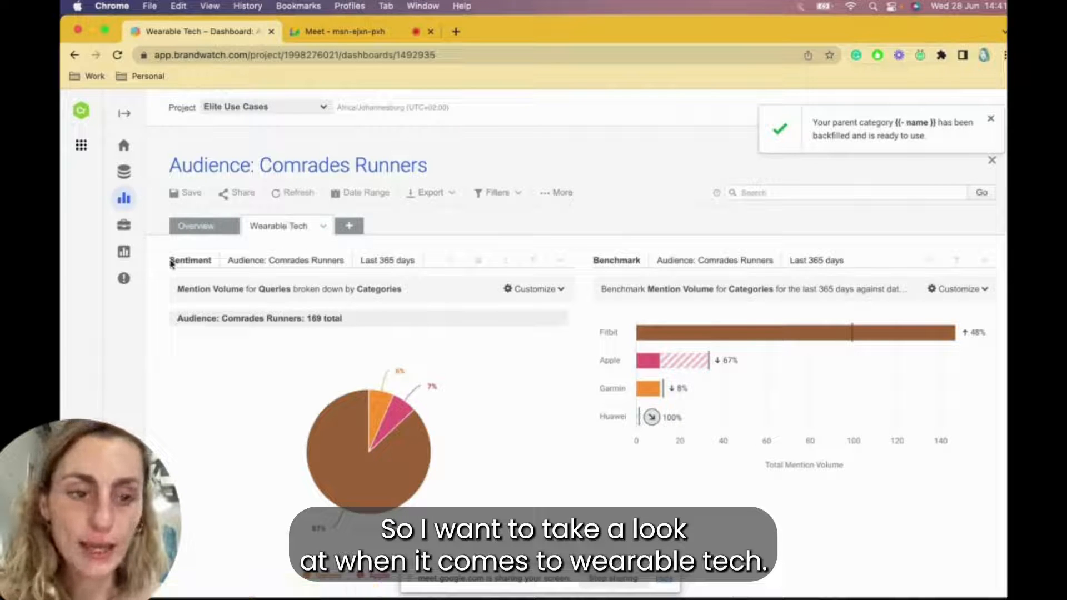
{"action": "double_click", "coordinate": [190, 261]}
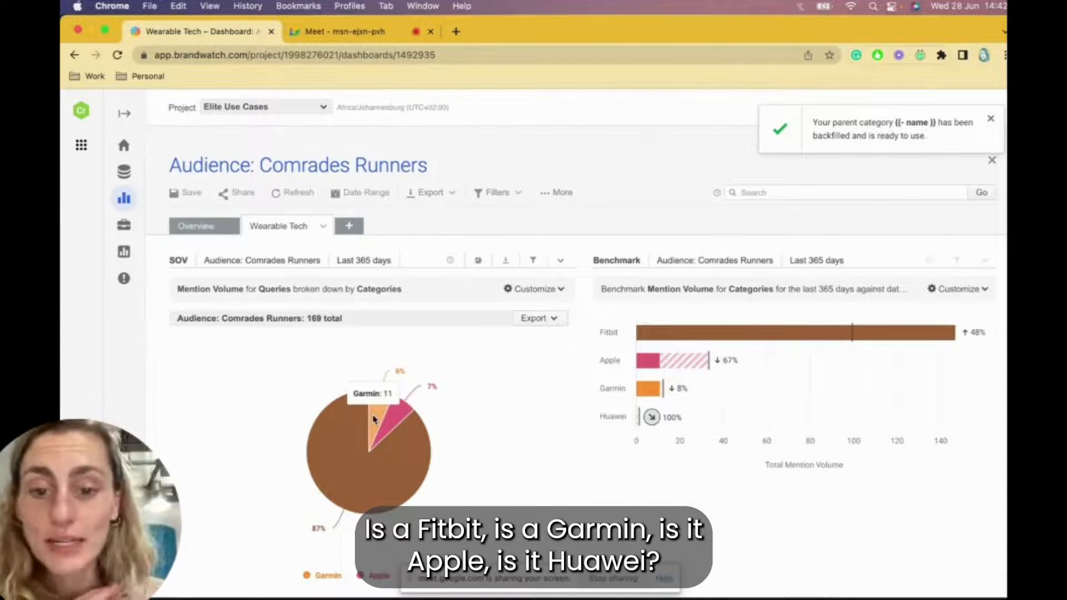
{"action": "mouse_move", "coordinate": [402, 423]}
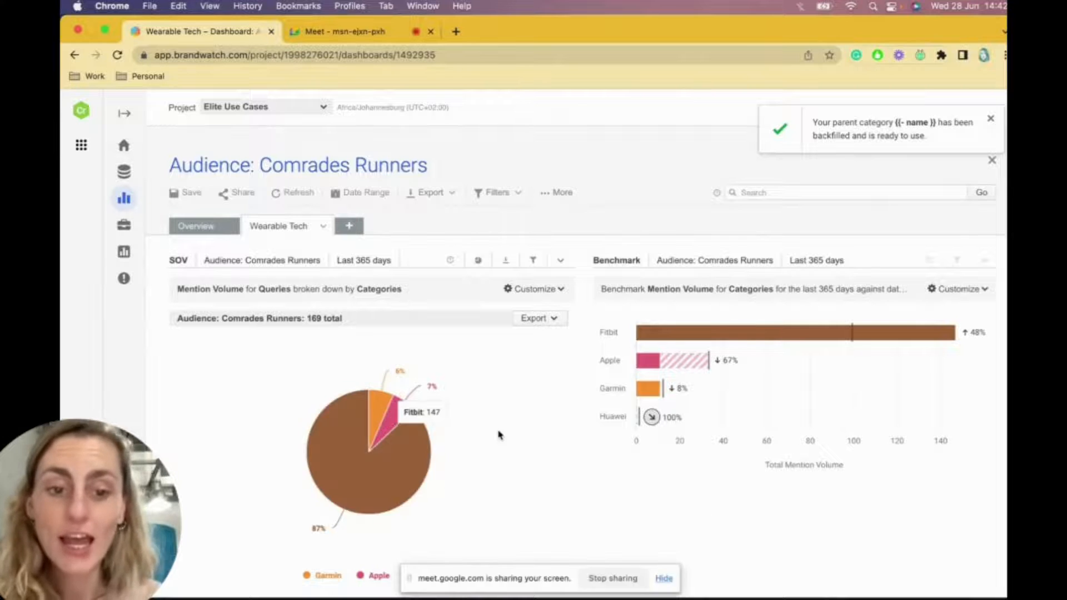
{"action": "scroll", "scroll_direction": "down", "scroll_amount": 3}
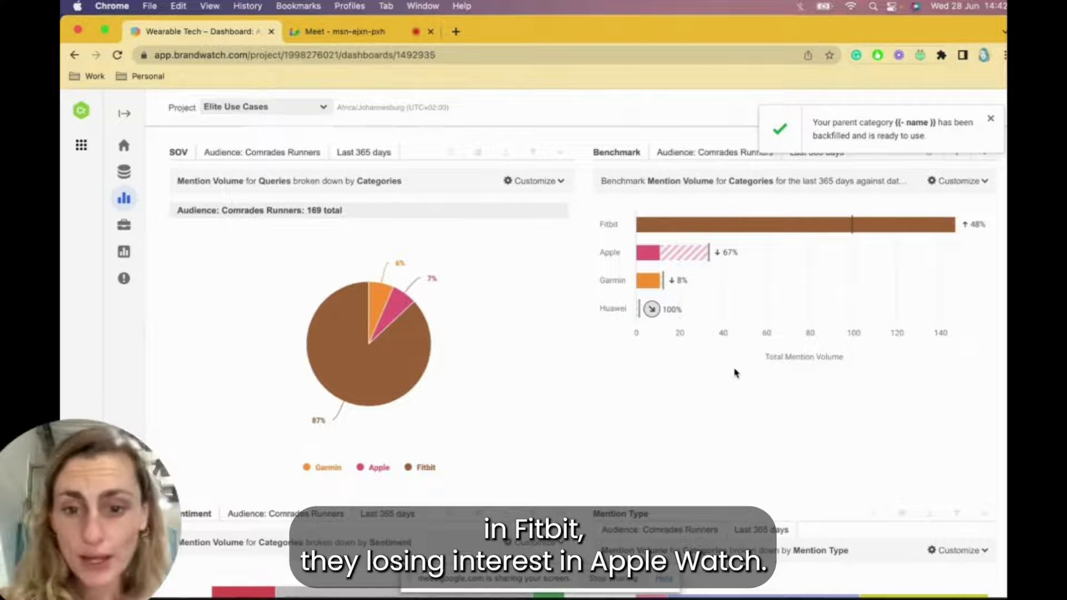
{"action": "scroll", "scroll_direction": "down", "scroll_amount": 3}
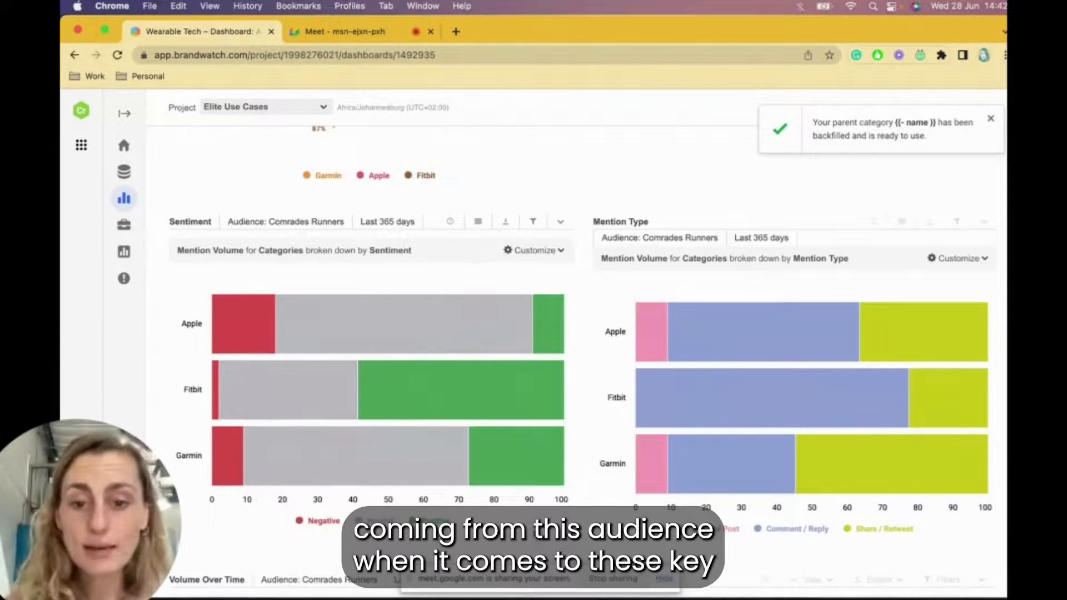
{"action": "scroll", "scroll_direction": "down", "scroll_amount": 3}
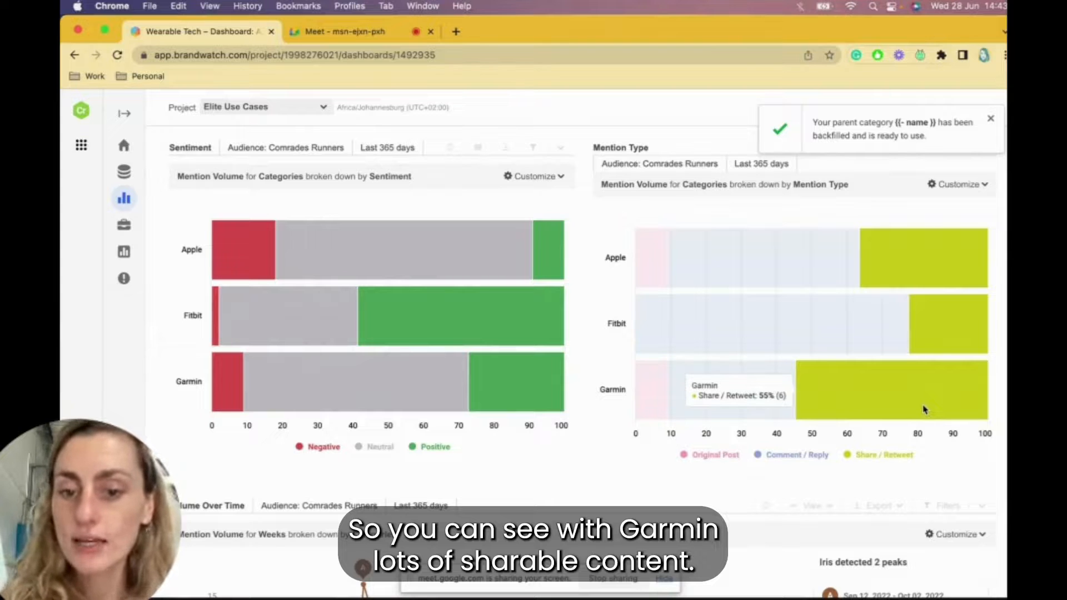
{"action": "mouse_move", "coordinate": [811, 323]}
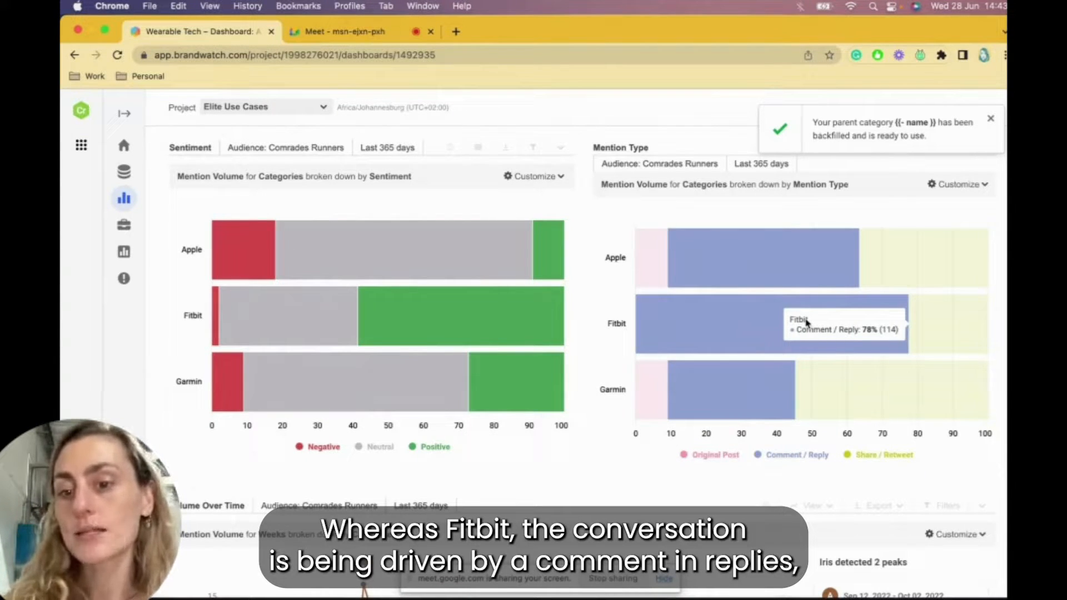
{"action": "scroll", "scroll_direction": "down", "scroll_amount": 3}
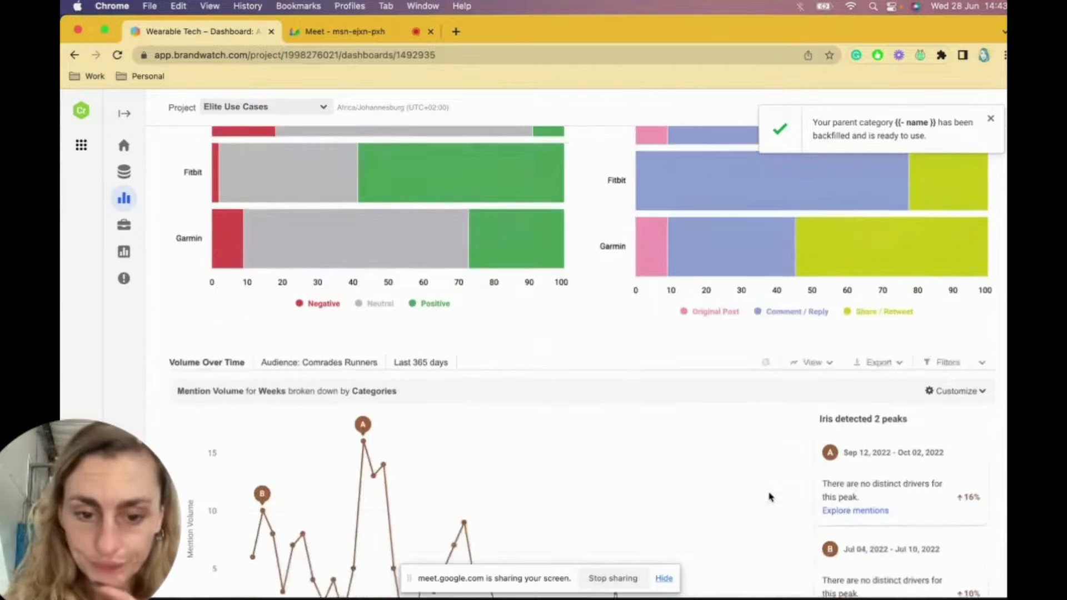
Summarize the September 2022 peak's mentions with AI into five conversation themes.
{"action": "scroll", "scroll_direction": "down", "scroll_amount": 3}
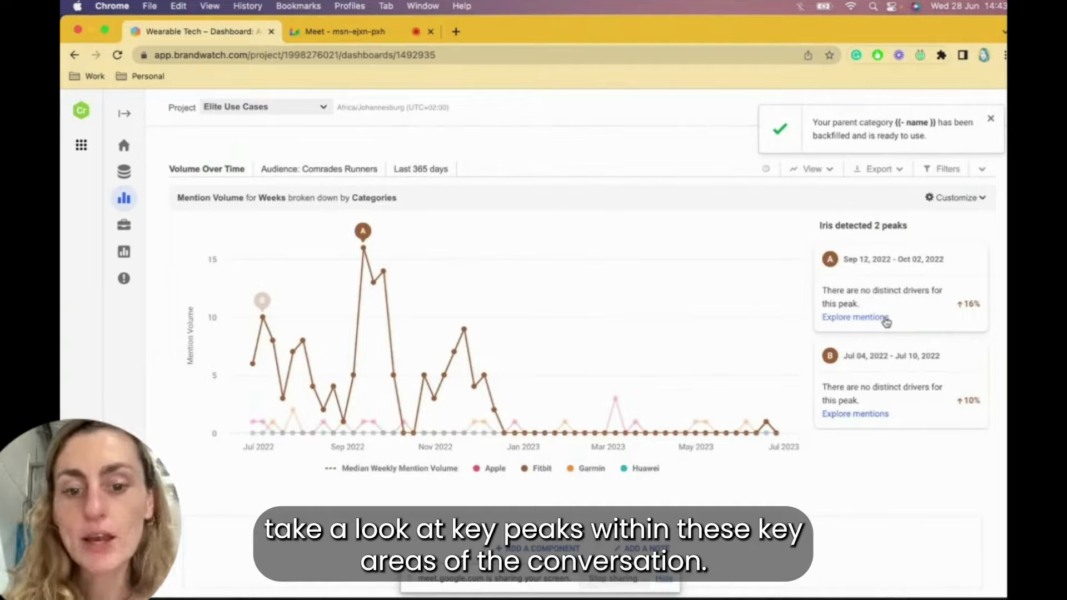
{"action": "left_click", "coordinate": [855, 317]}
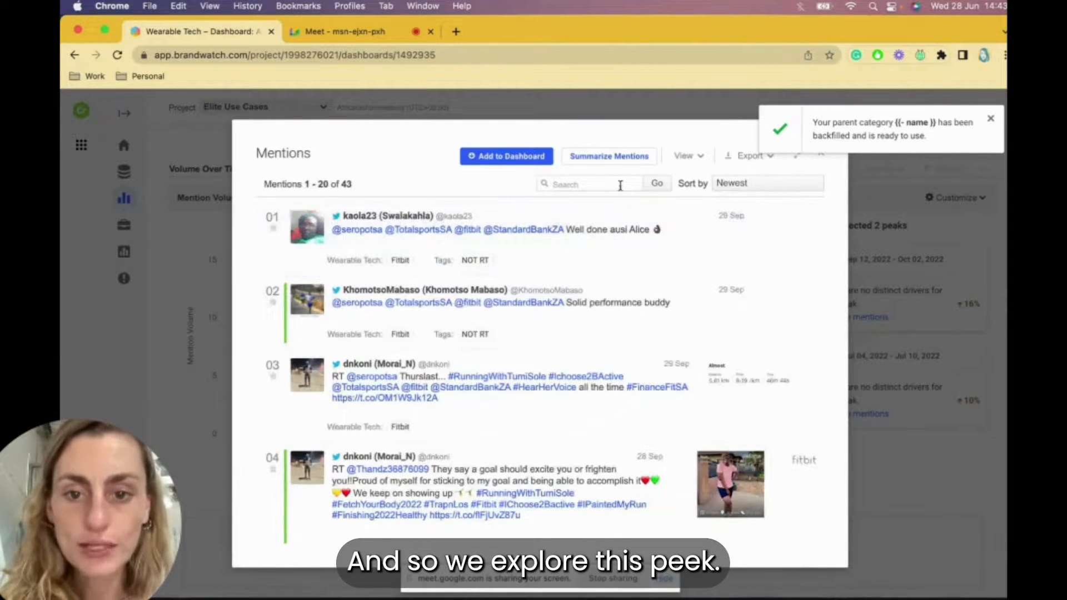
{"action": "left_click", "coordinate": [608, 156]}
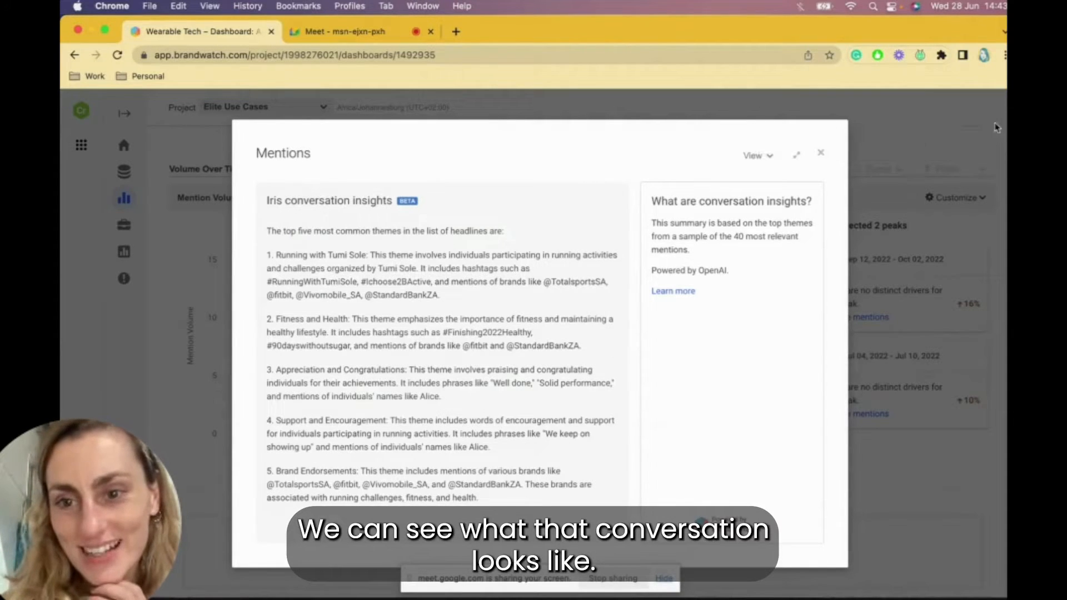
Save the Audience: Comrades Runners dashboard and switch to the Google Meet call.
{"action": "left_click", "coordinate": [820, 152]}
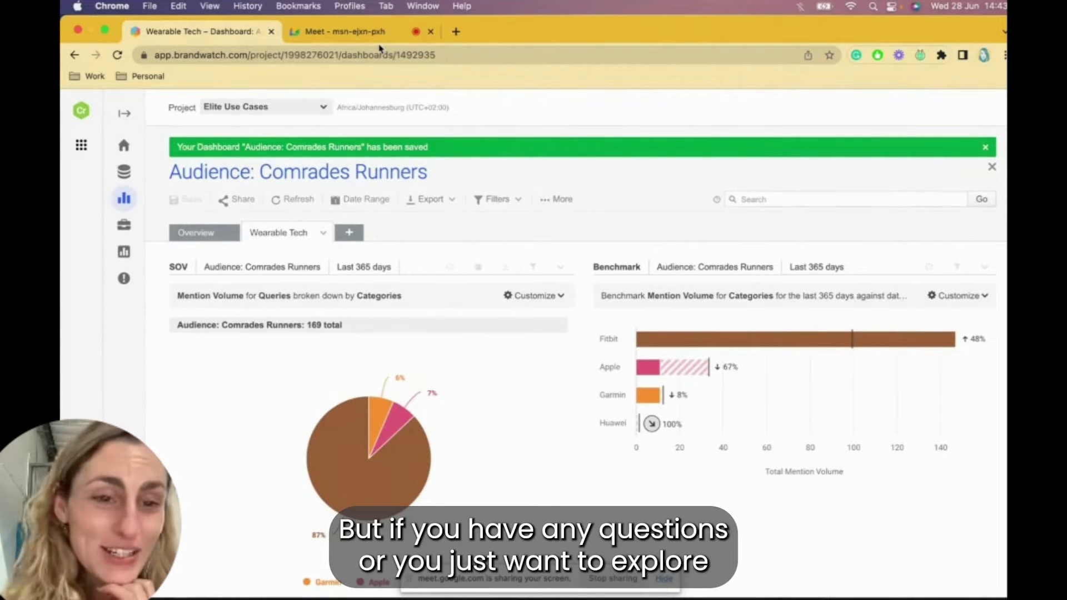
{"action": "left_click", "coordinate": [986, 147]}
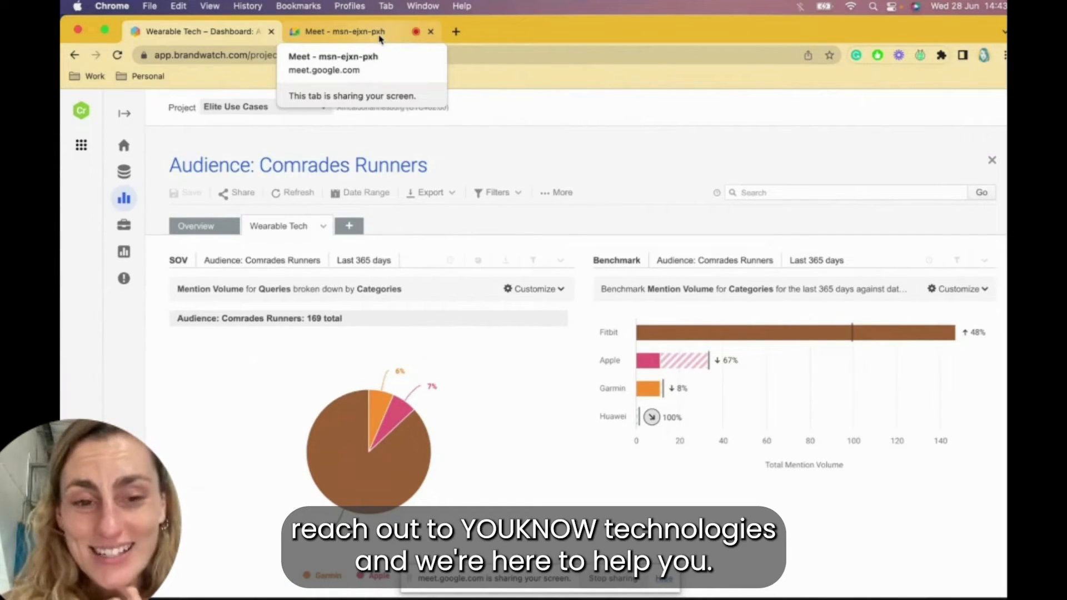
{"action": "left_click", "coordinate": [344, 31]}
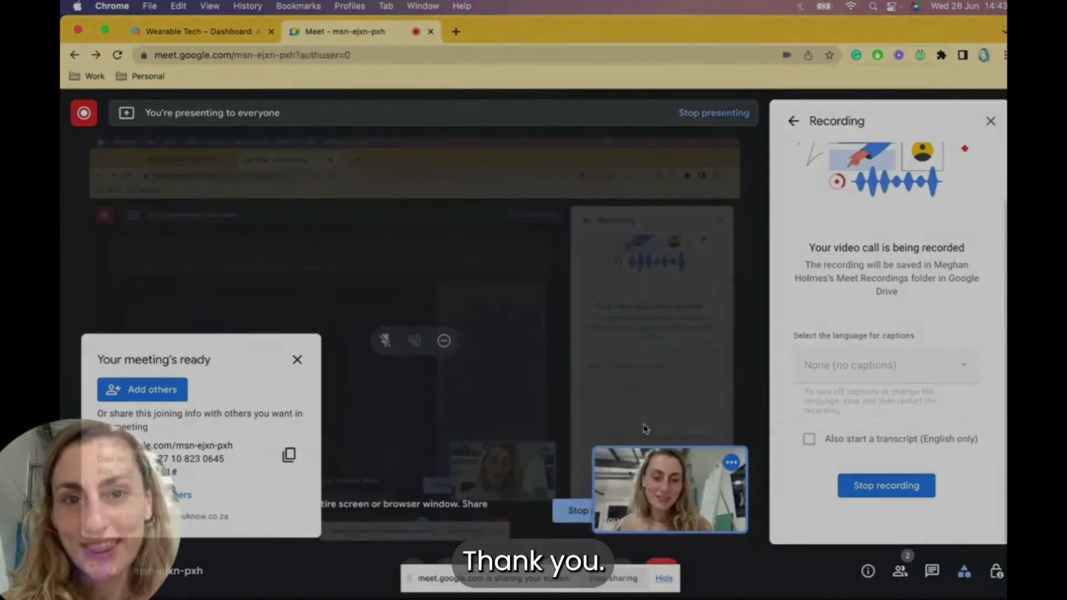